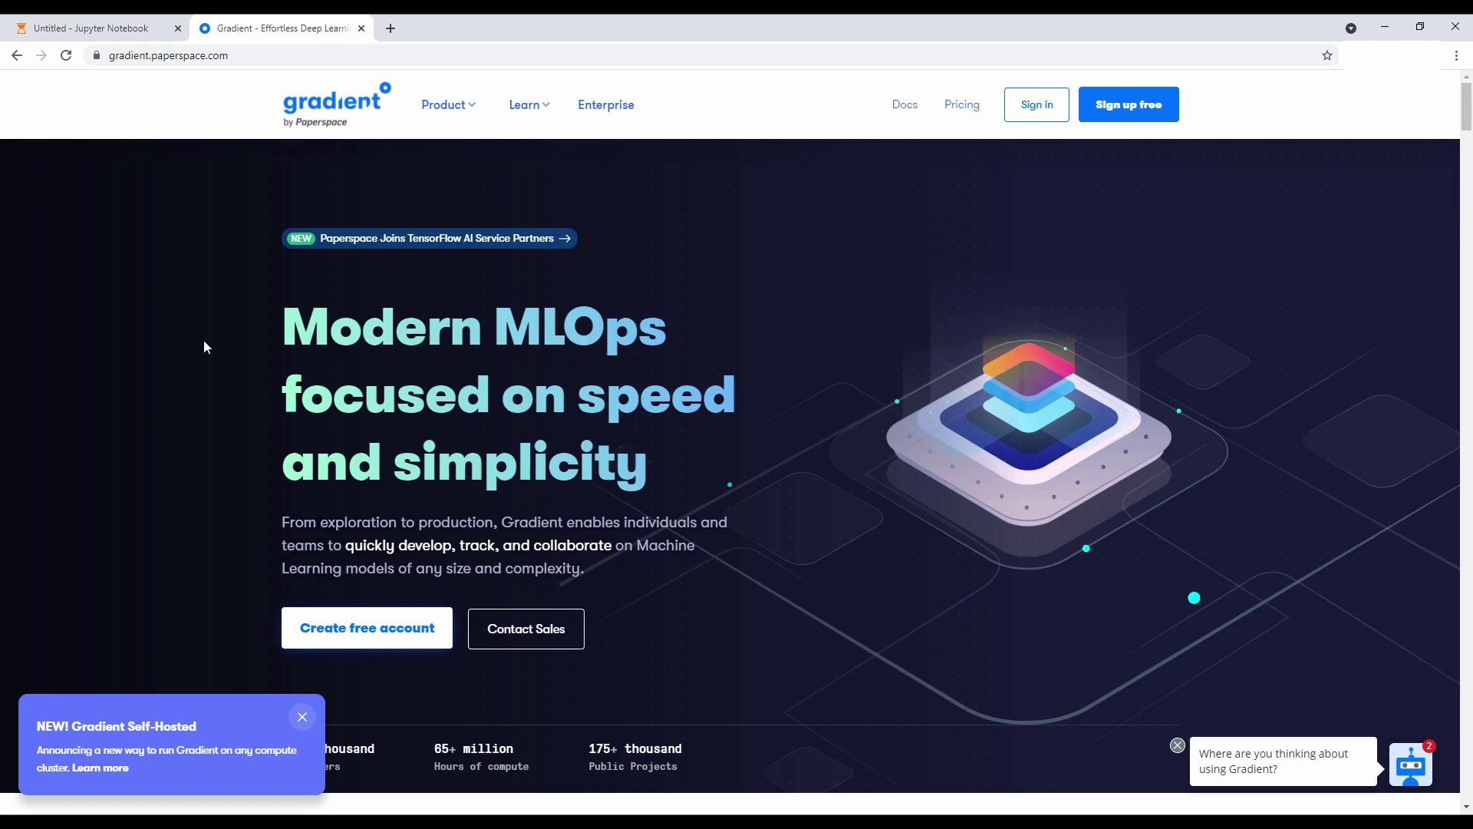
Switch to the running Jupyter tab showing the Mask R-CNN notebook's install cell and pip output.
click(92, 28)
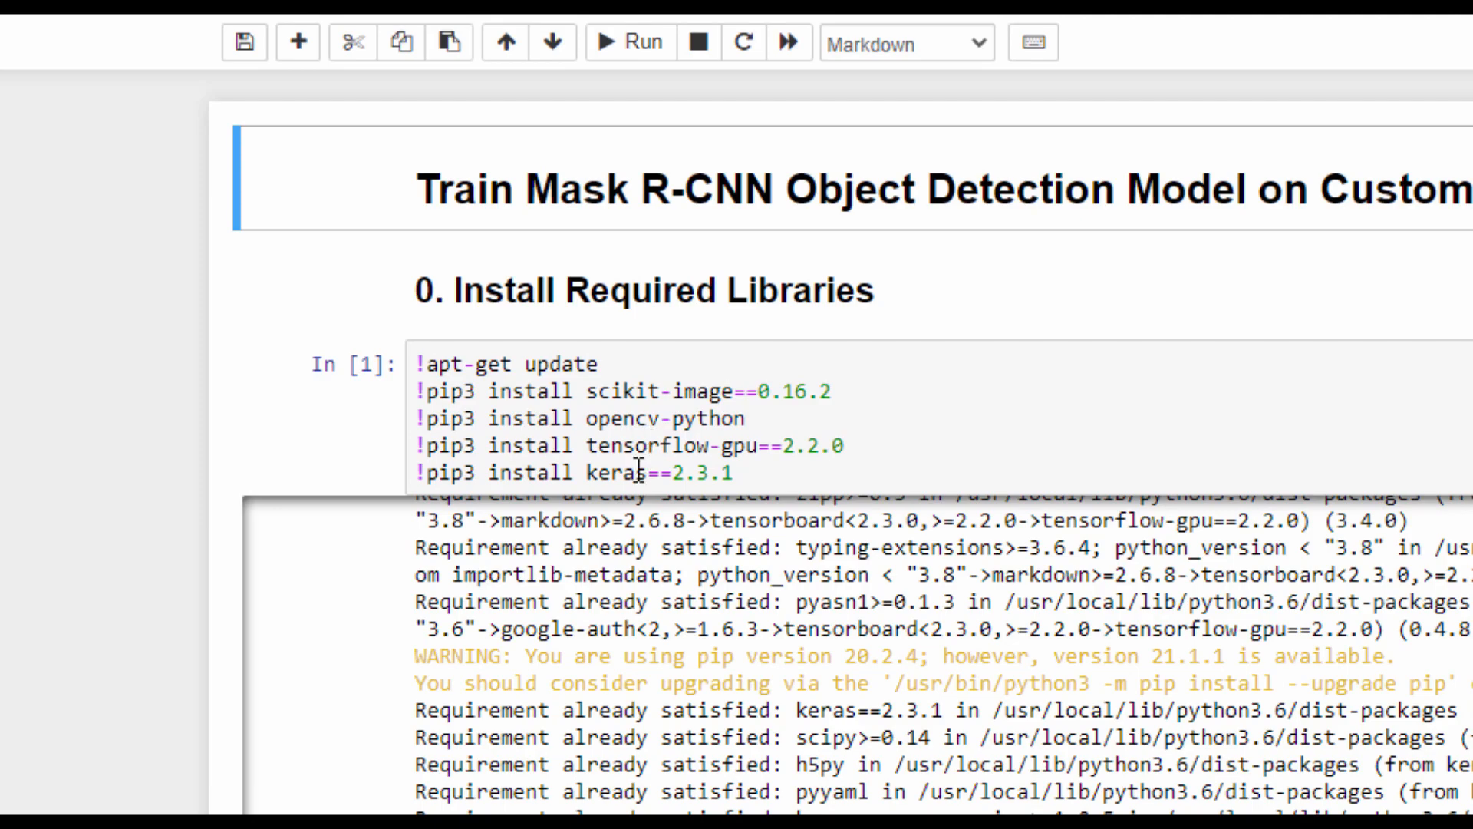
Bring the version-check cell into view, showing TensorFlow 2.2.0, Keras 2.3.1 and scikit-image 0.16.2.
scroll(down, 3)
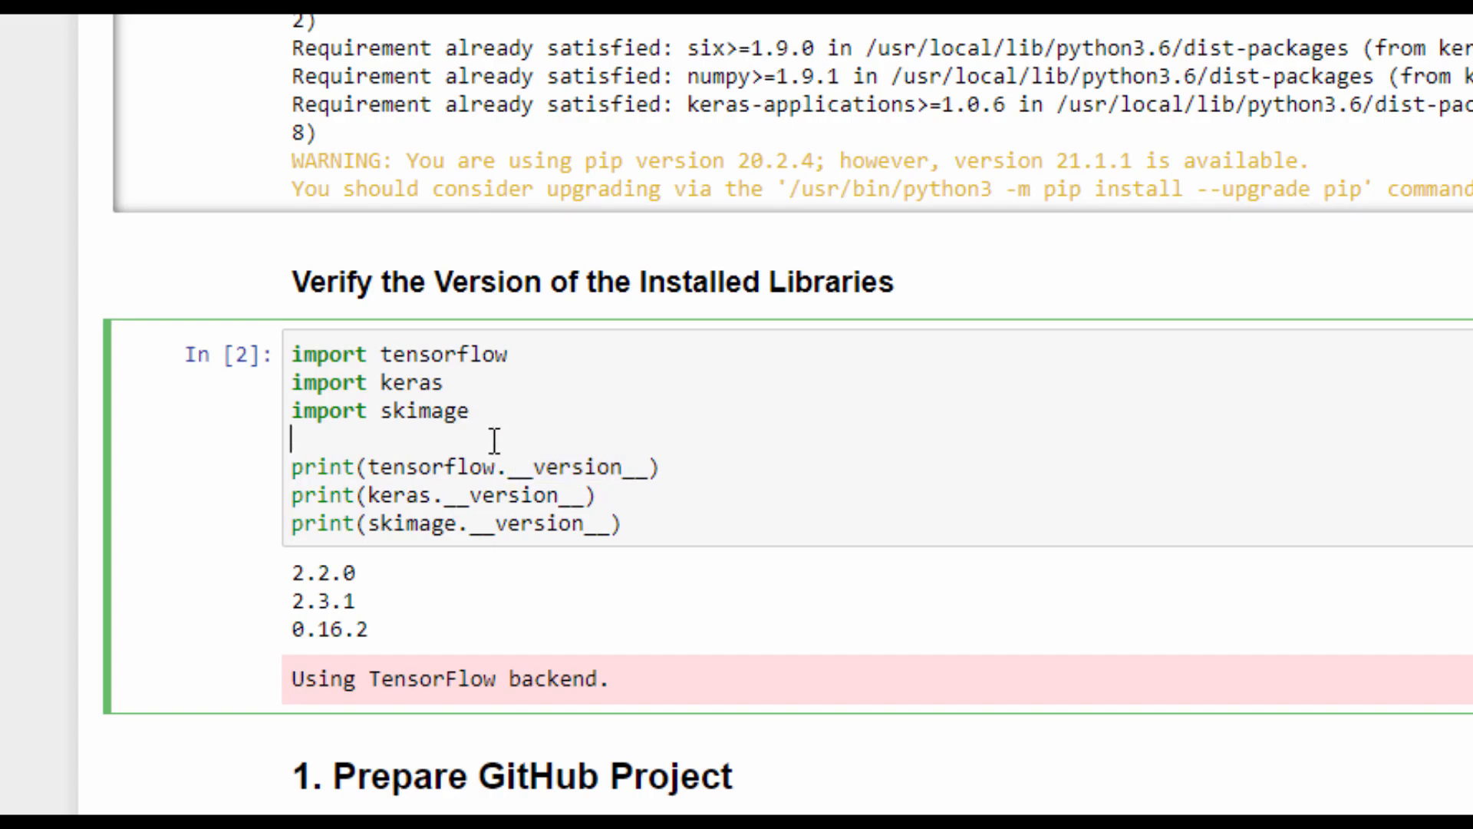
mouse_move(413, 595)
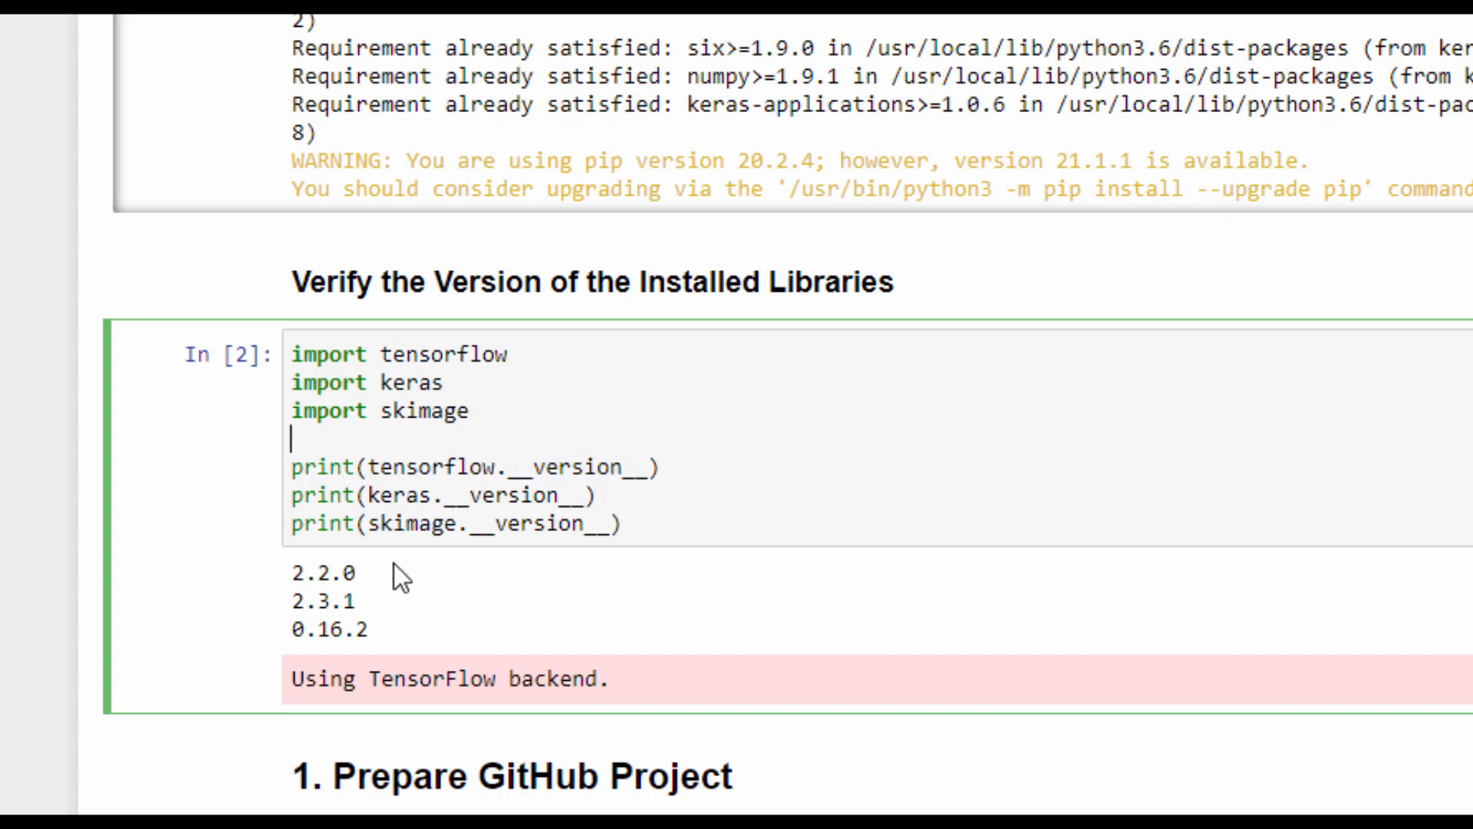
double_click(319, 593)
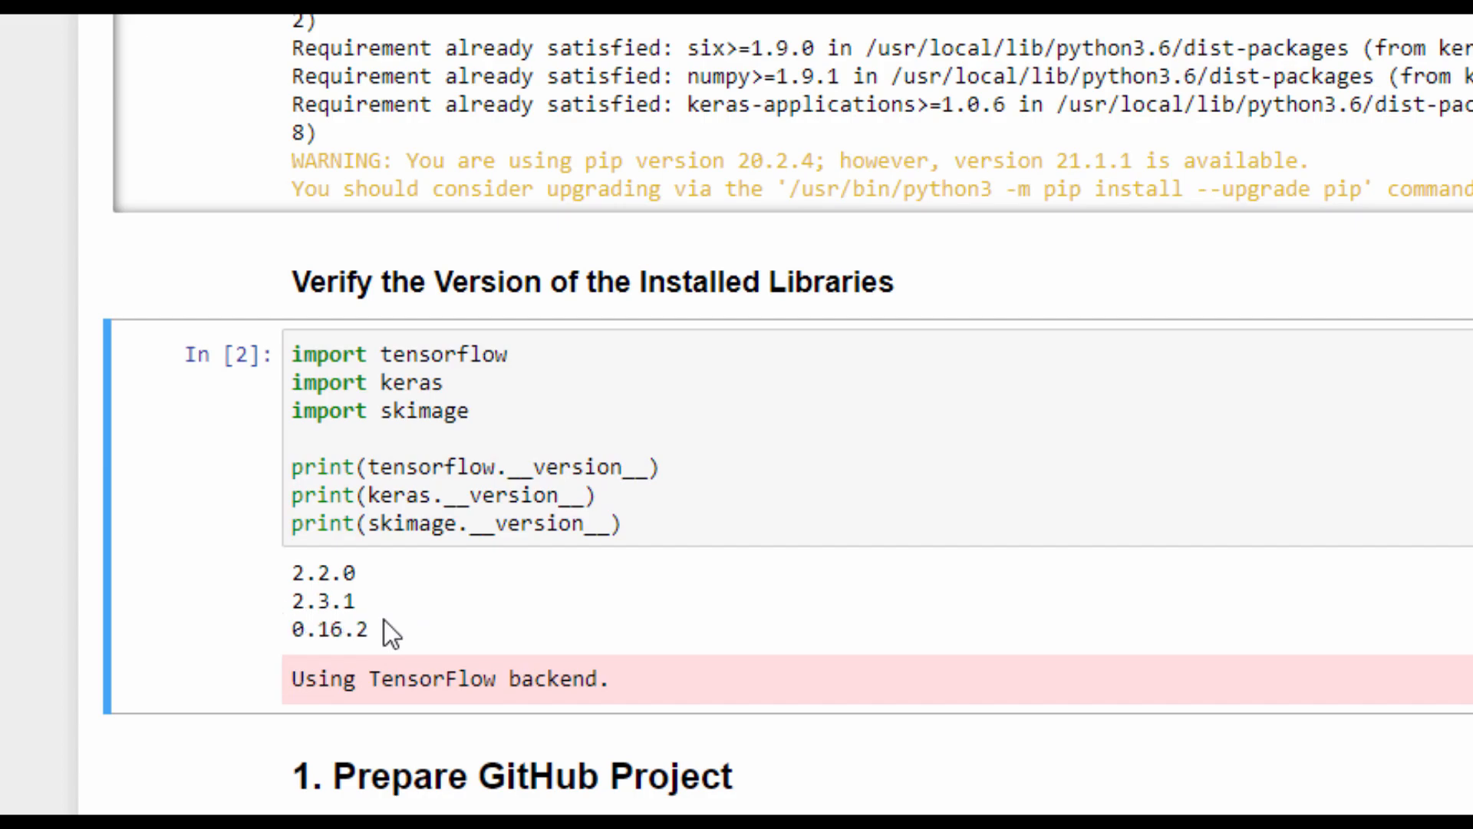
mouse_move(16, 276)
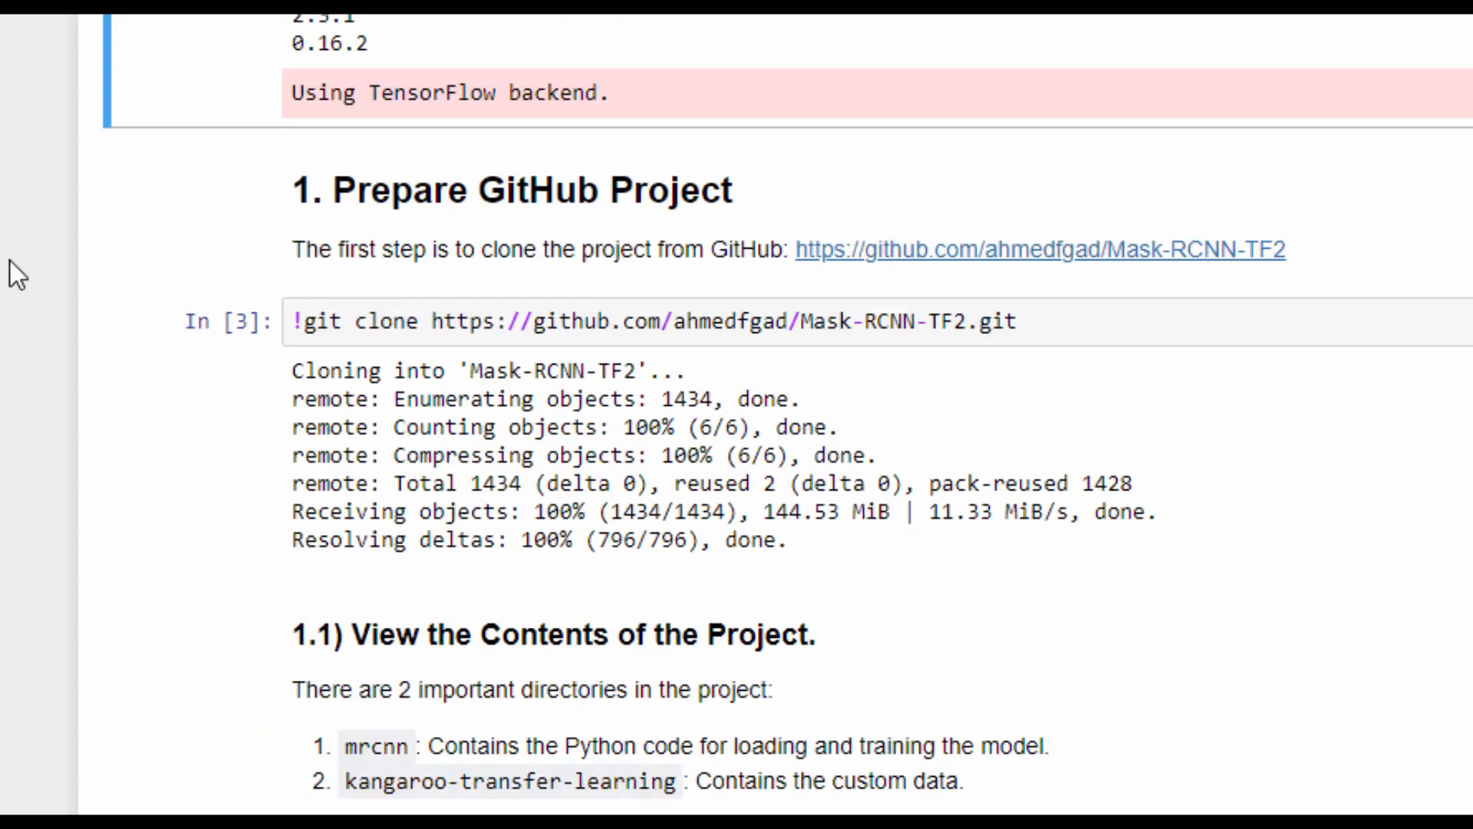
Review the git clone output and the Mask-RCNN-TF2 listing down to mrcnn and kangaroo-transfer-learning.
scroll(down, 3)
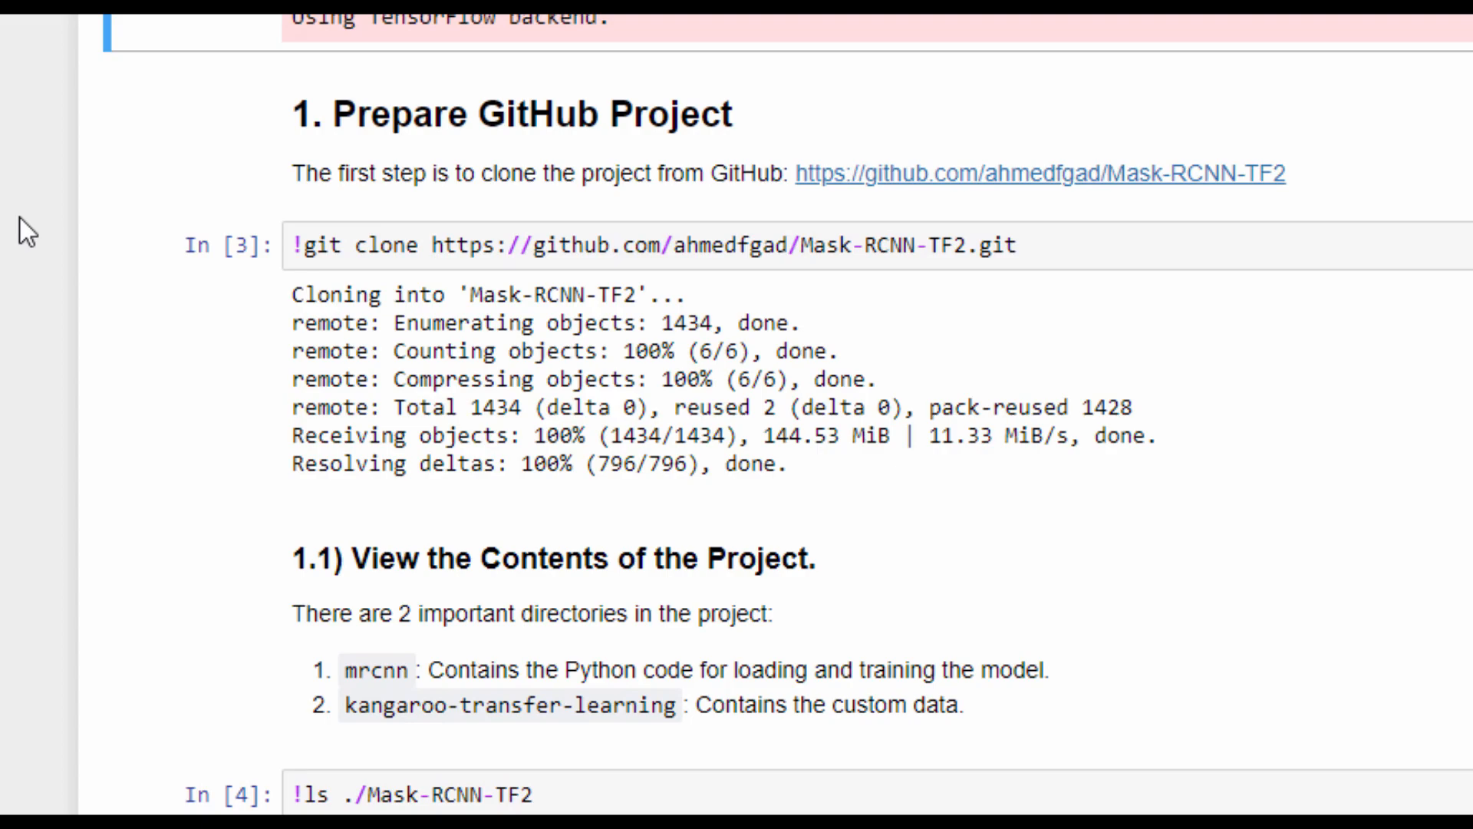
scroll(down, 3)
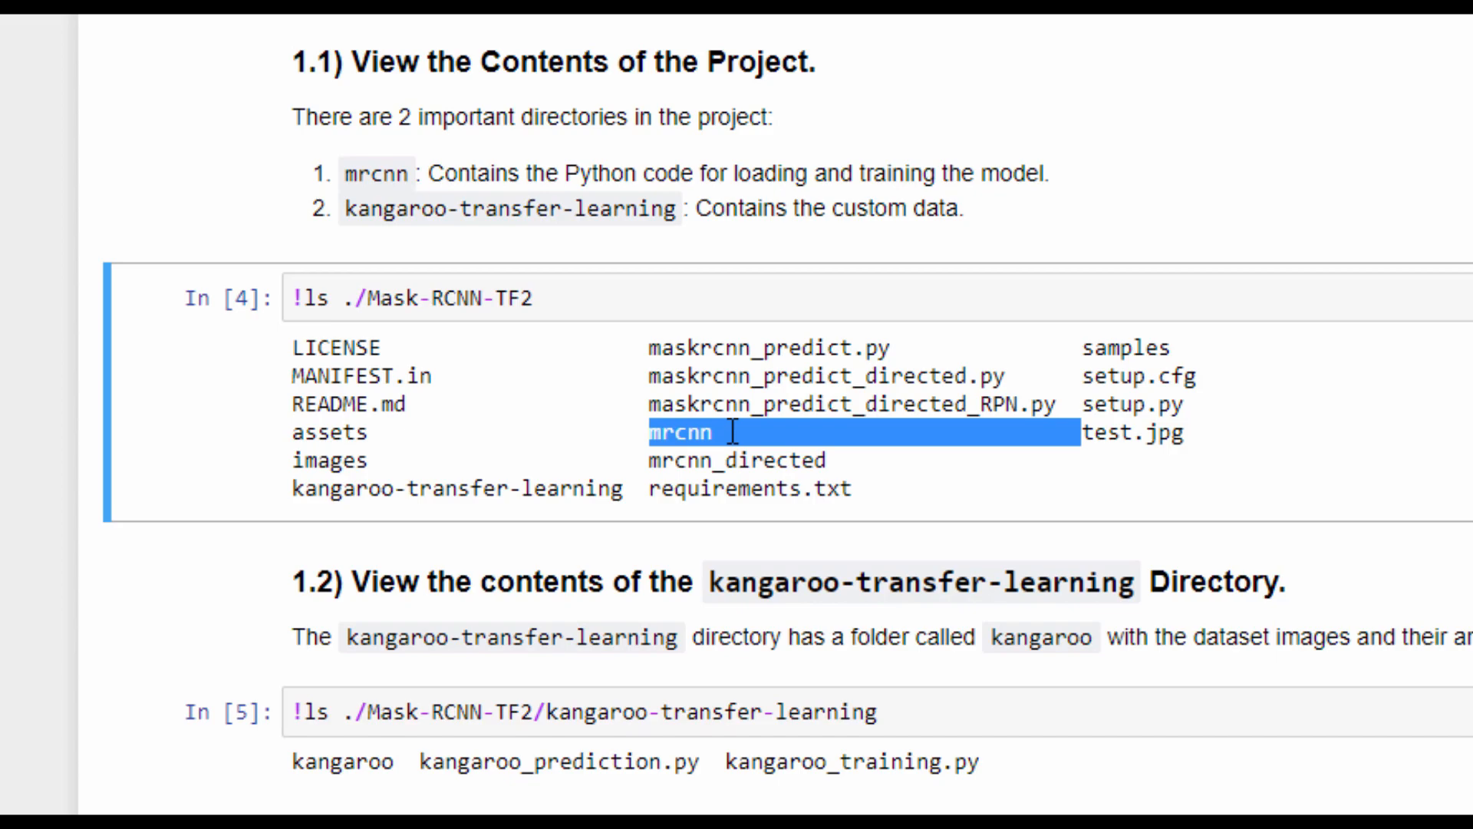
mouse_move(522, 466)
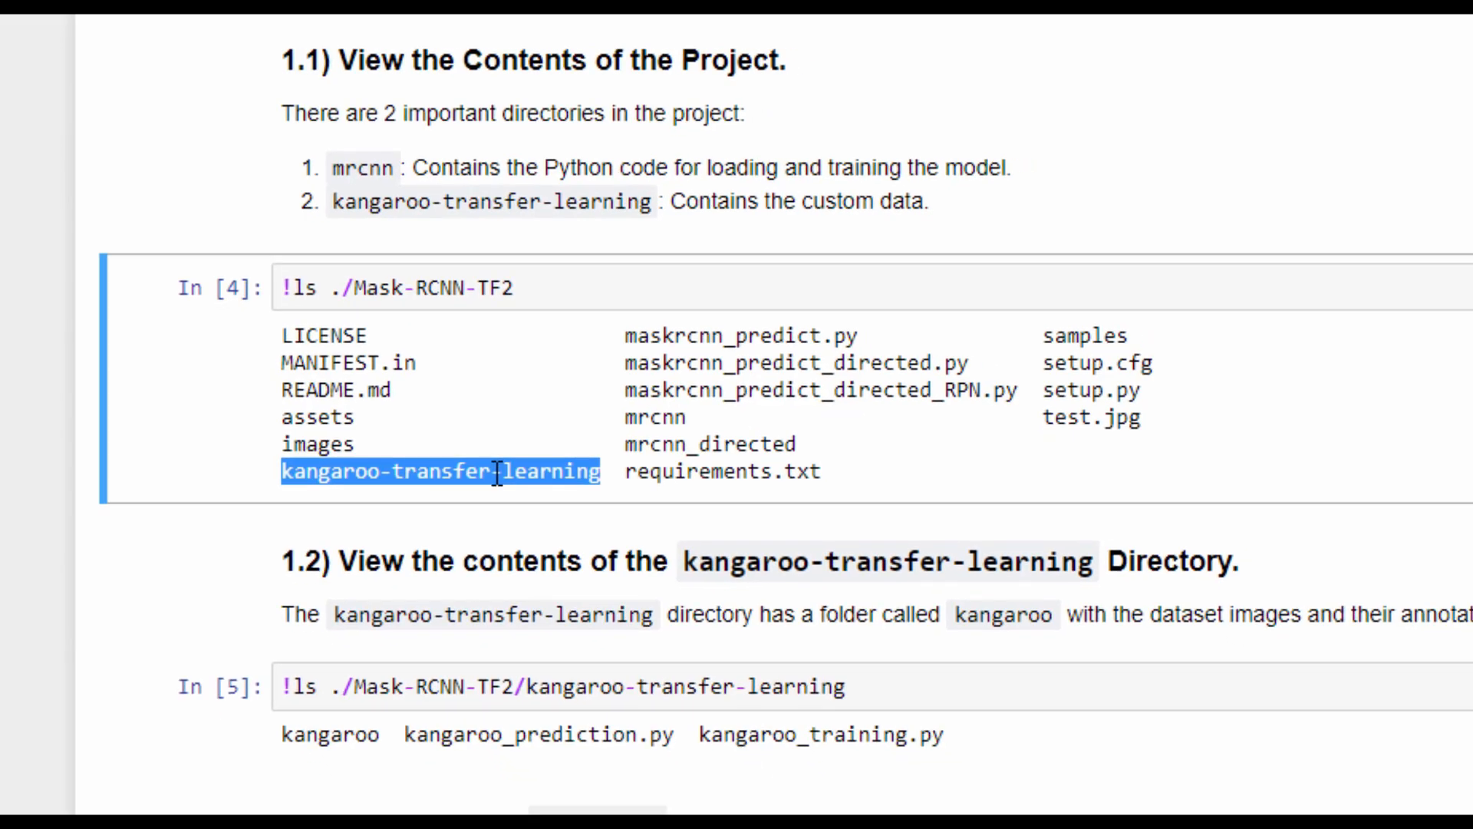
scroll(down, 3)
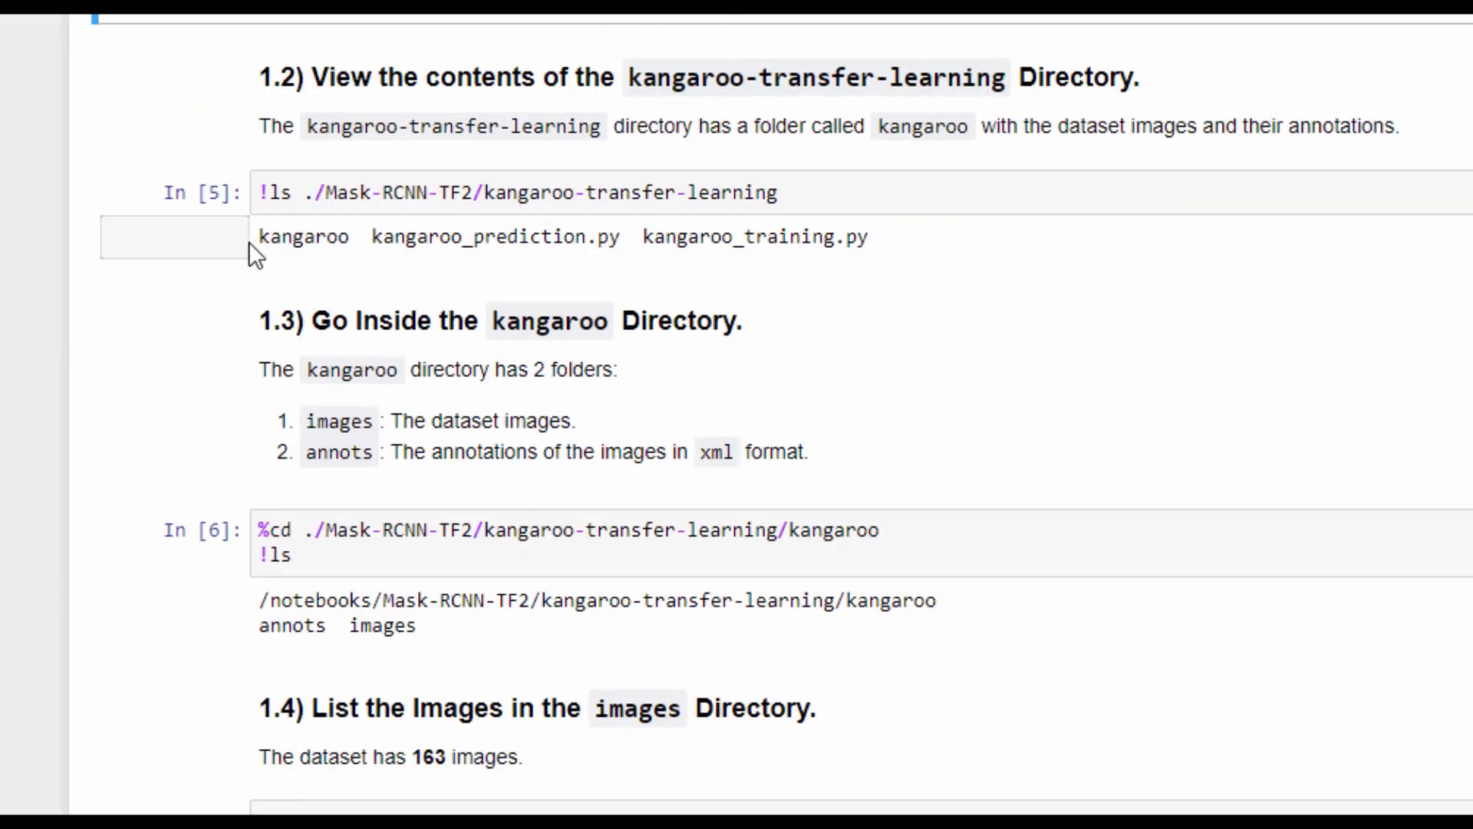
Highlight 'kangaroo' in the ls output and reveal its annots and images folders.
click(287, 236)
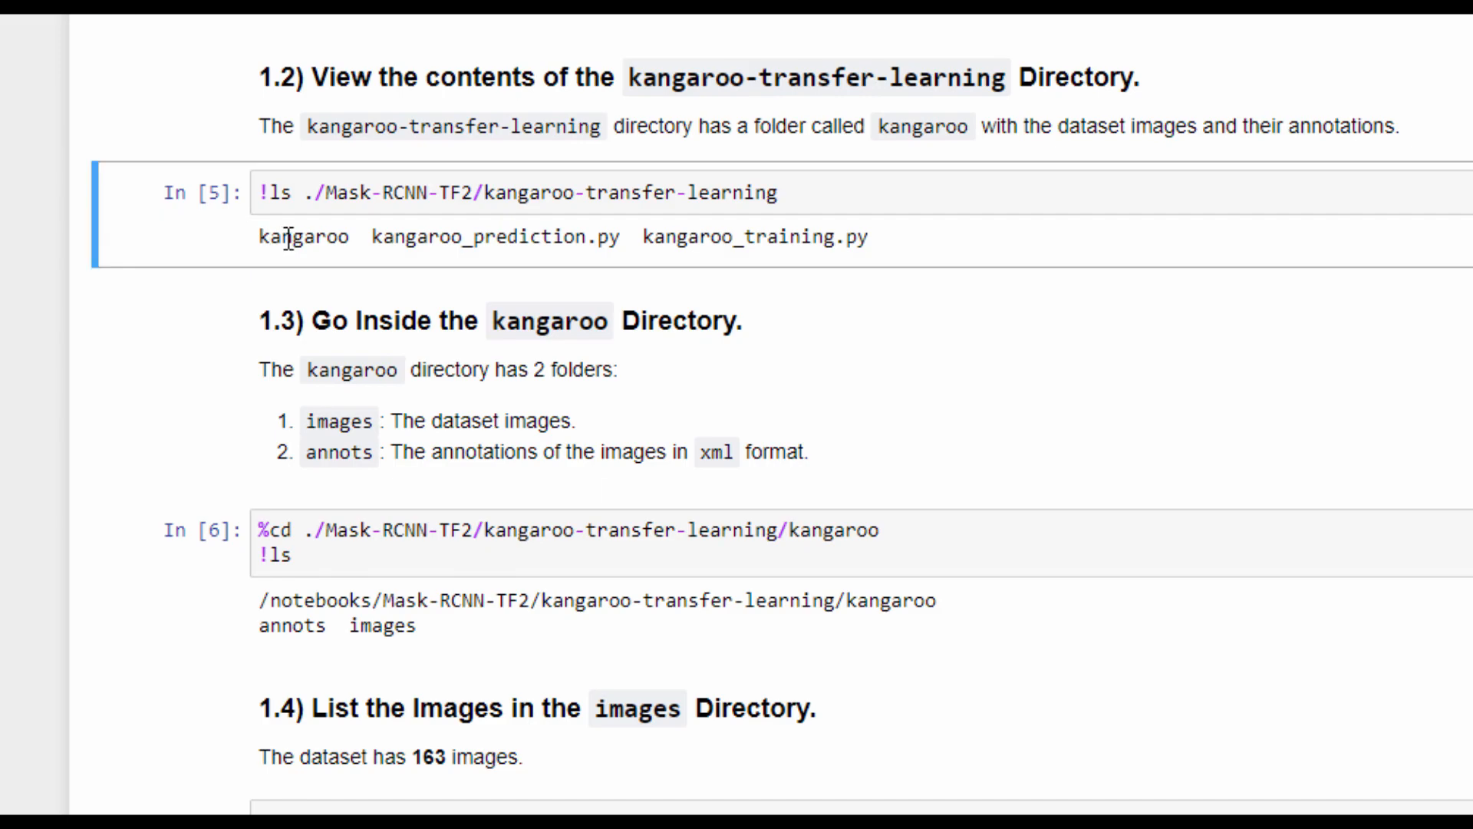
double_click(292, 237)
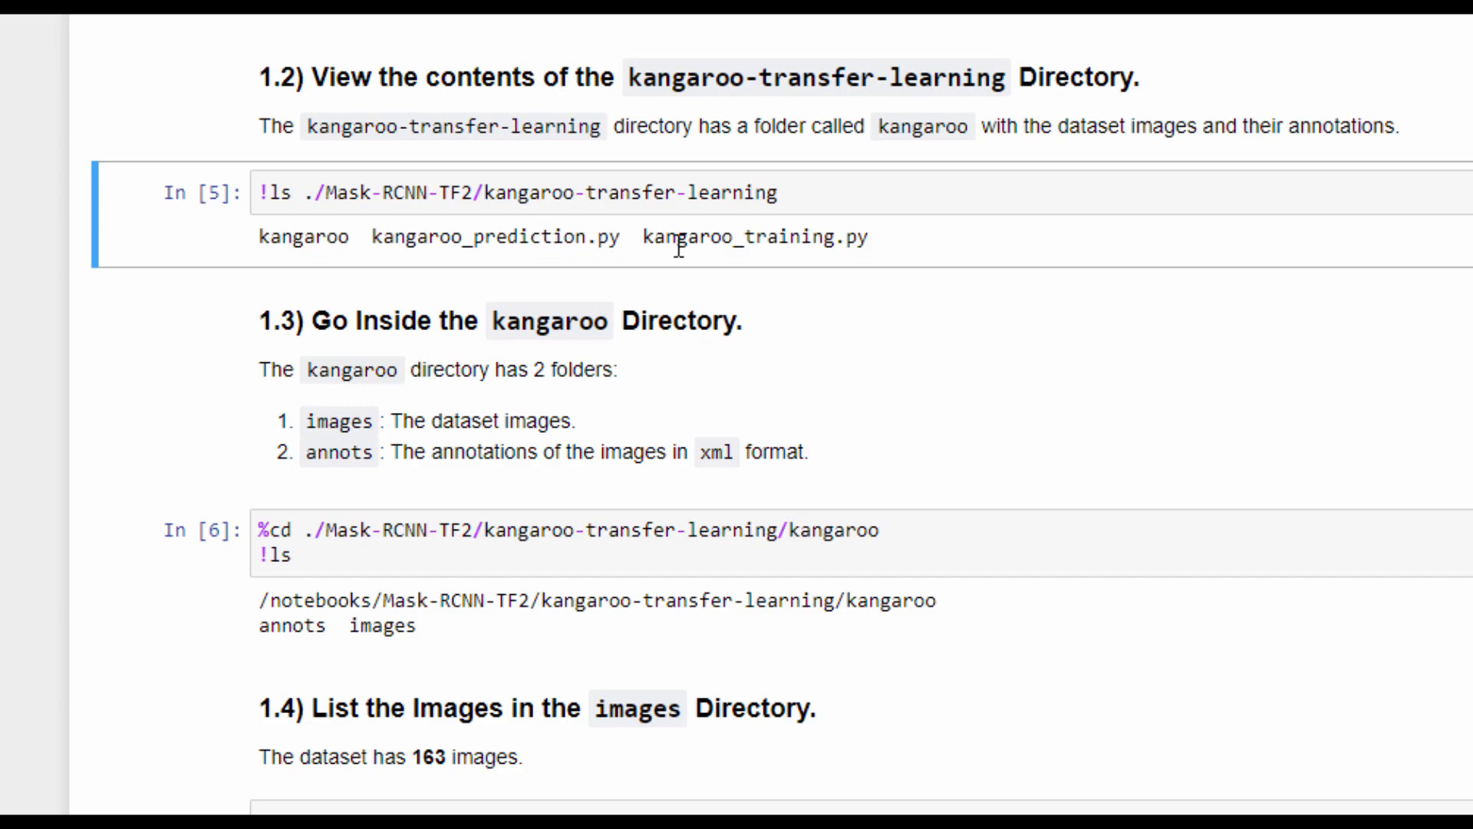
double_click(743, 237)
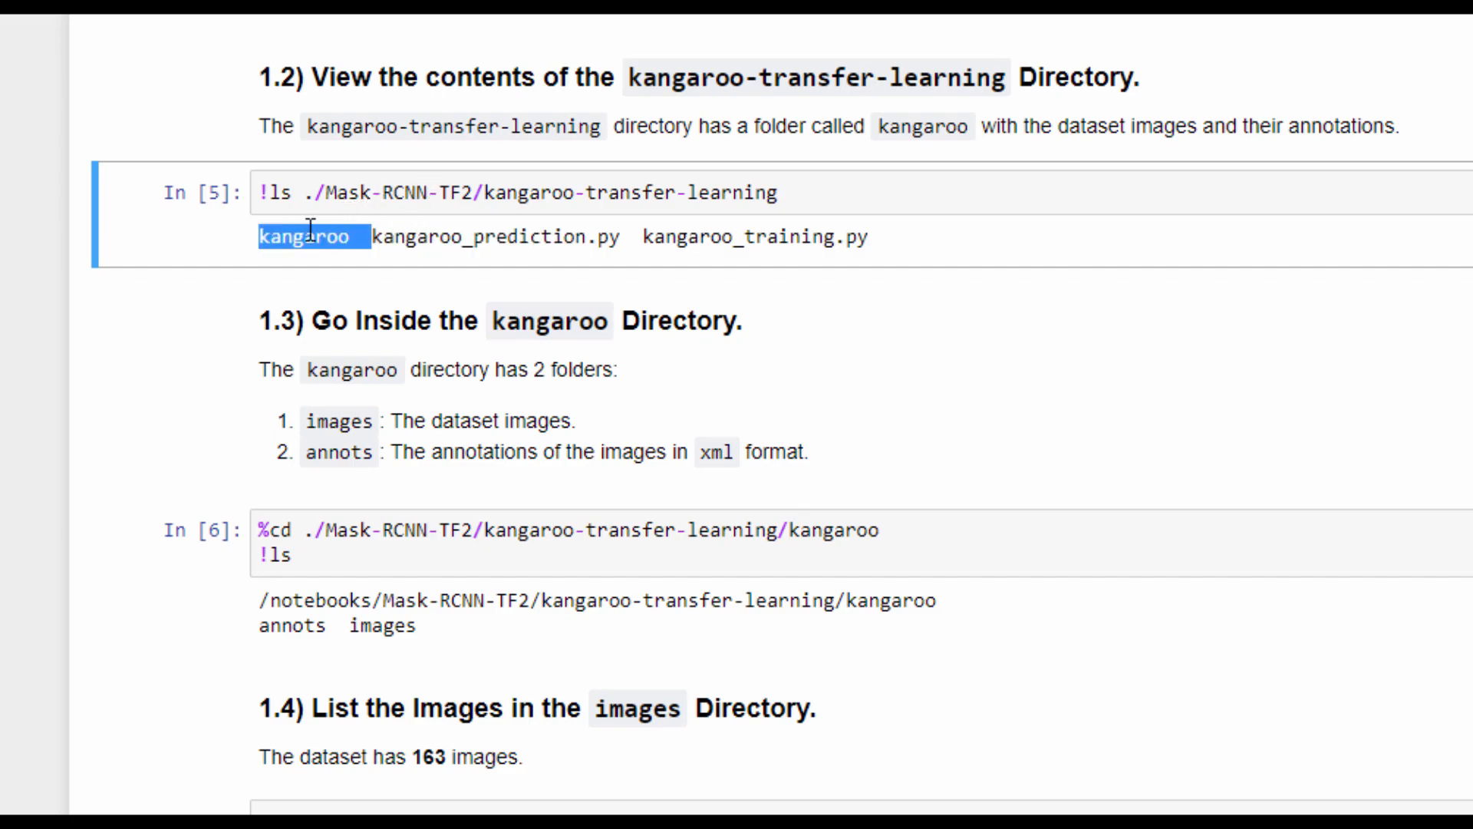
mouse_move(368, 370)
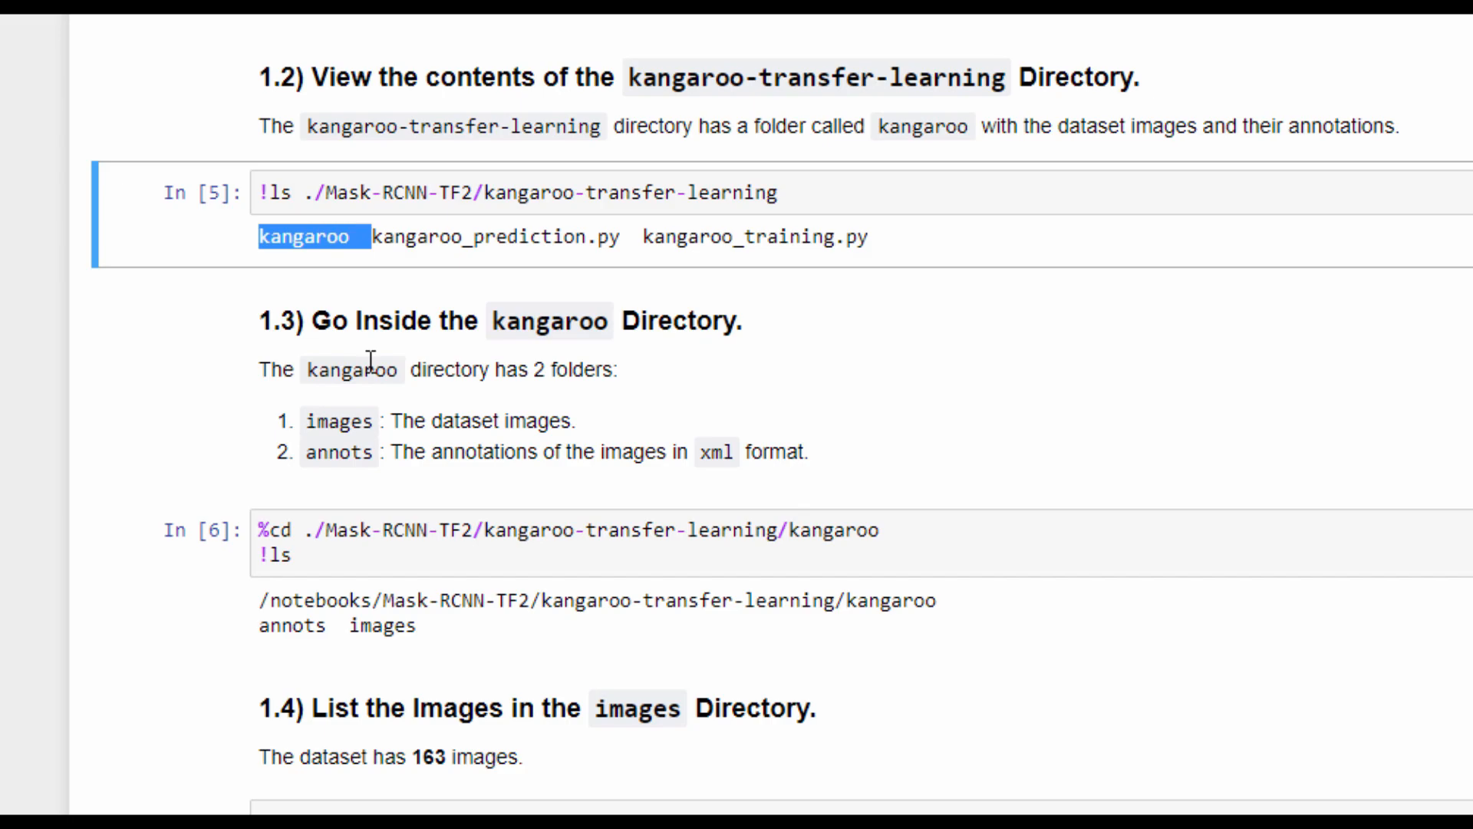
mouse_move(359, 419)
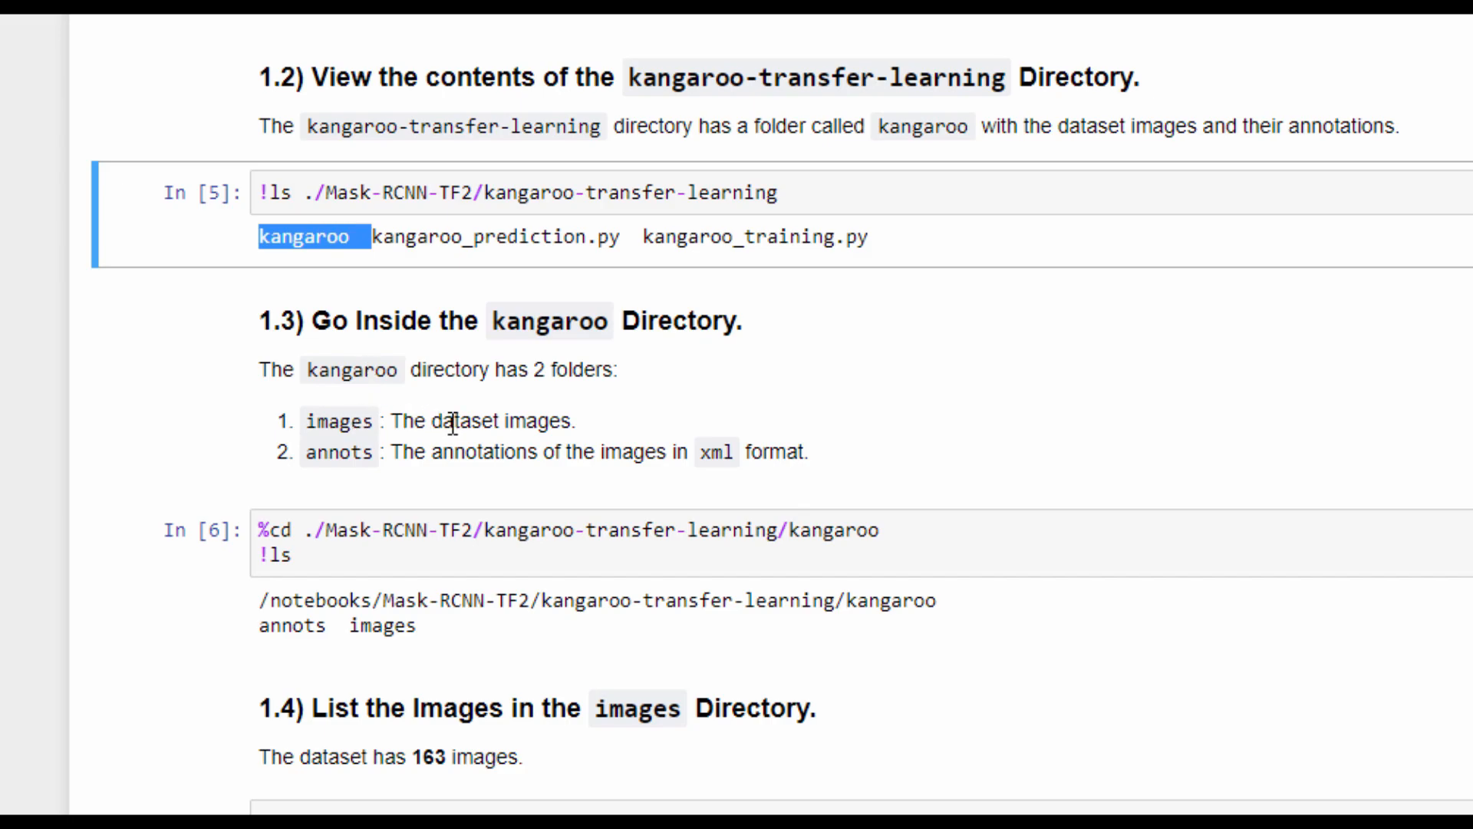
mouse_move(459, 451)
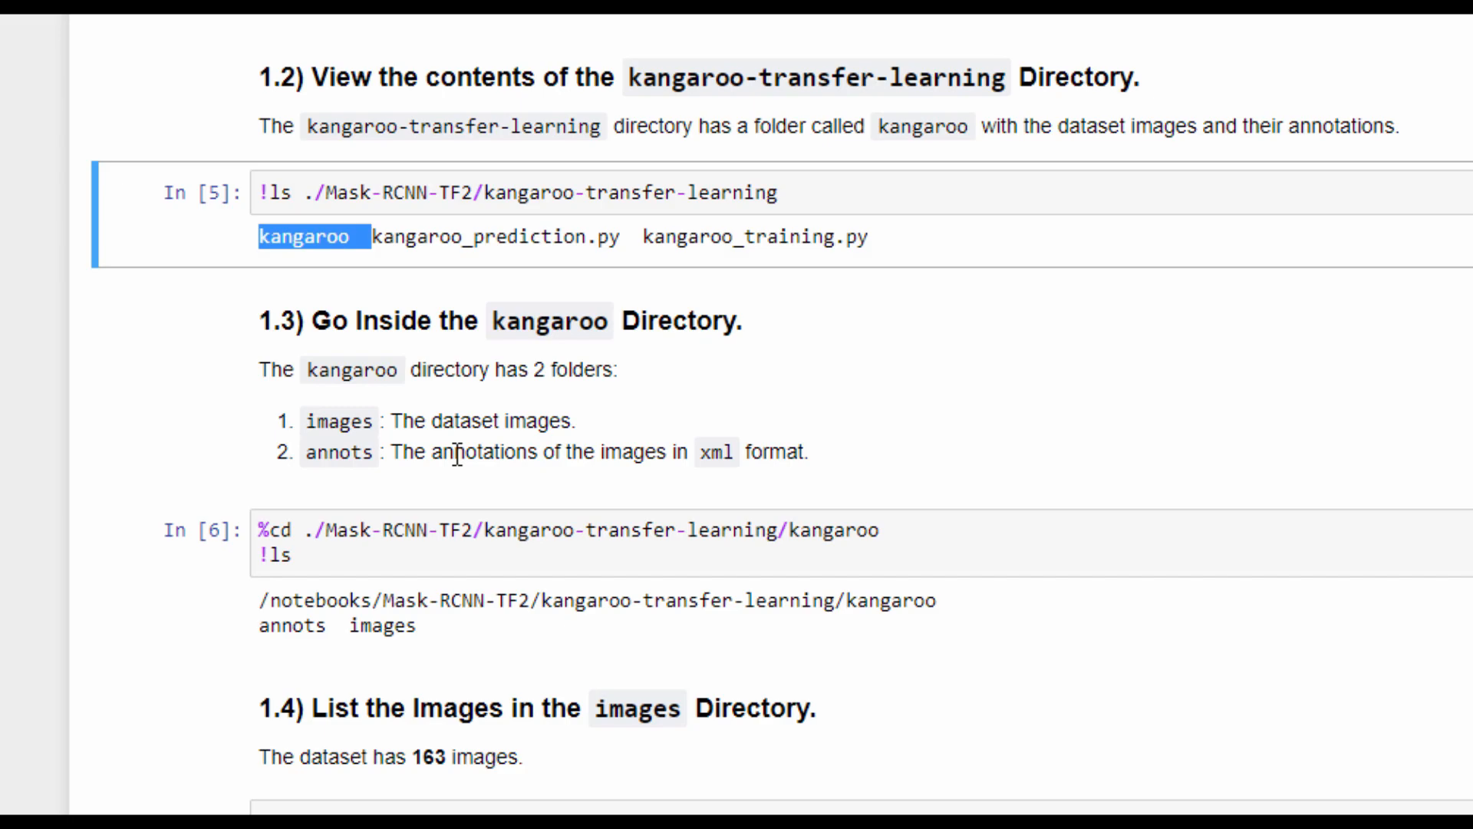
mouse_move(448, 452)
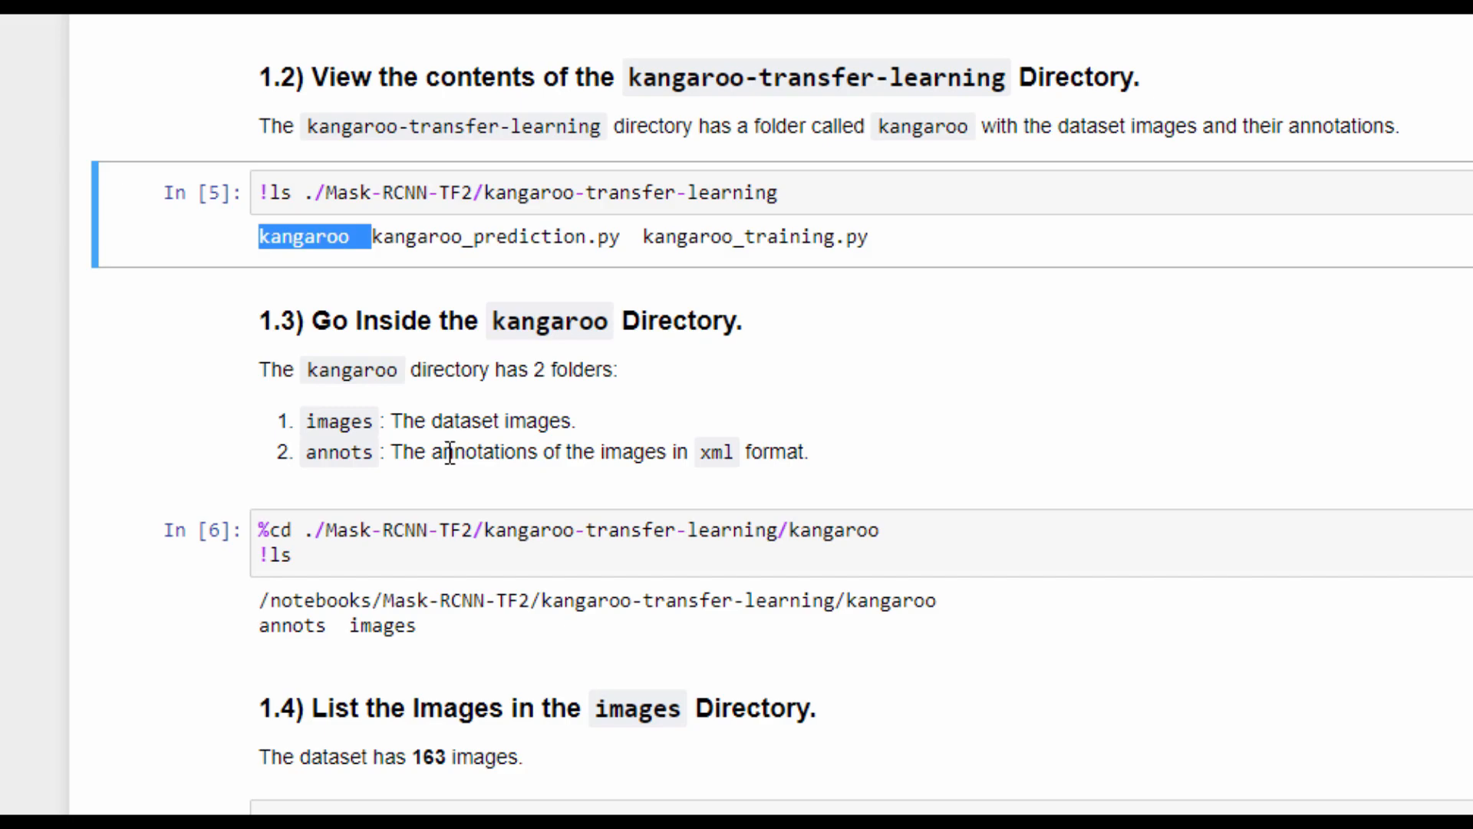
scroll(down, 3)
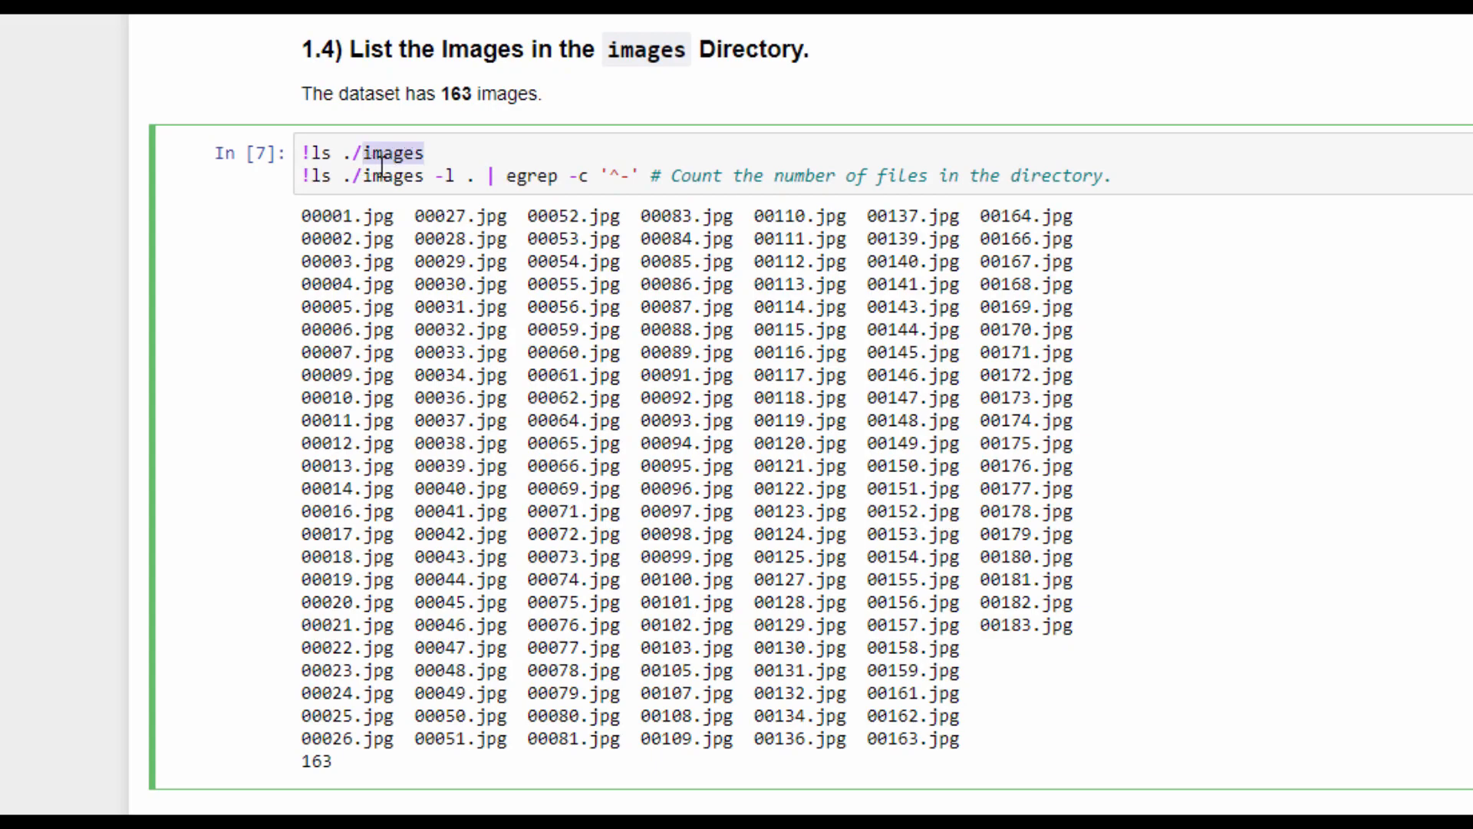
mouse_move(381, 321)
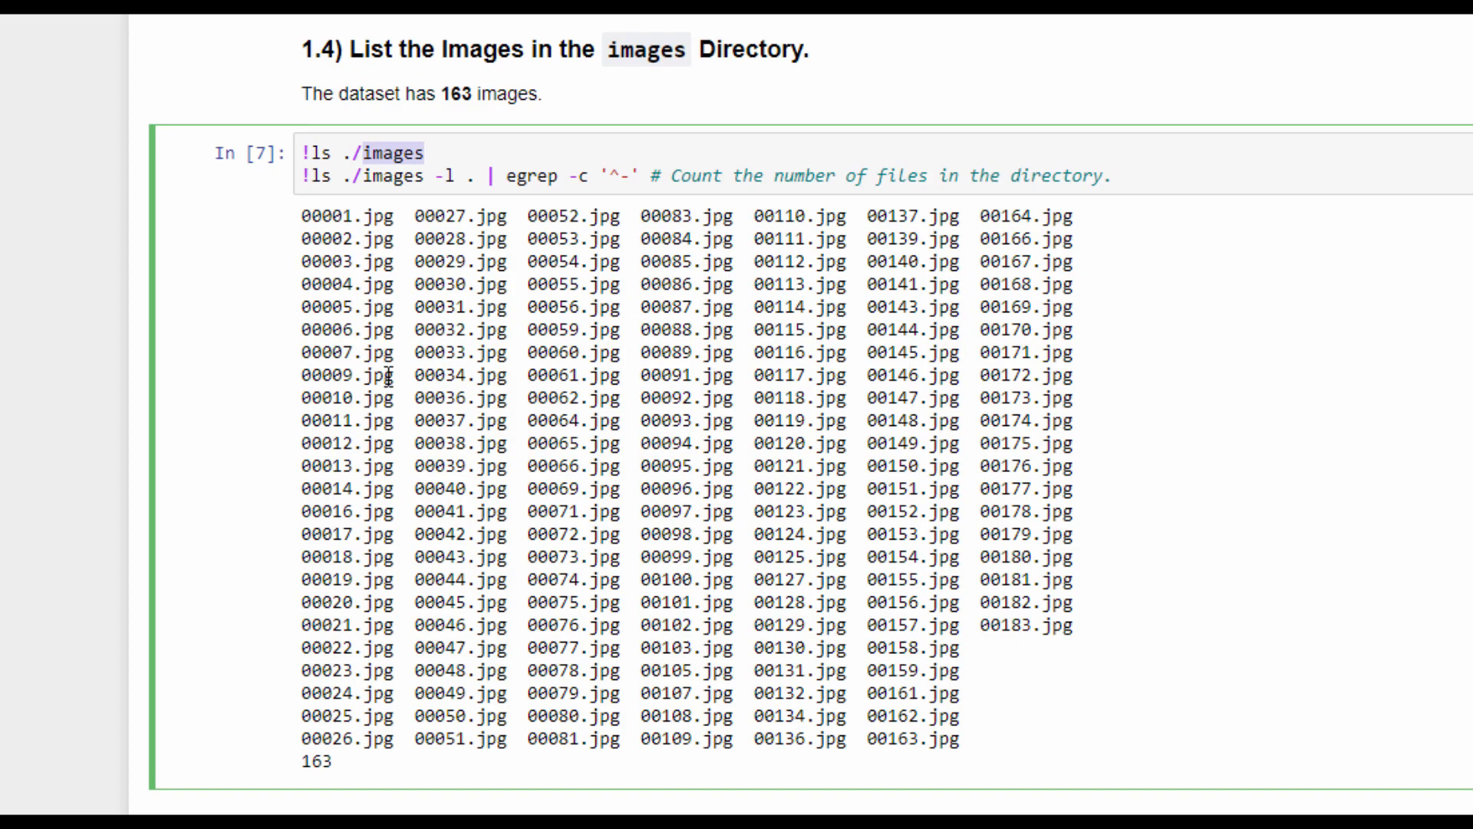
Review the 163 image names, the plotted kangaroo photo 00060 and the 163 annotation xml files.
scroll(down, 3)
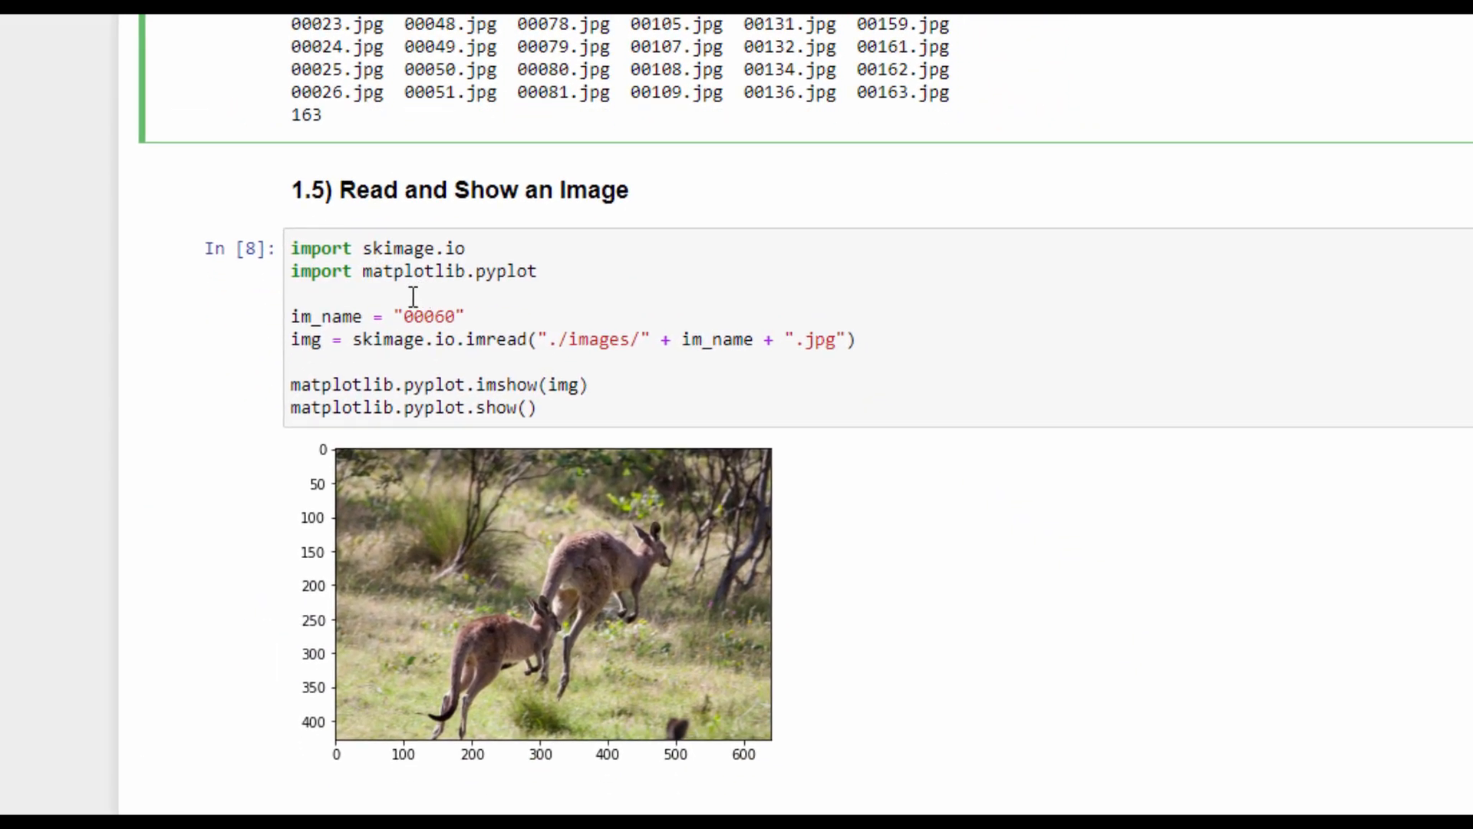
mouse_move(393, 291)
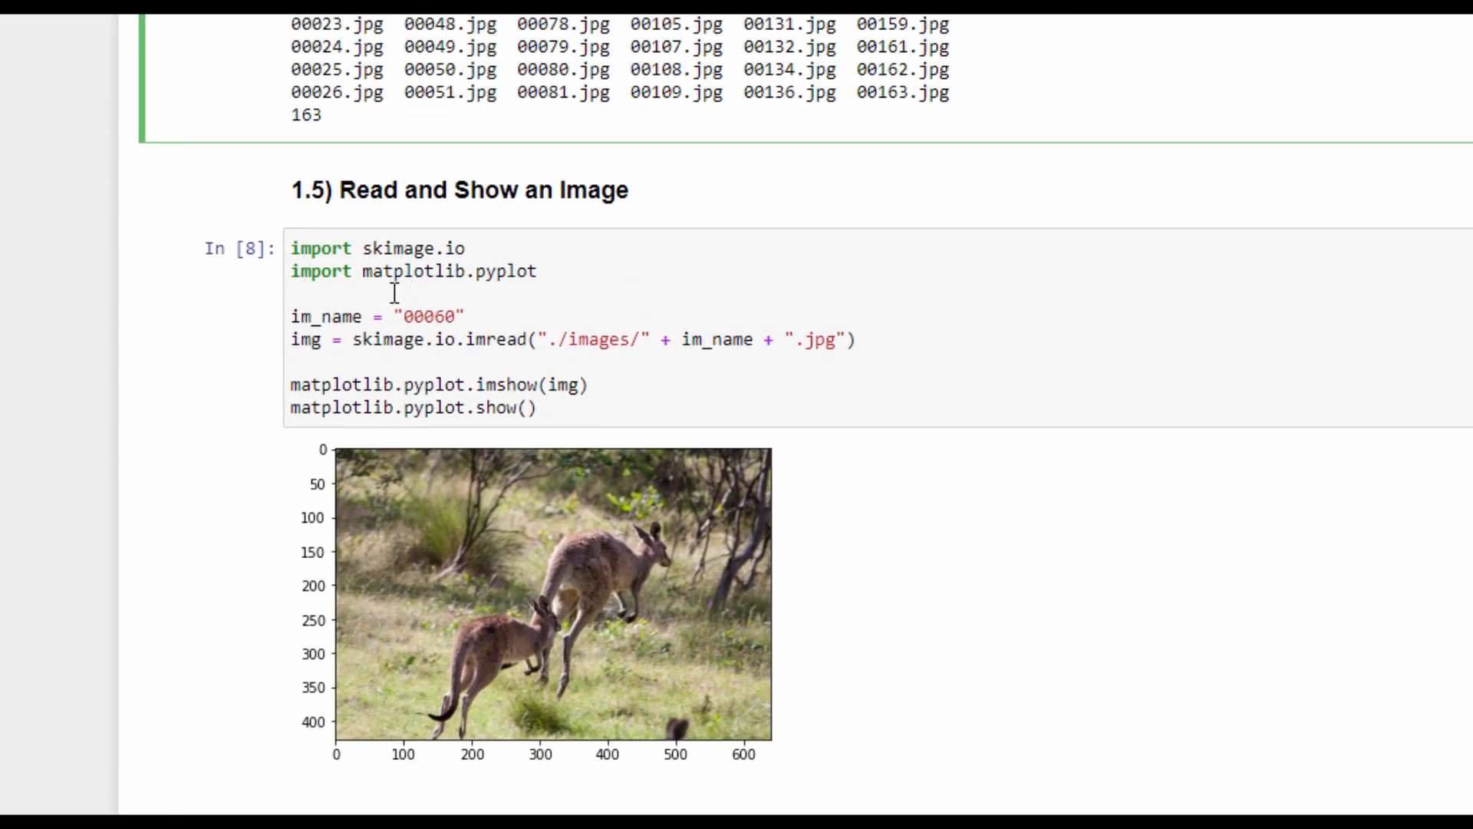
scroll(down, 3)
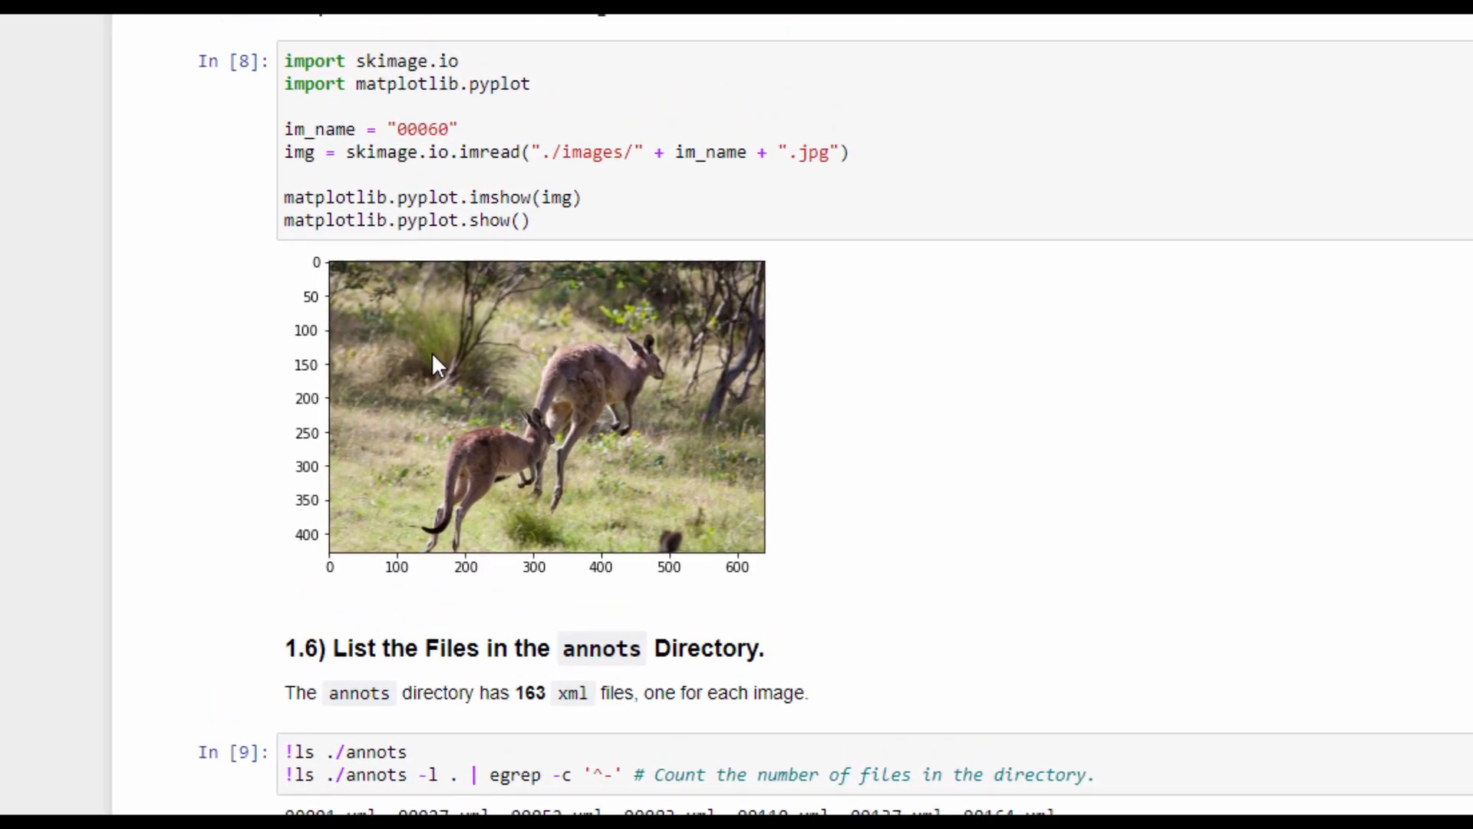
scroll(down, 3)
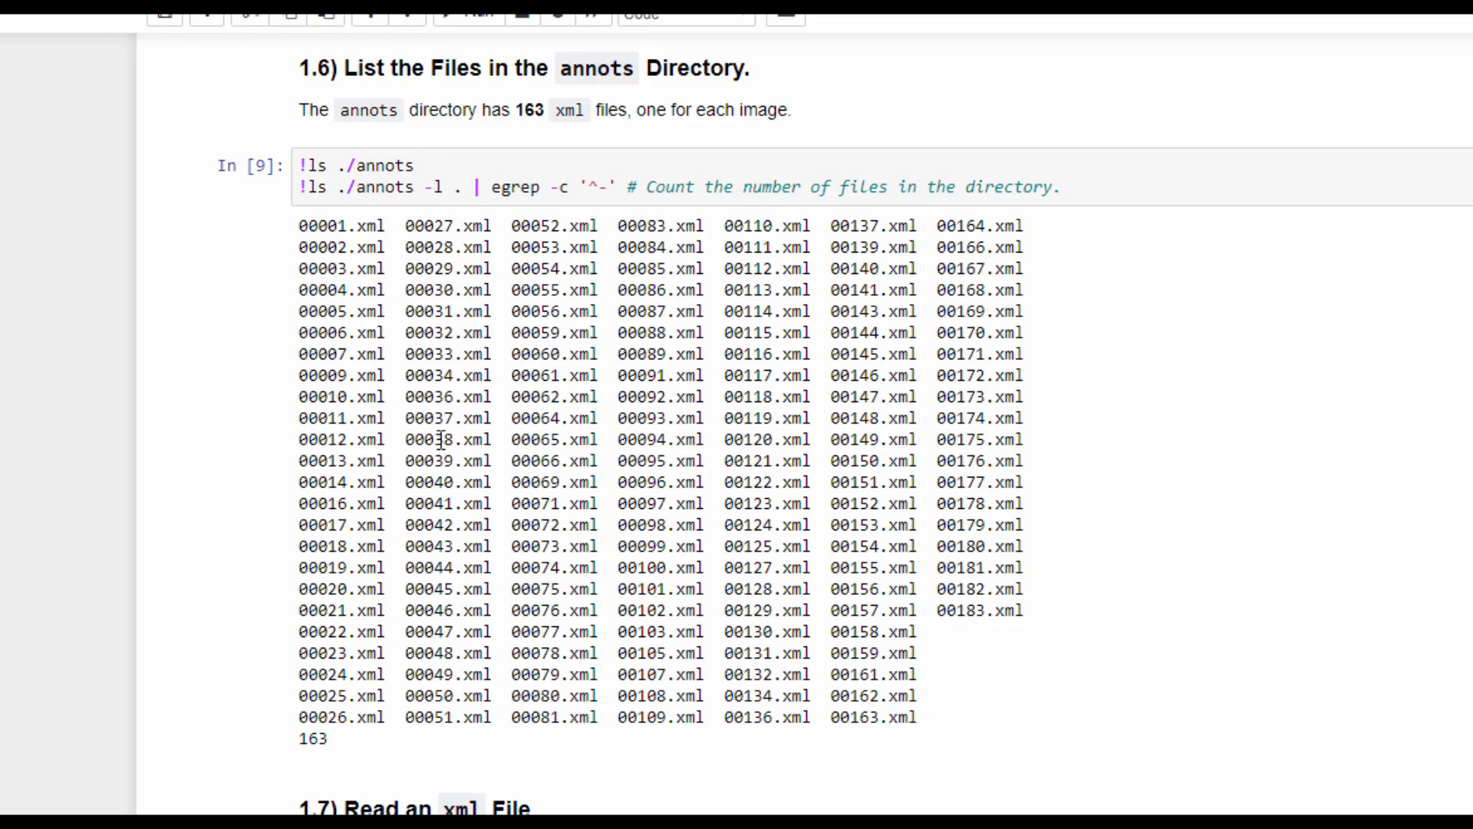
scroll(down, 3)
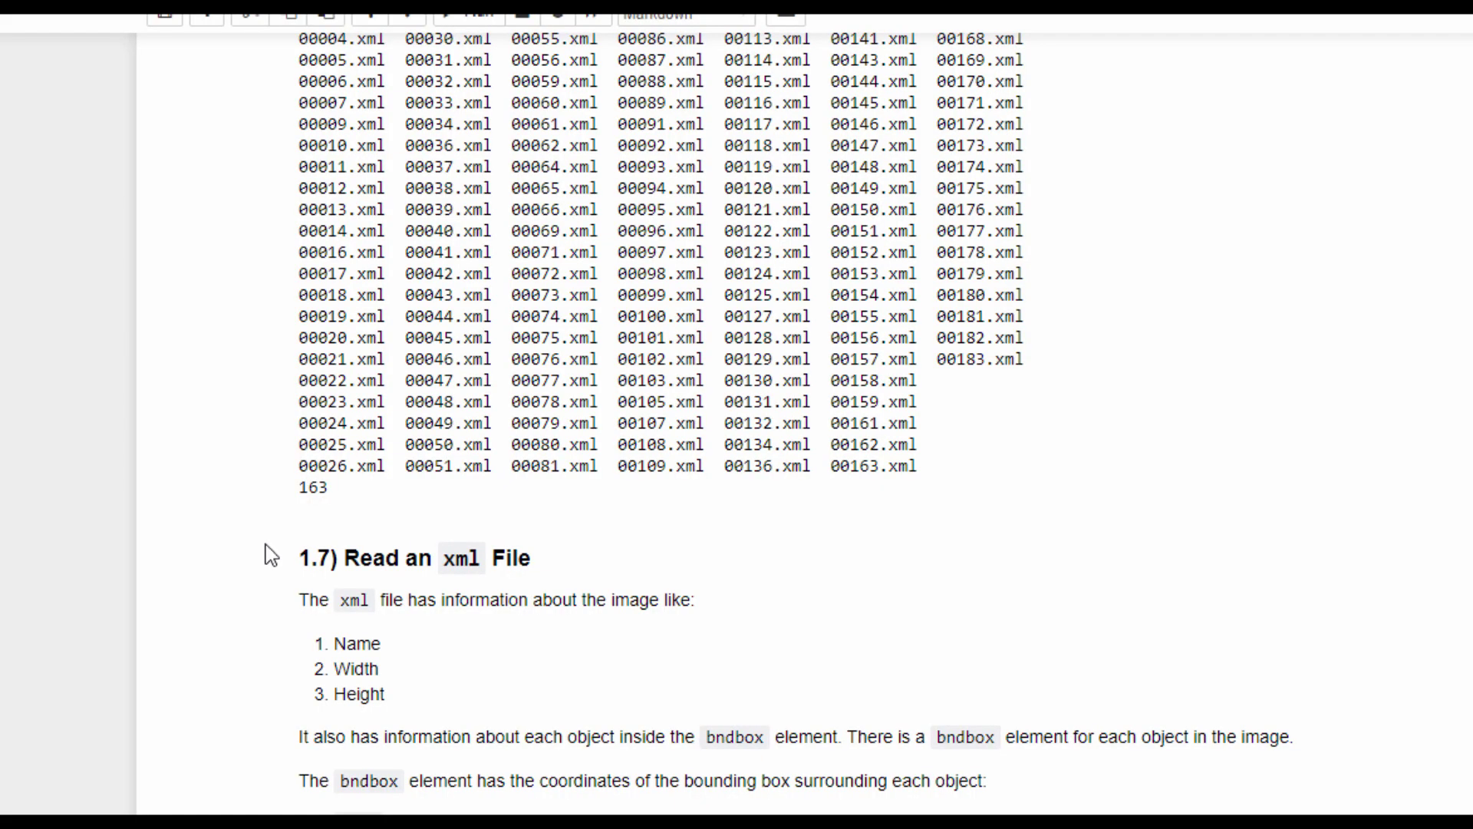
scroll(down, 3)
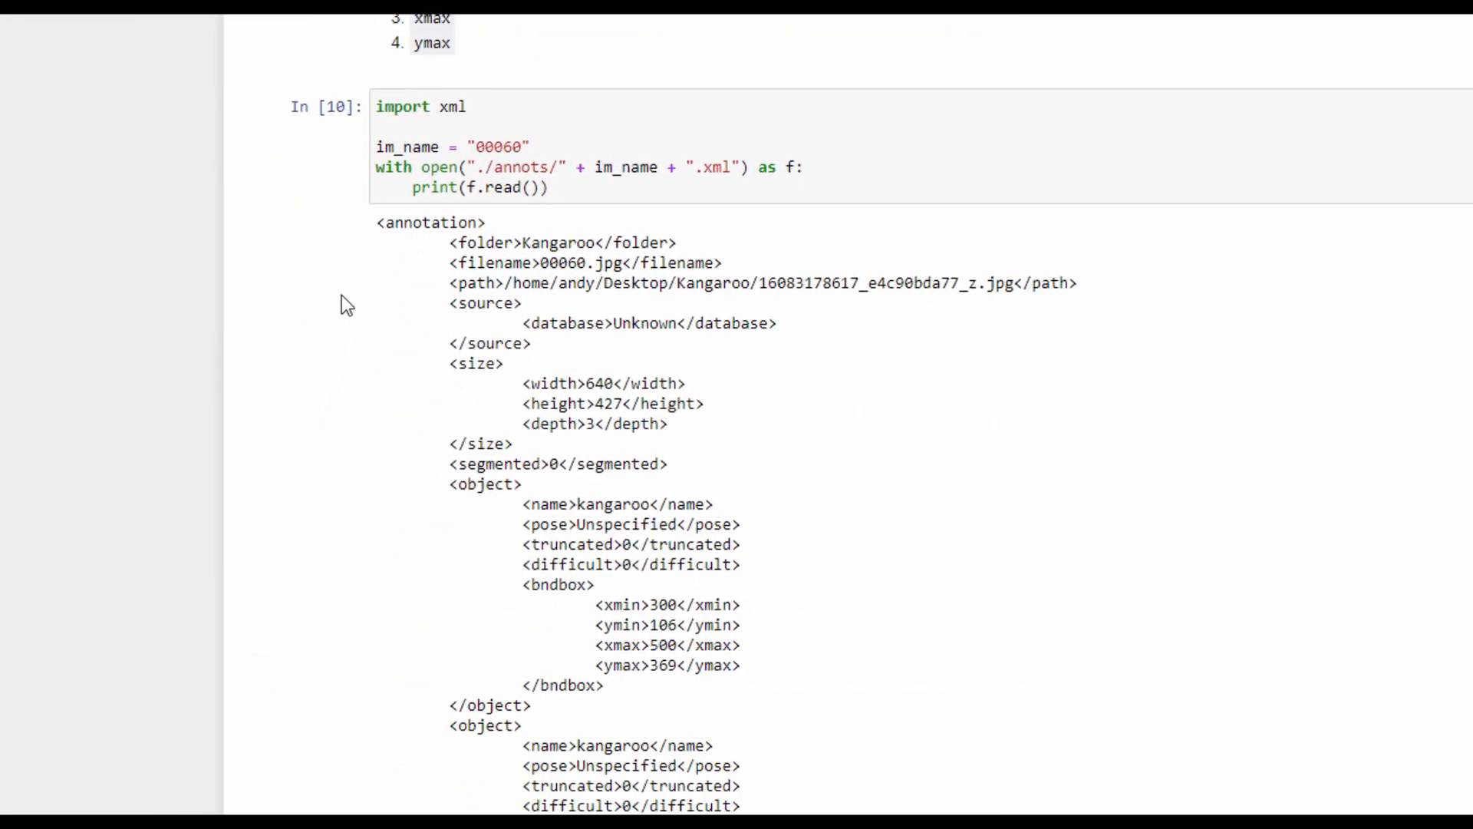
scroll(down, 3)
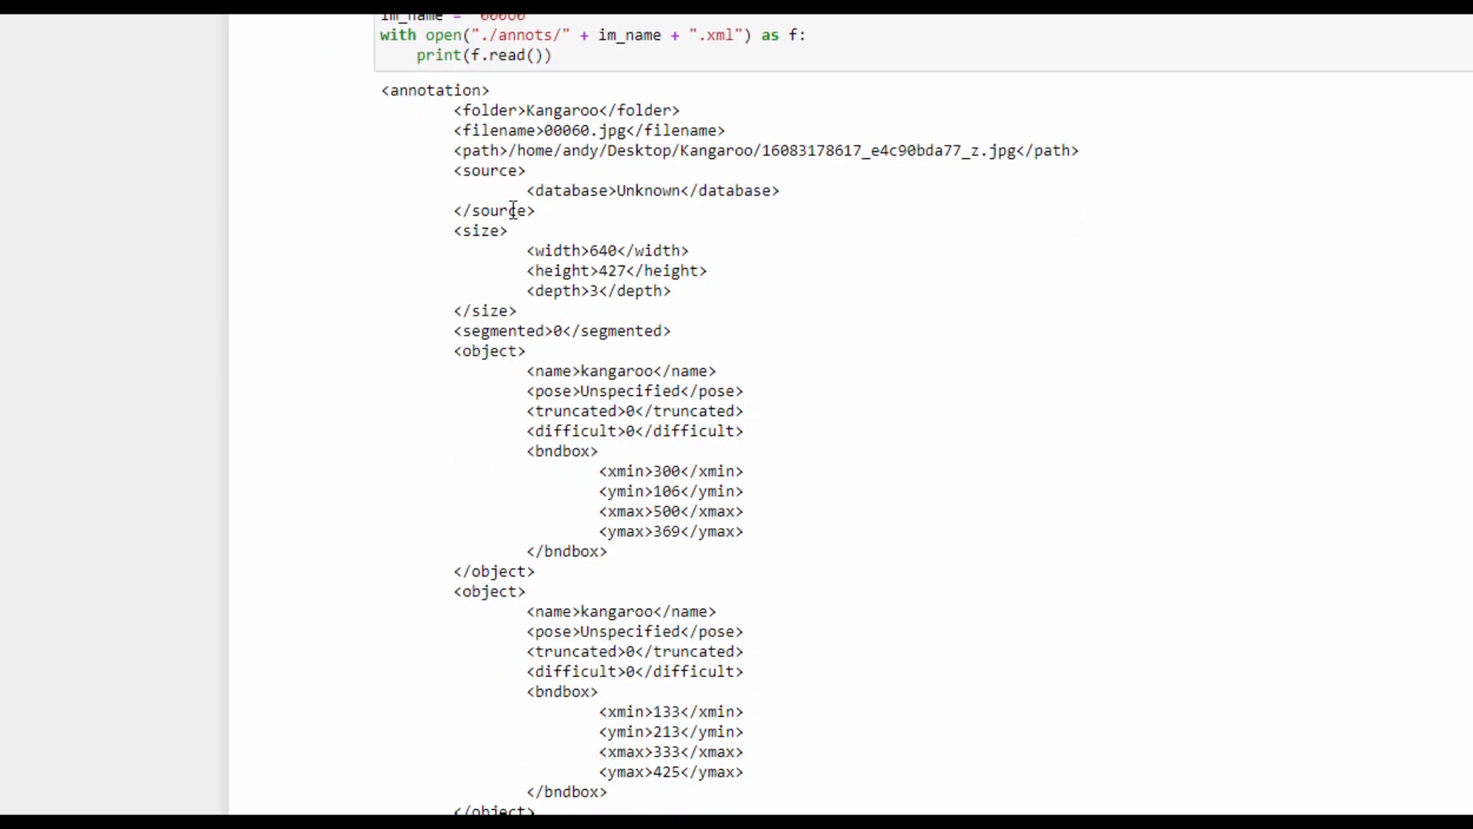
double_click(601, 251)
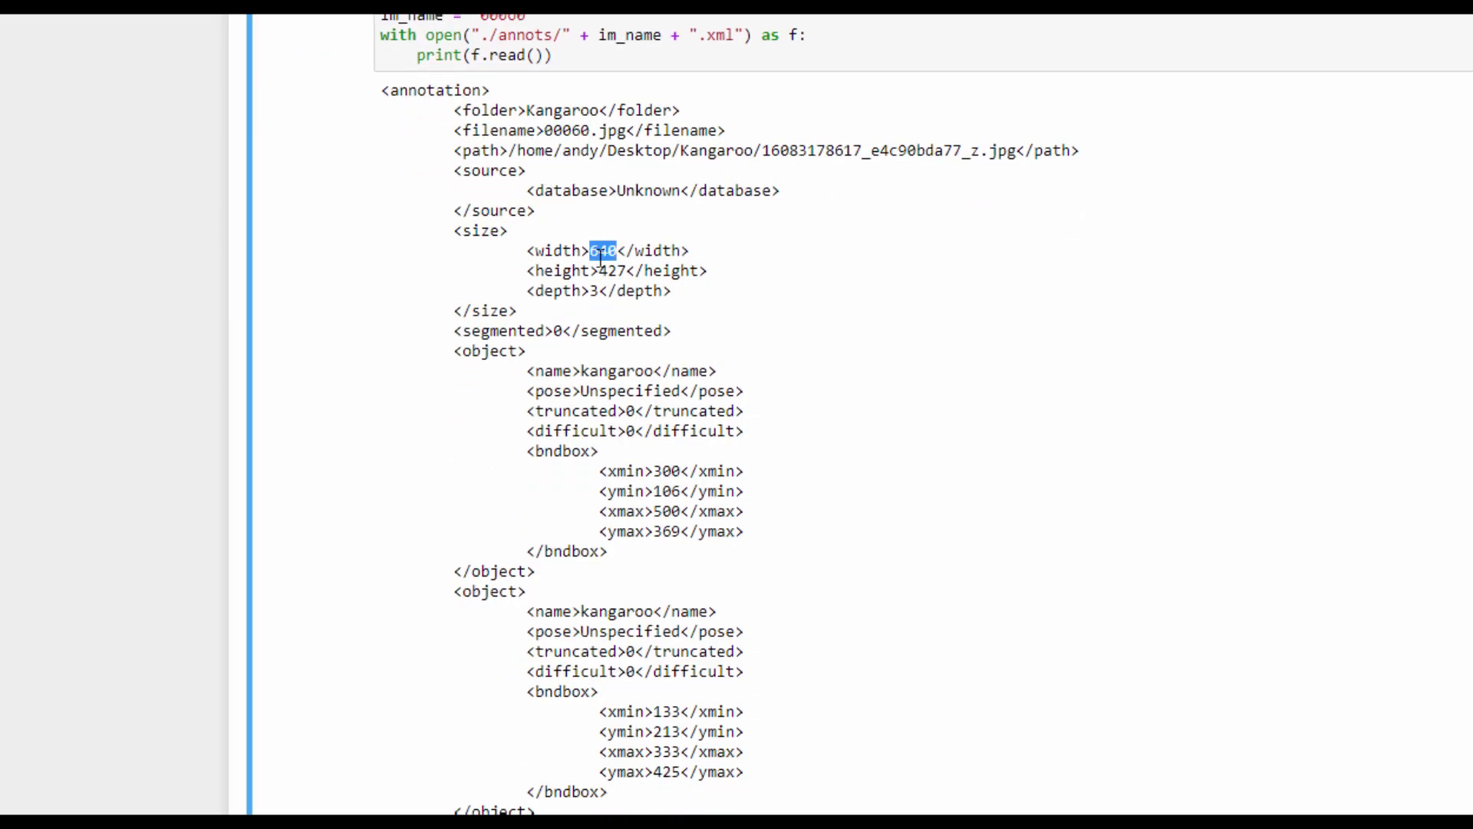
double_click(614, 270)
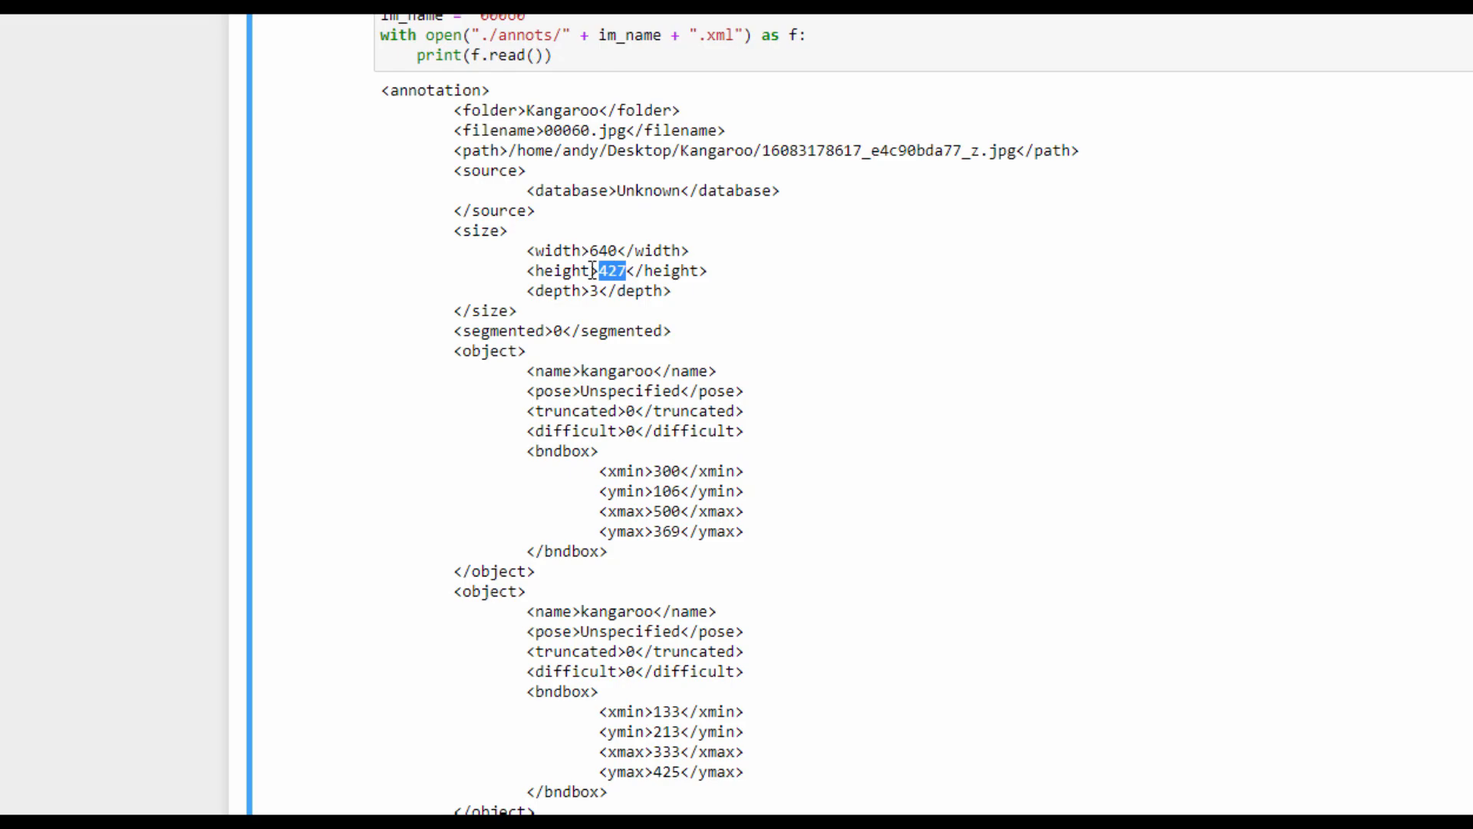
mouse_move(516, 270)
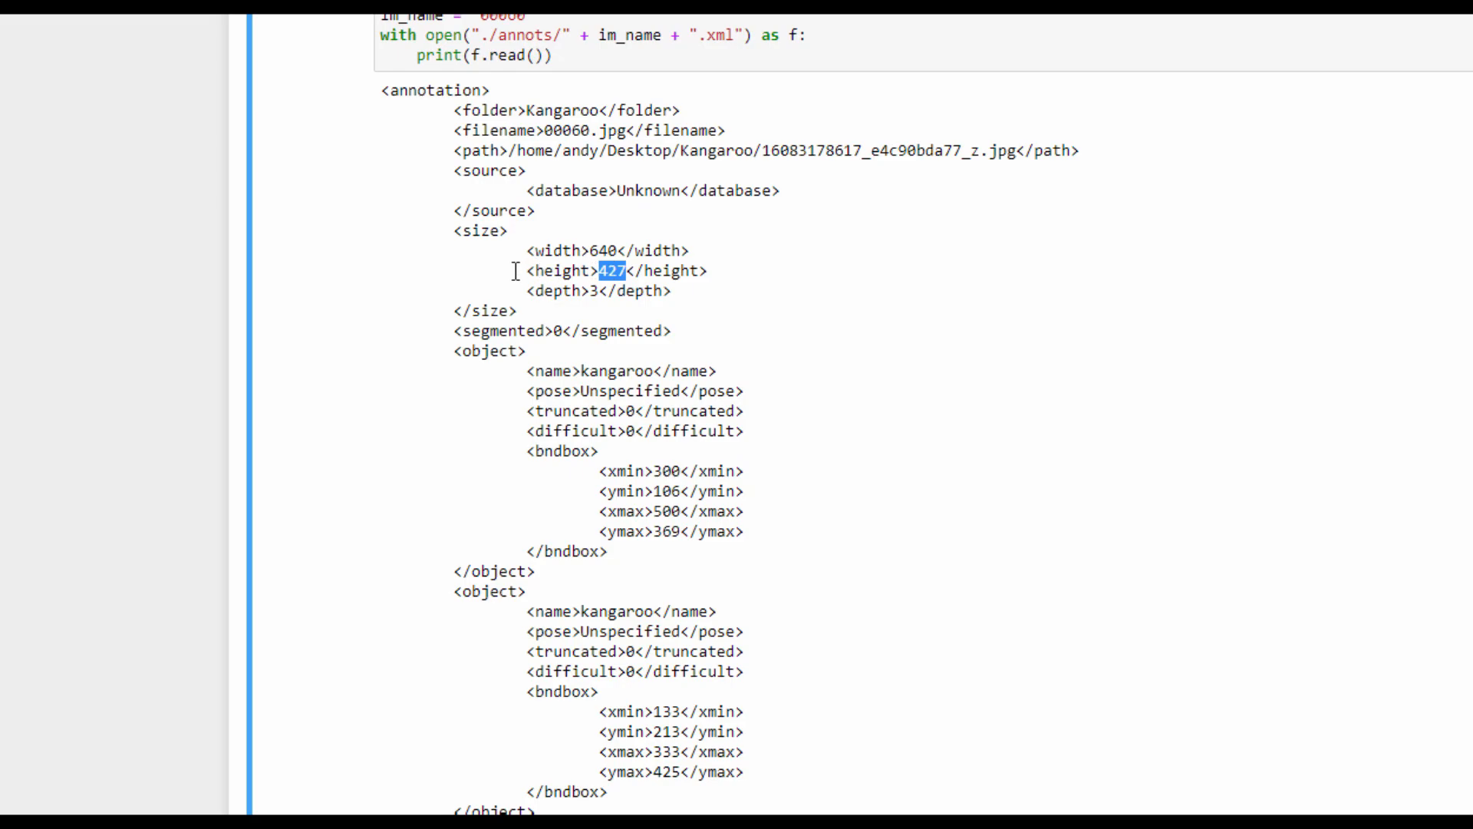
scroll(down, 3)
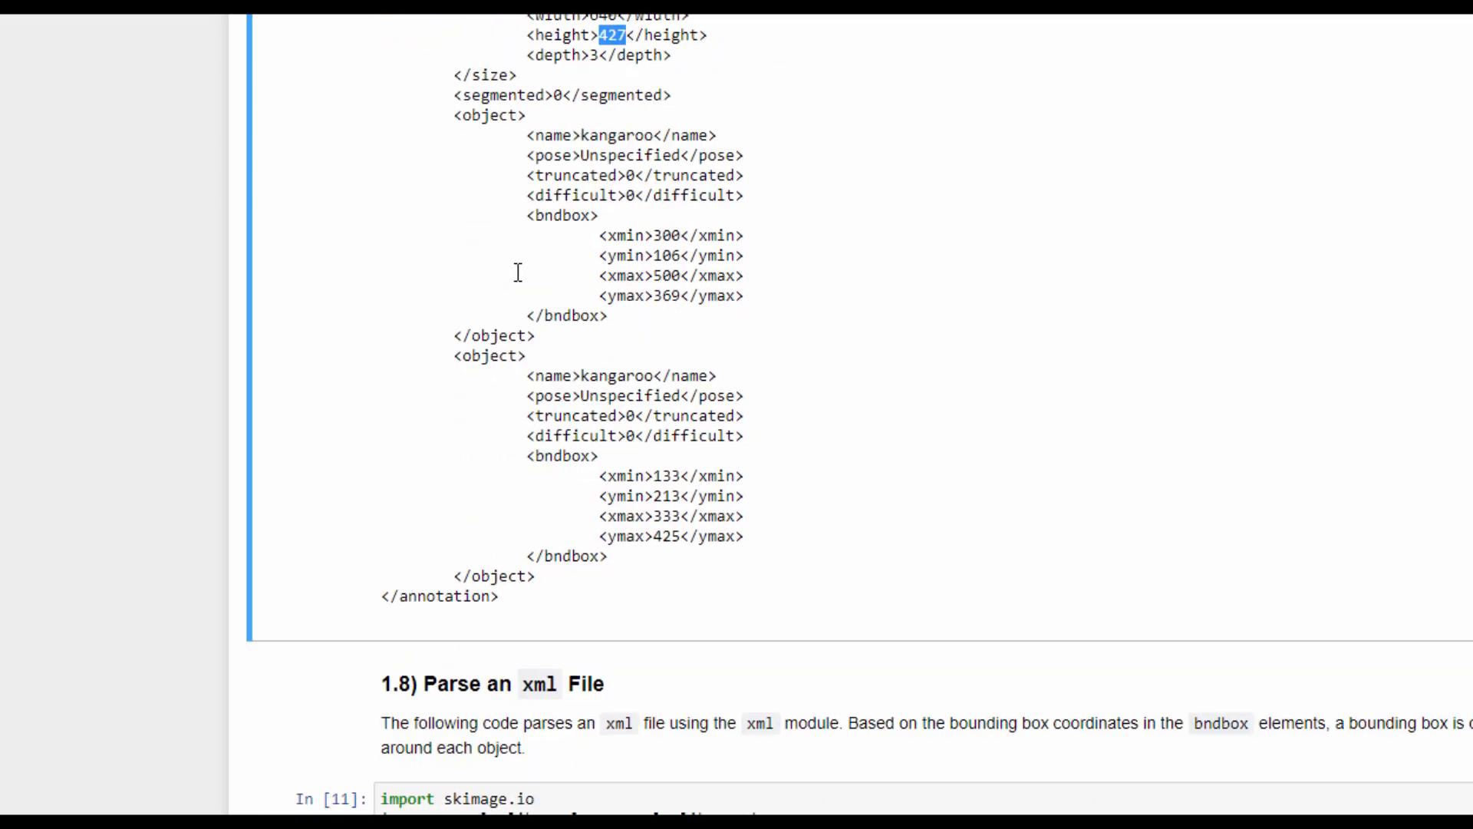
mouse_move(555, 215)
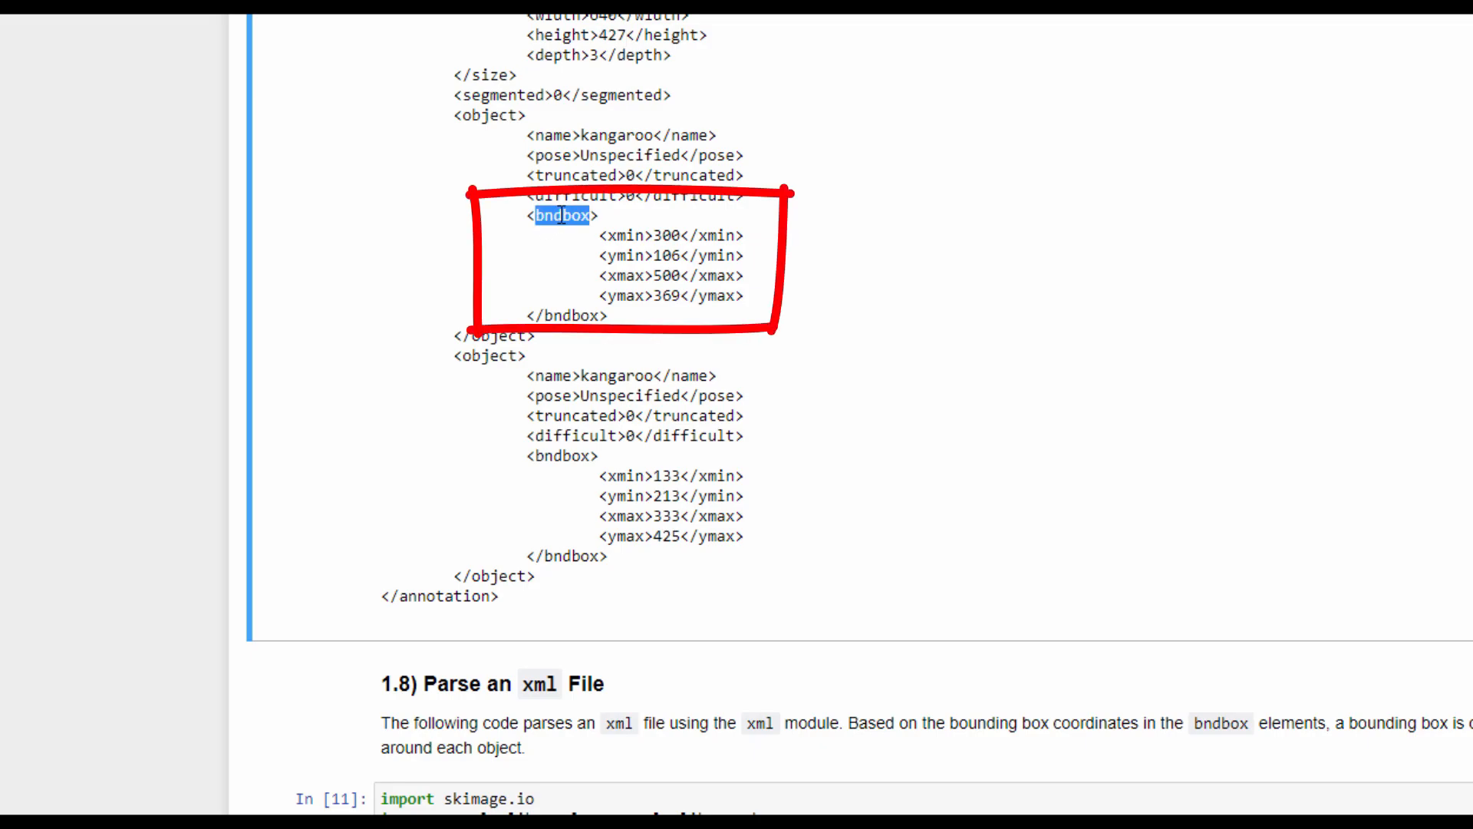
mouse_move(611, 230)
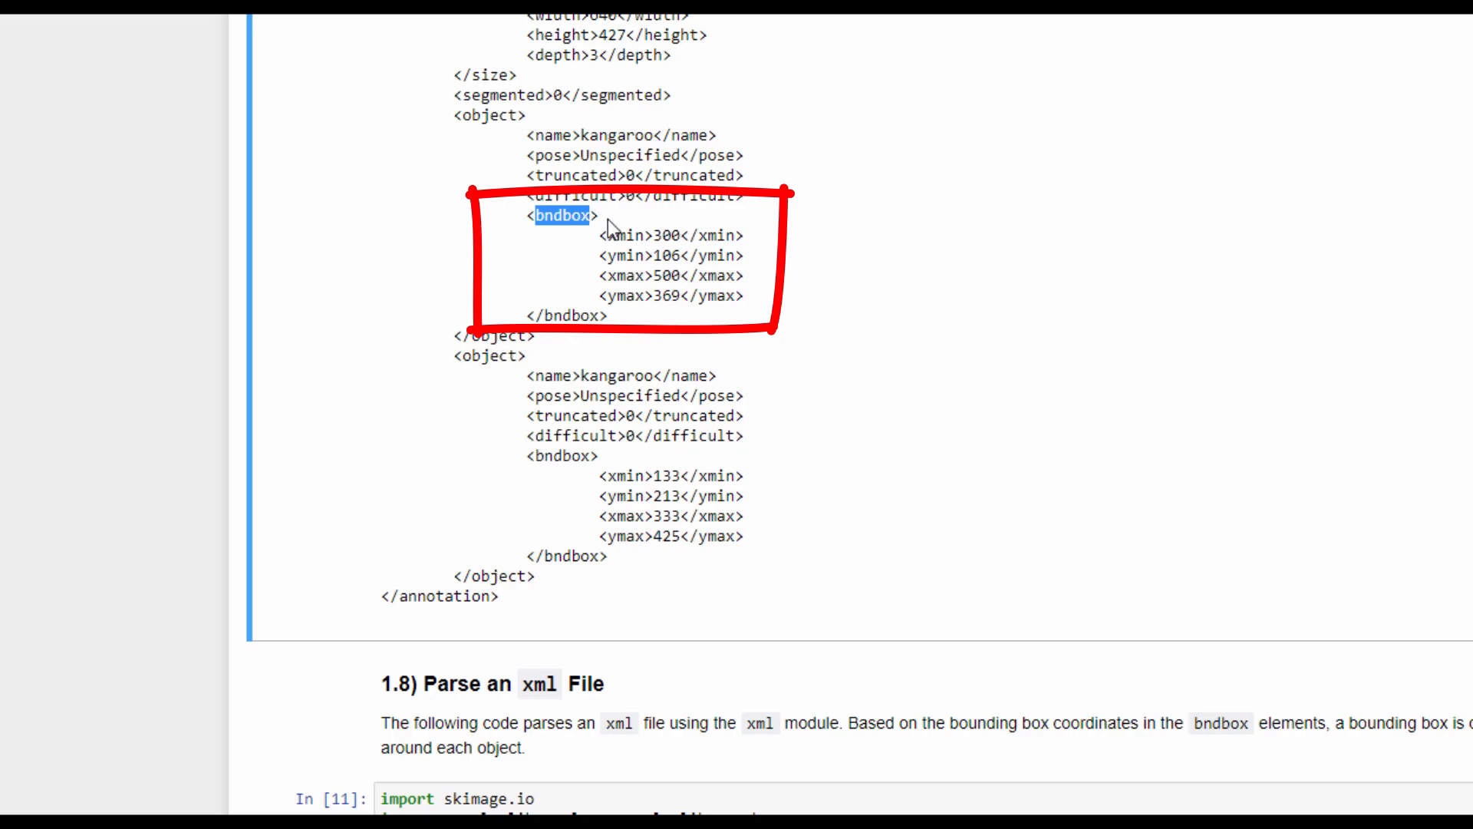
mouse_move(614, 218)
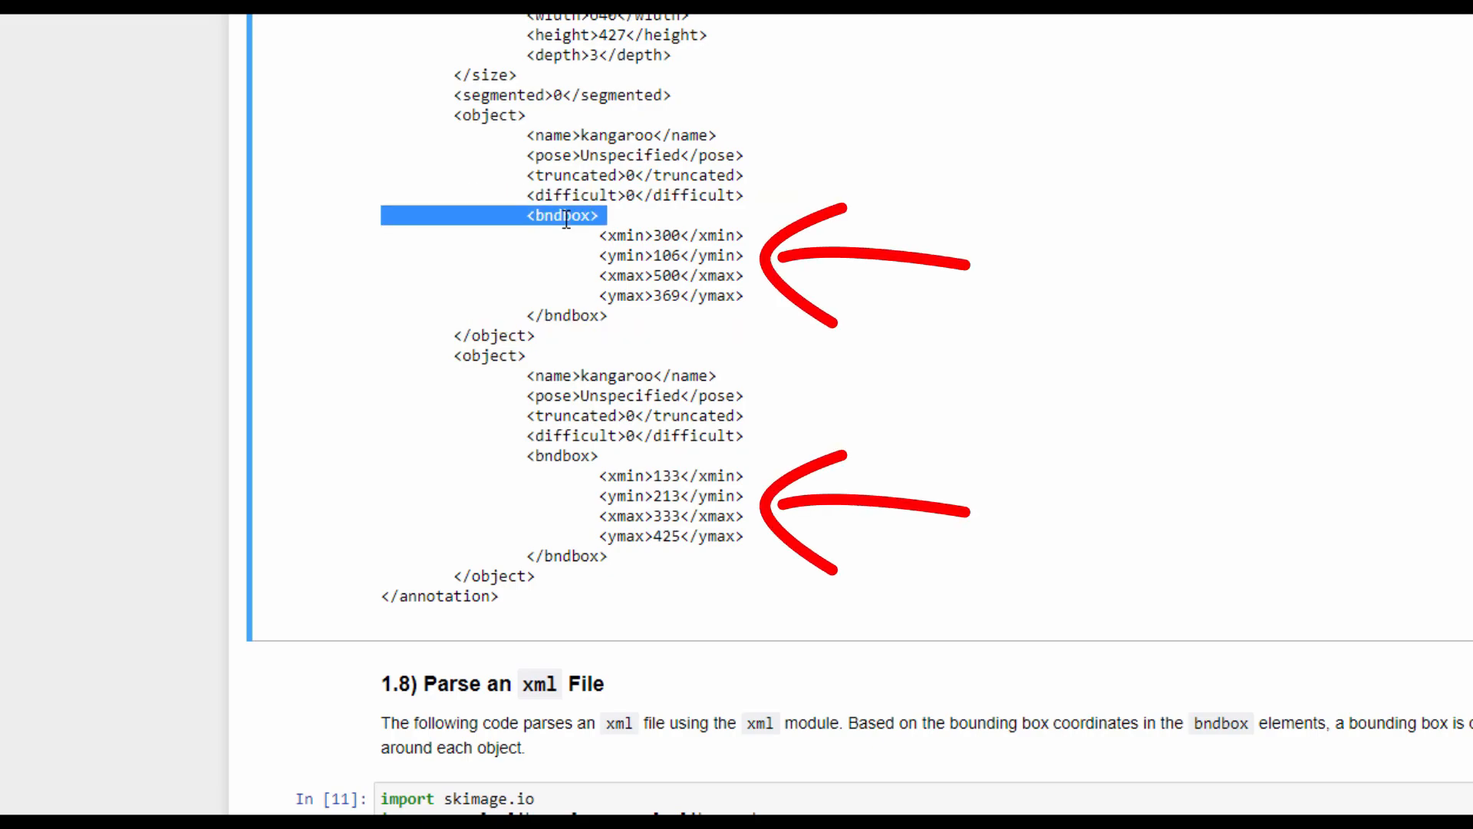
click(563, 456)
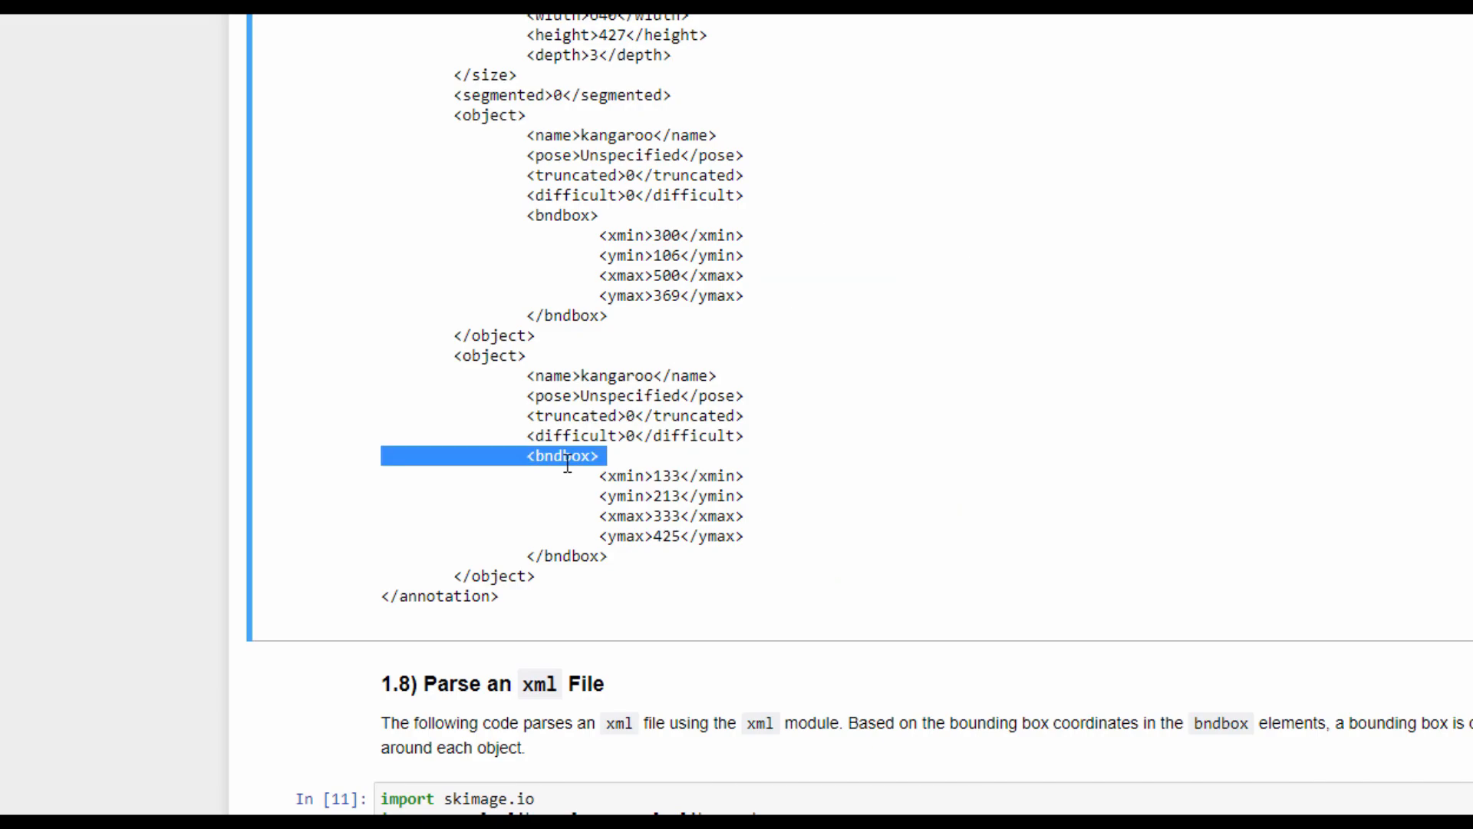
scroll(down, 3)
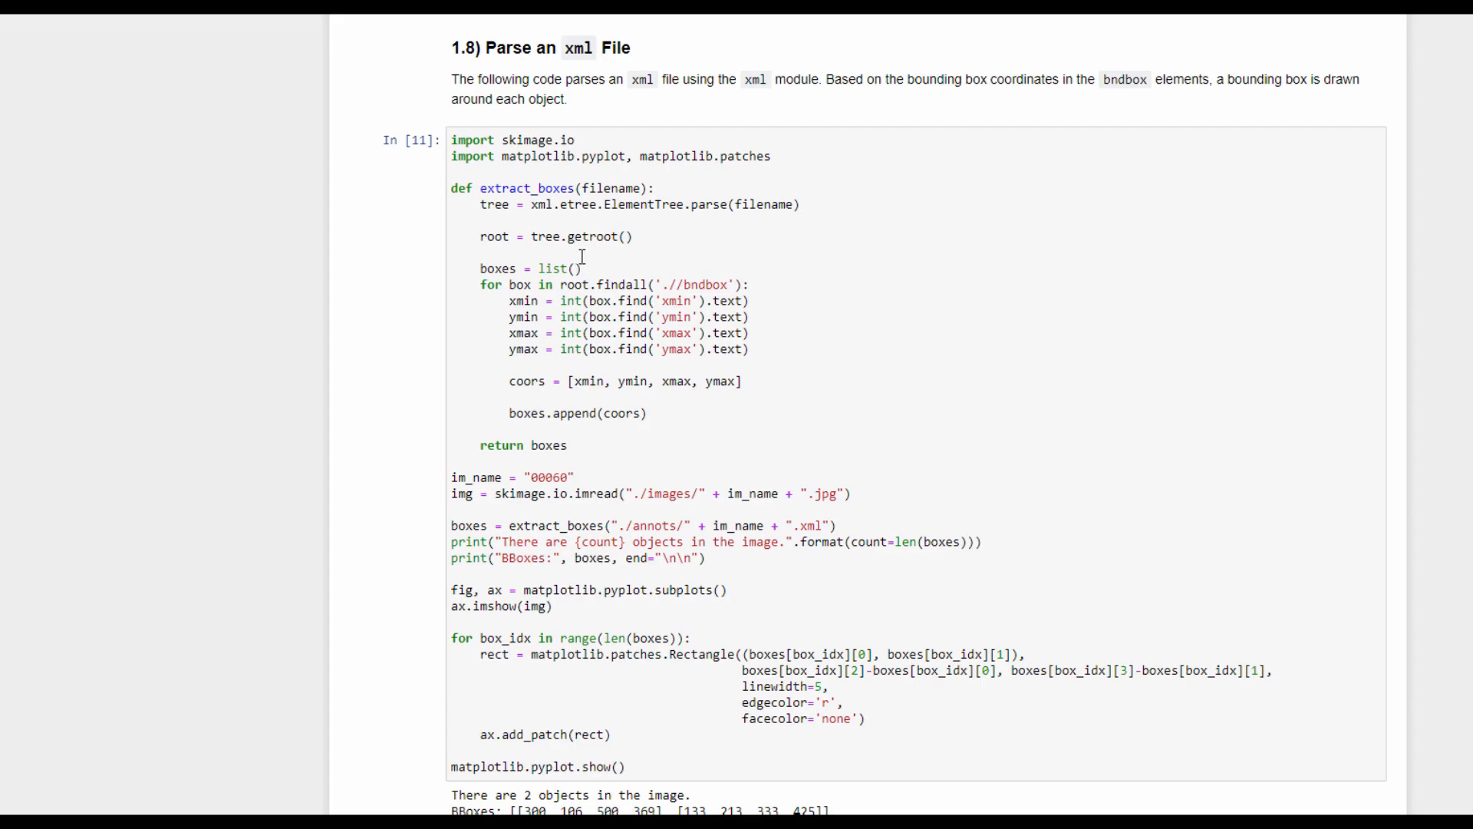
scroll(down, 3)
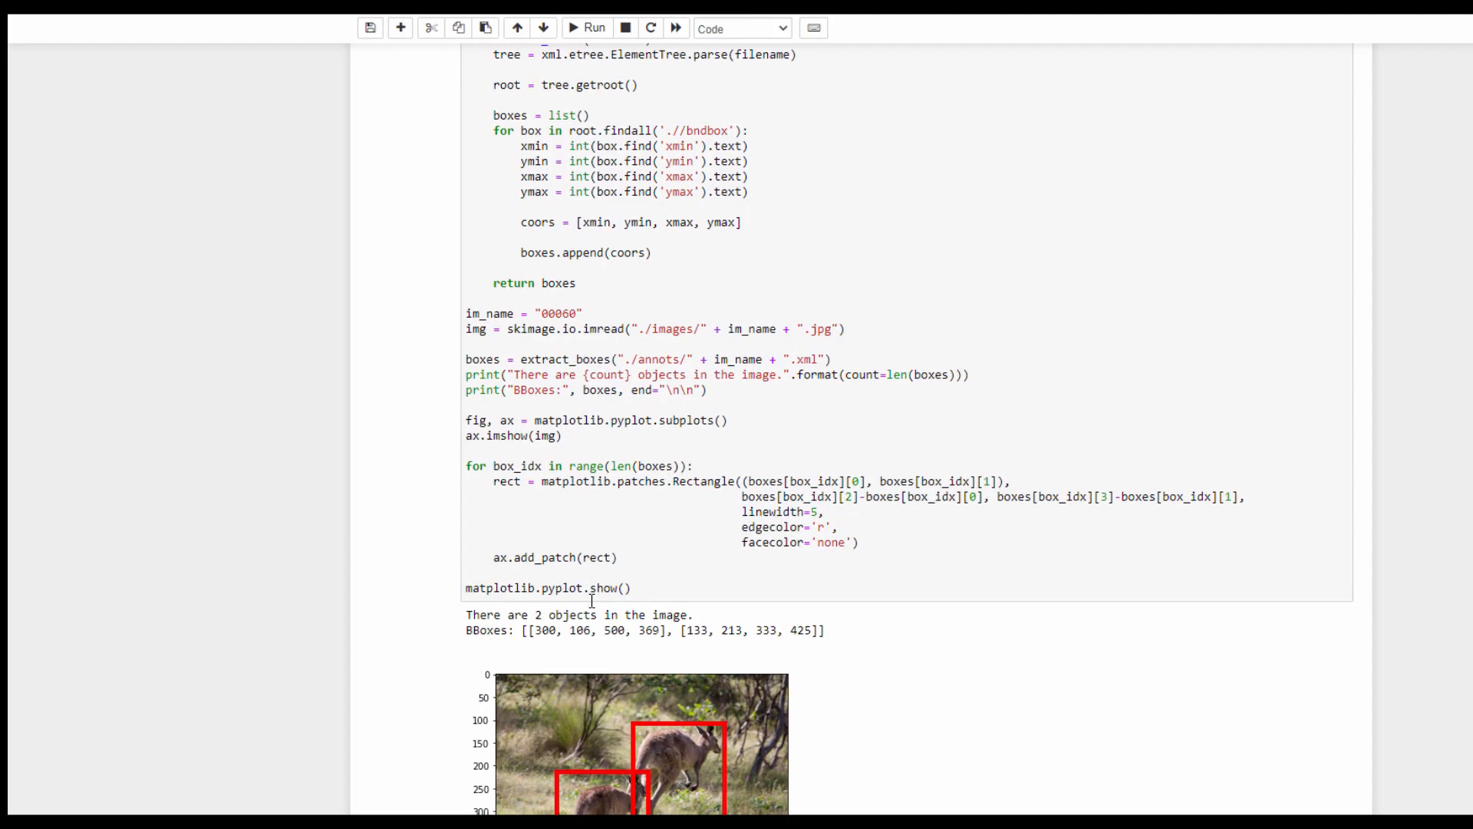
scroll(down, 3)
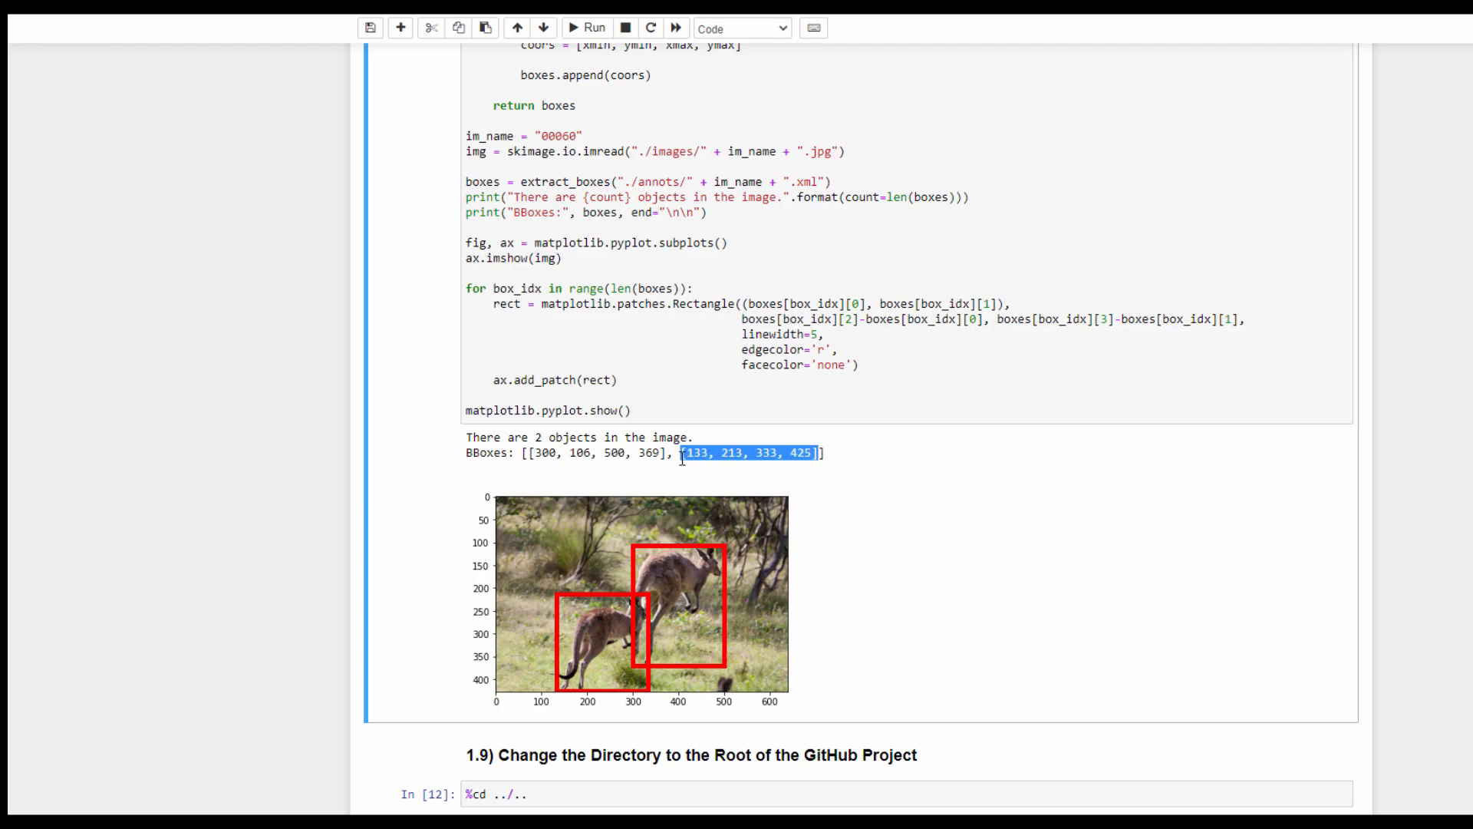
scroll(down, 3)
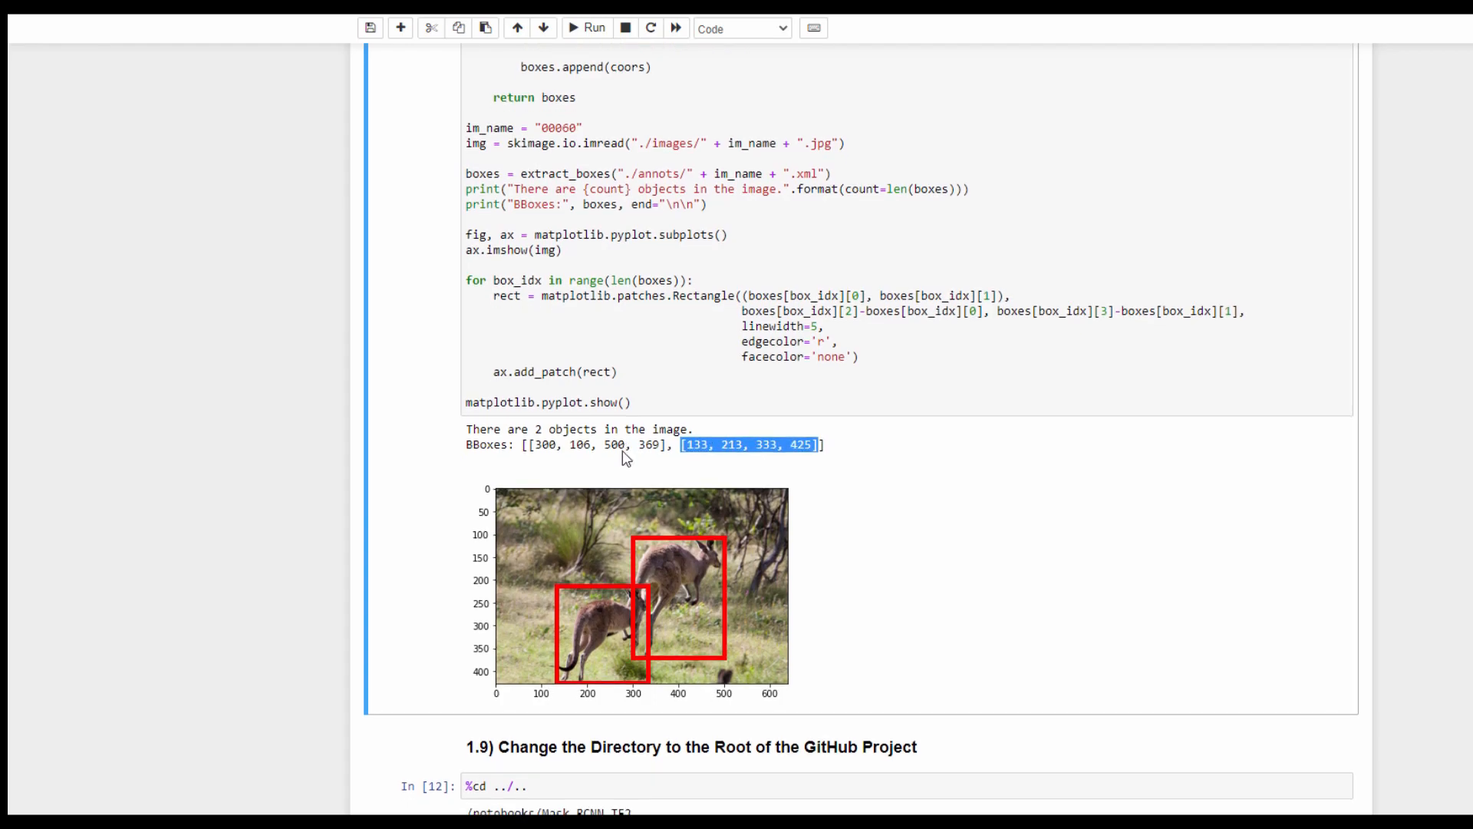
scroll(down, 3)
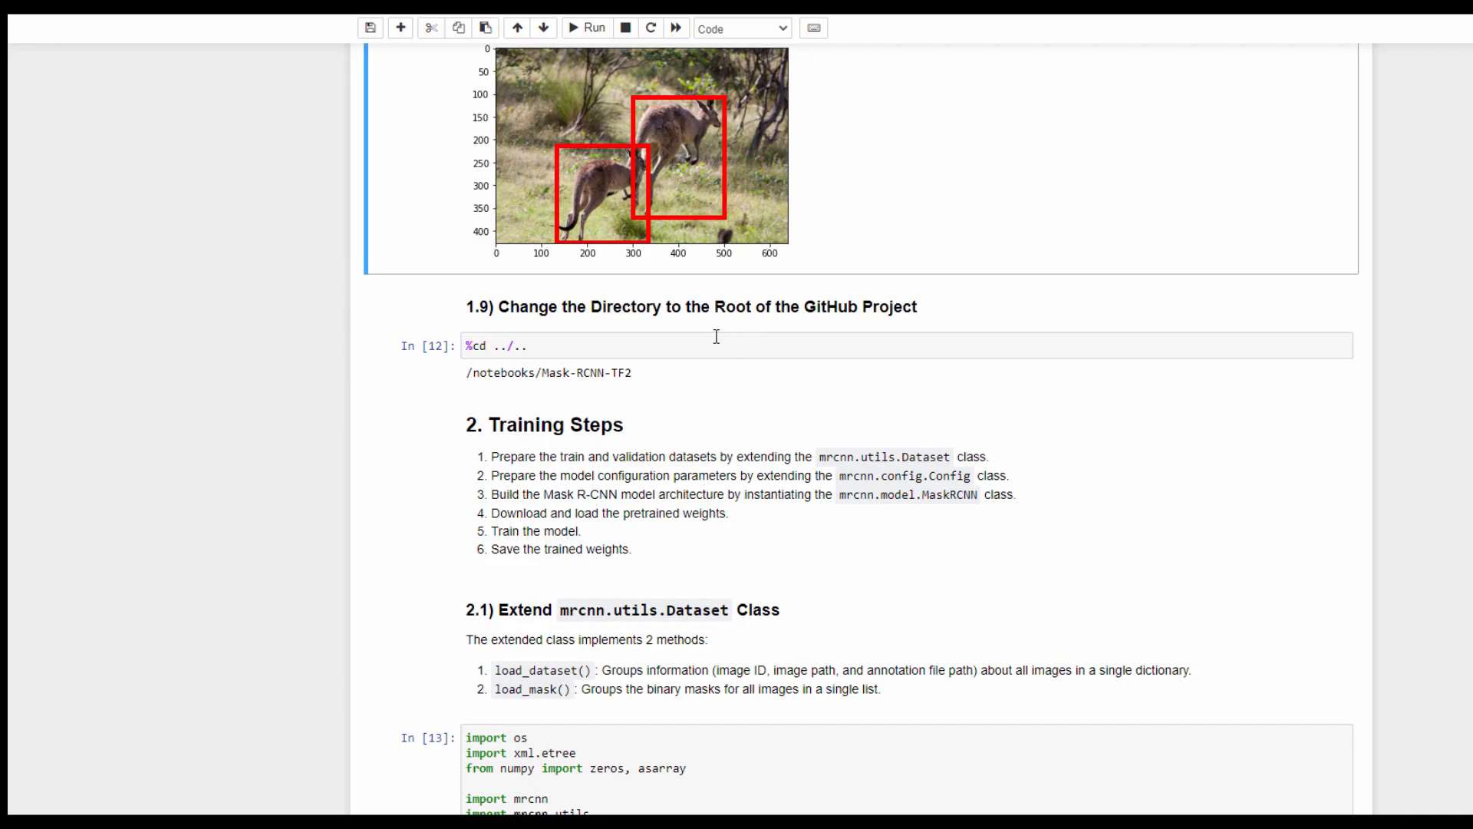
mouse_move(488, 405)
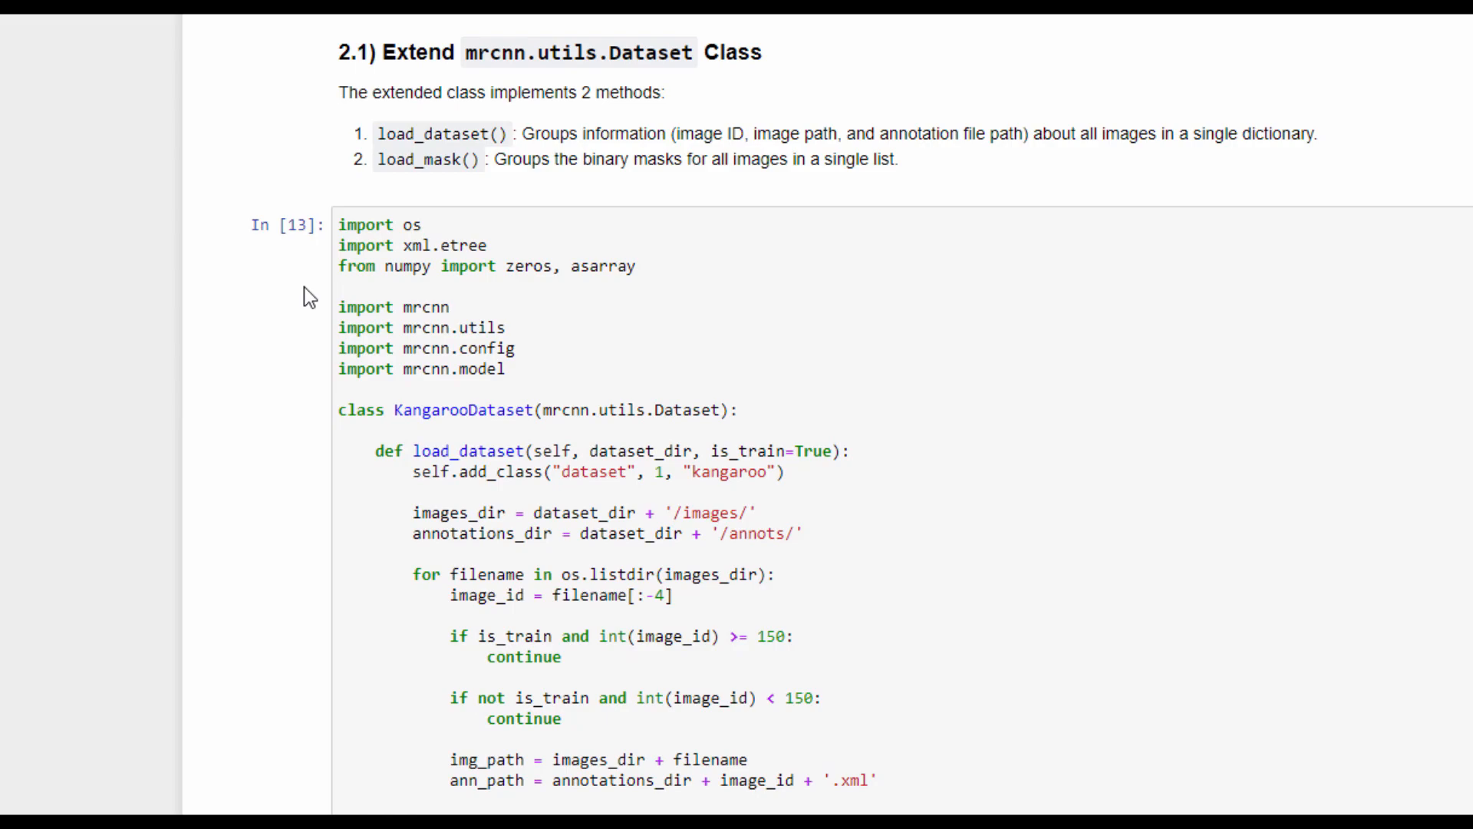
drag(333, 120, 512, 173)
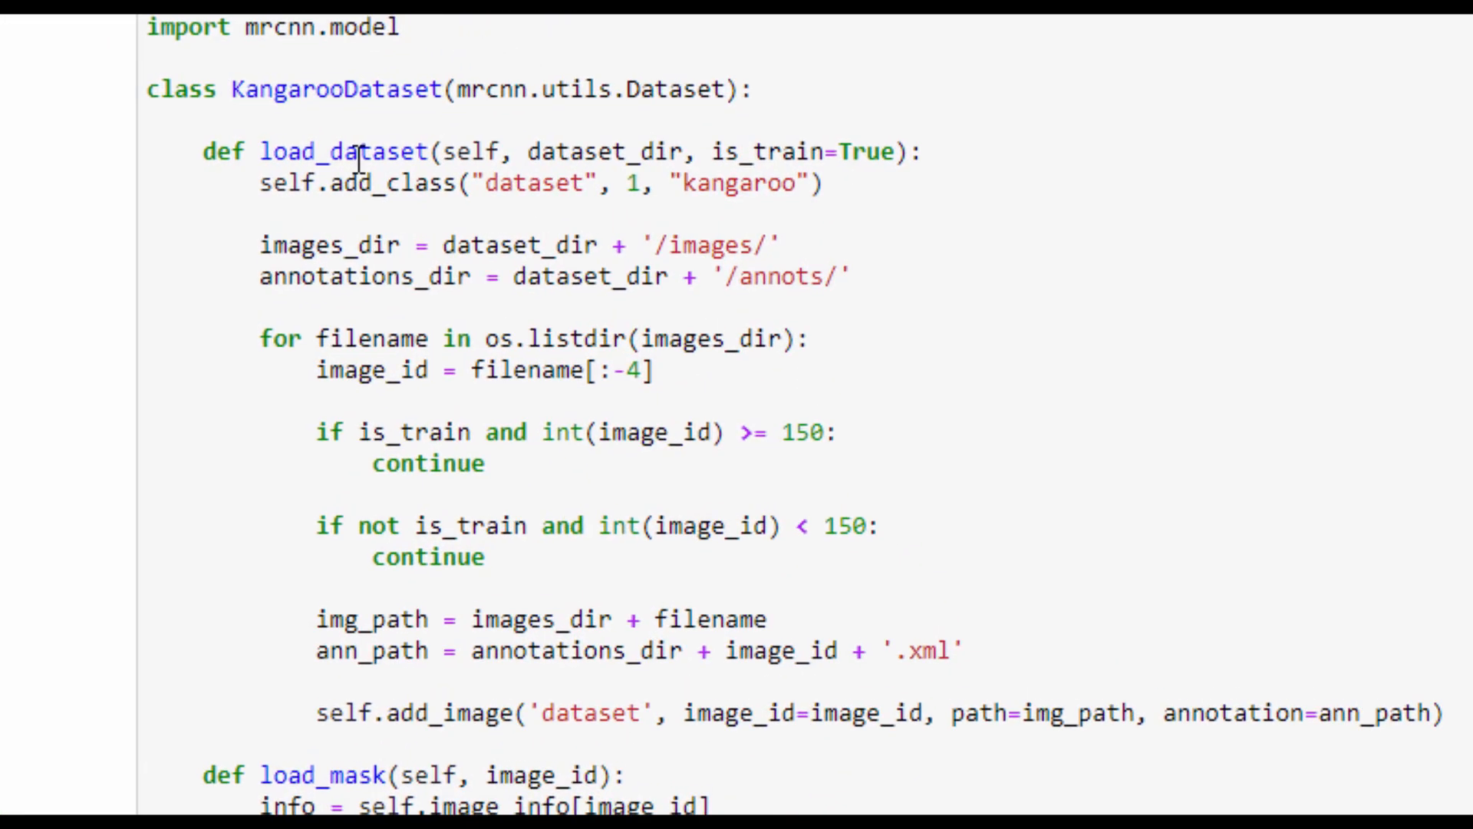
double_click(602, 152)
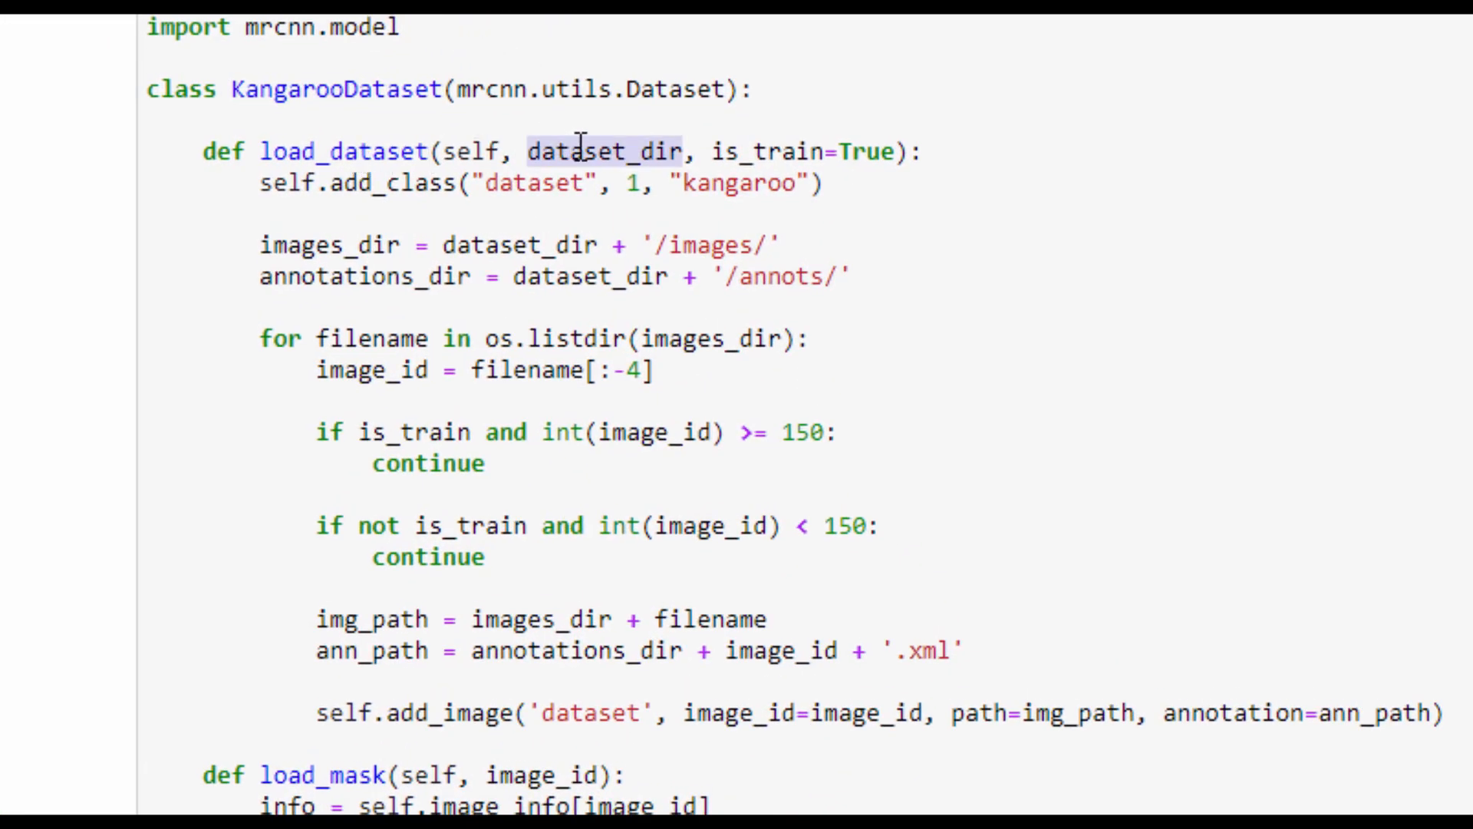
double_click(763, 152)
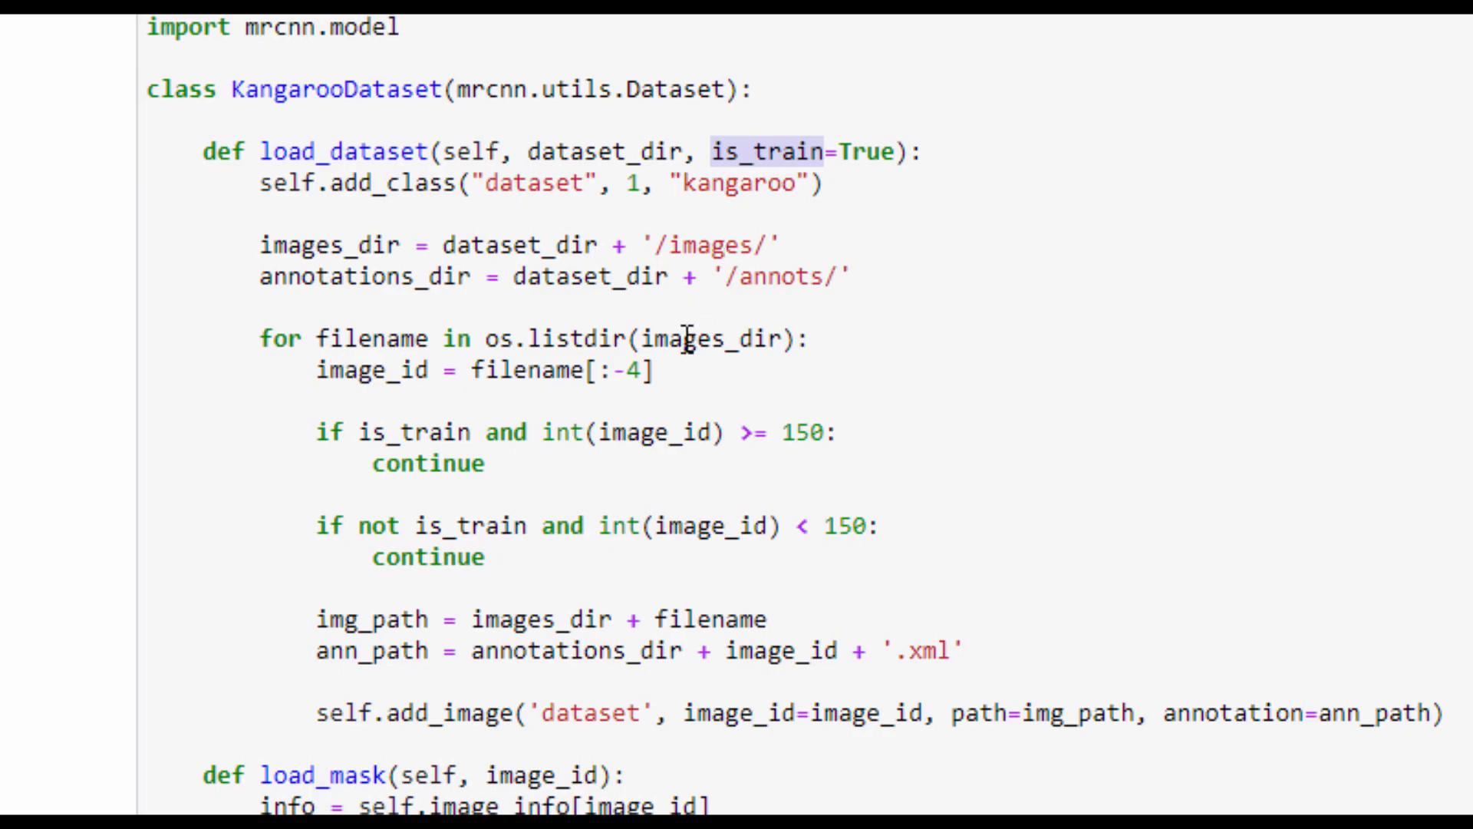
double_click(706, 339)
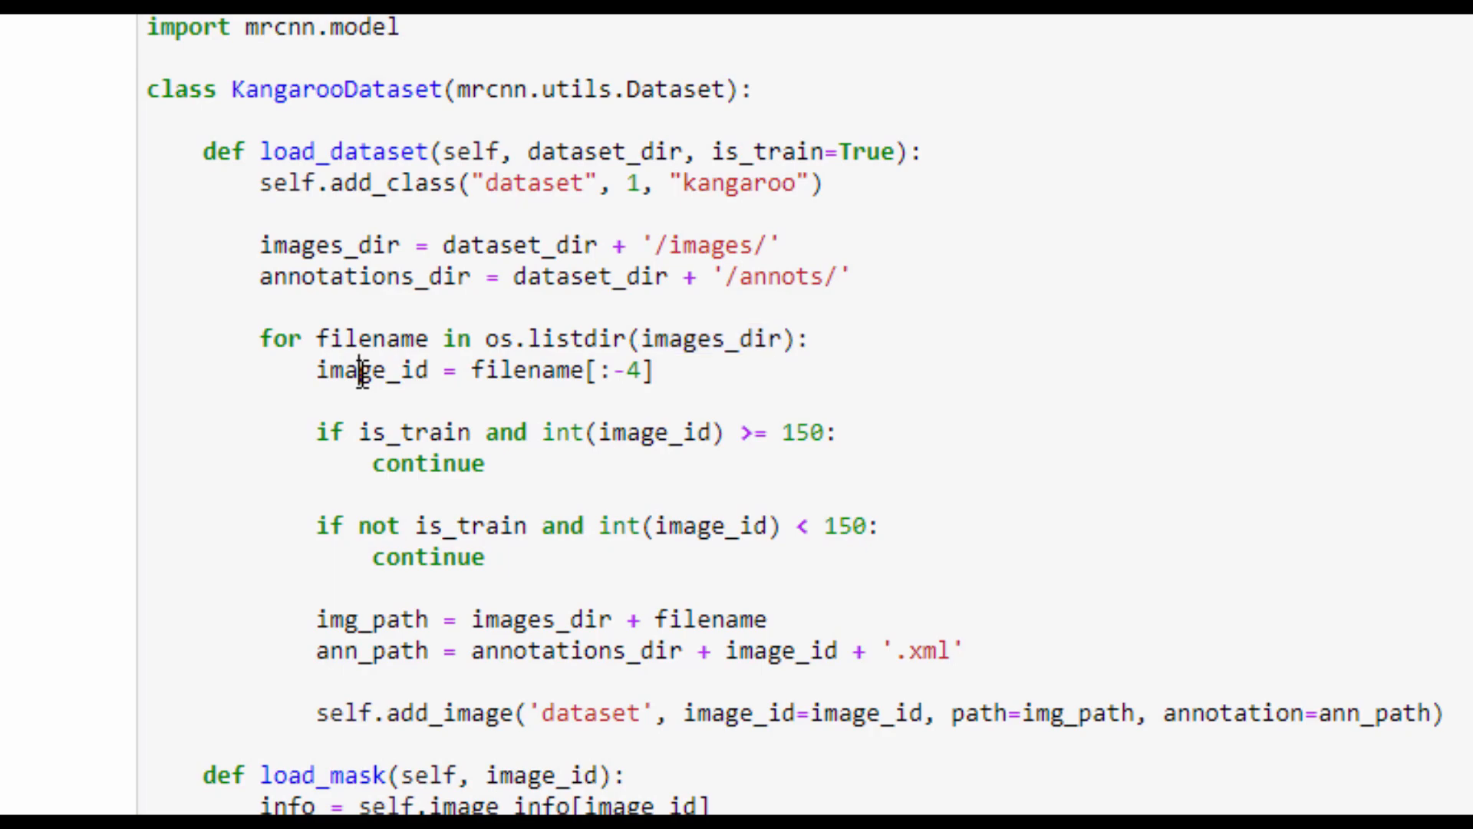
double_click(369, 619)
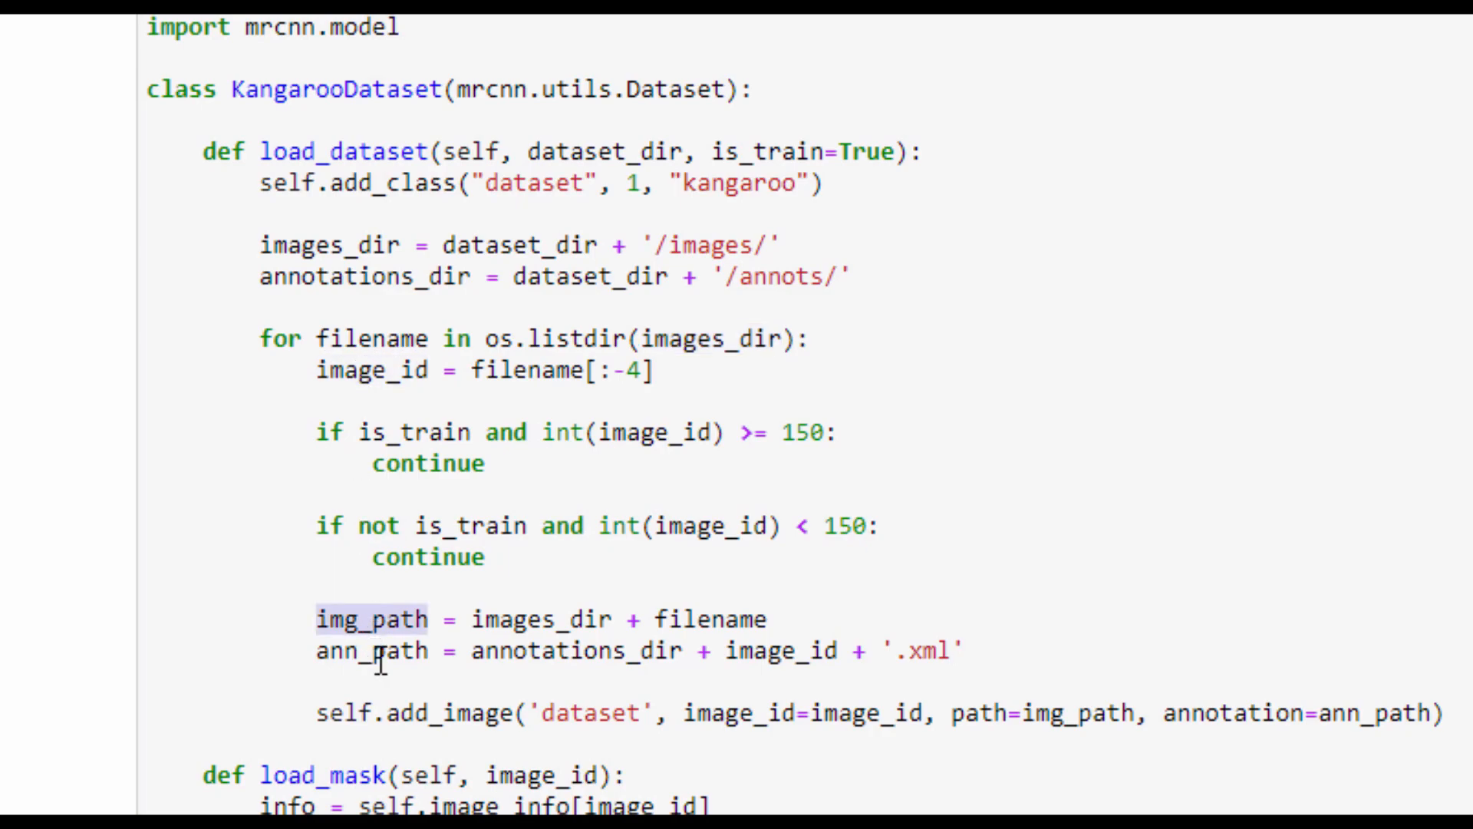
double_click(368, 651)
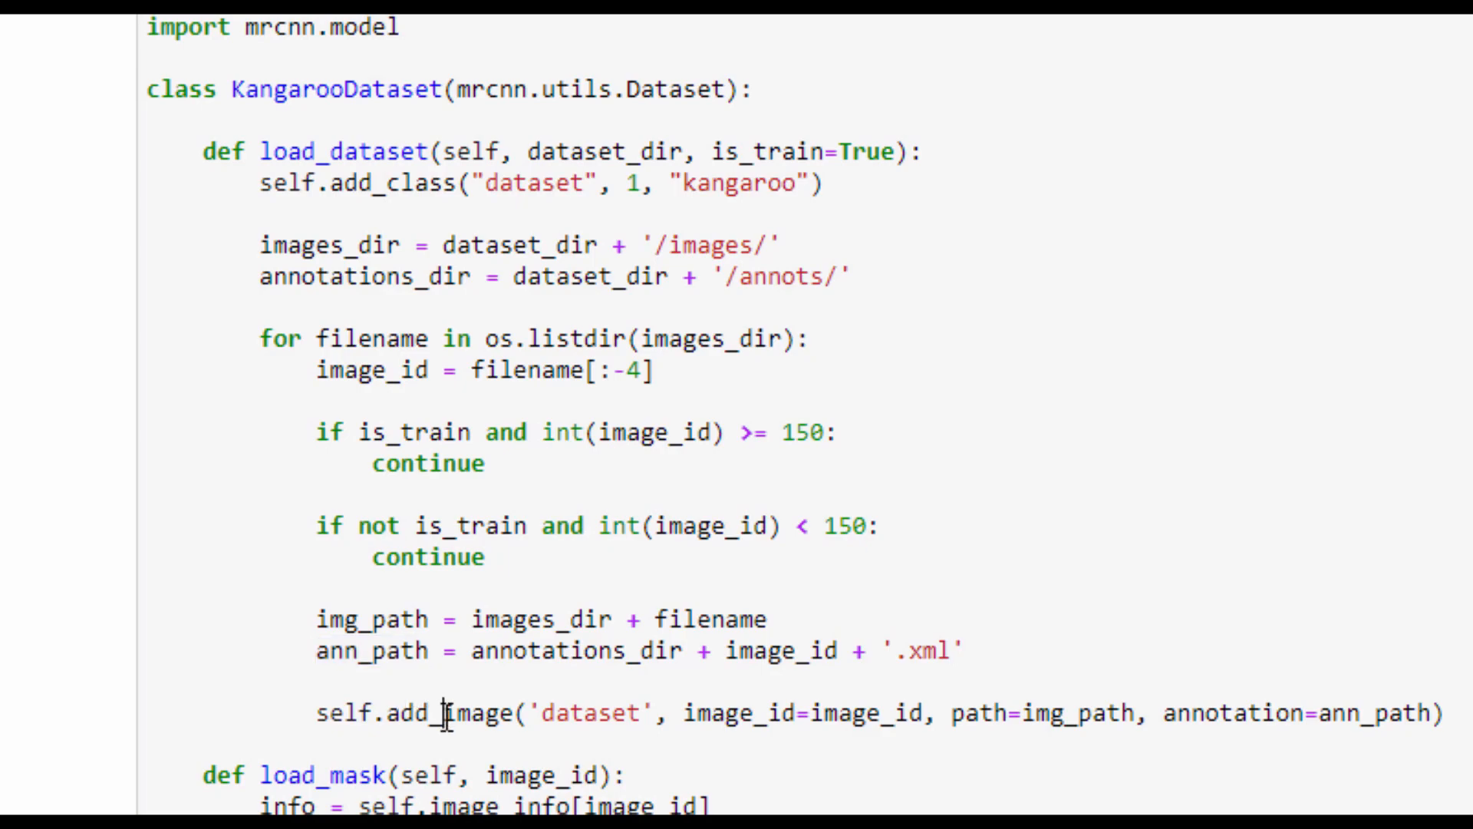
double_click(451, 712)
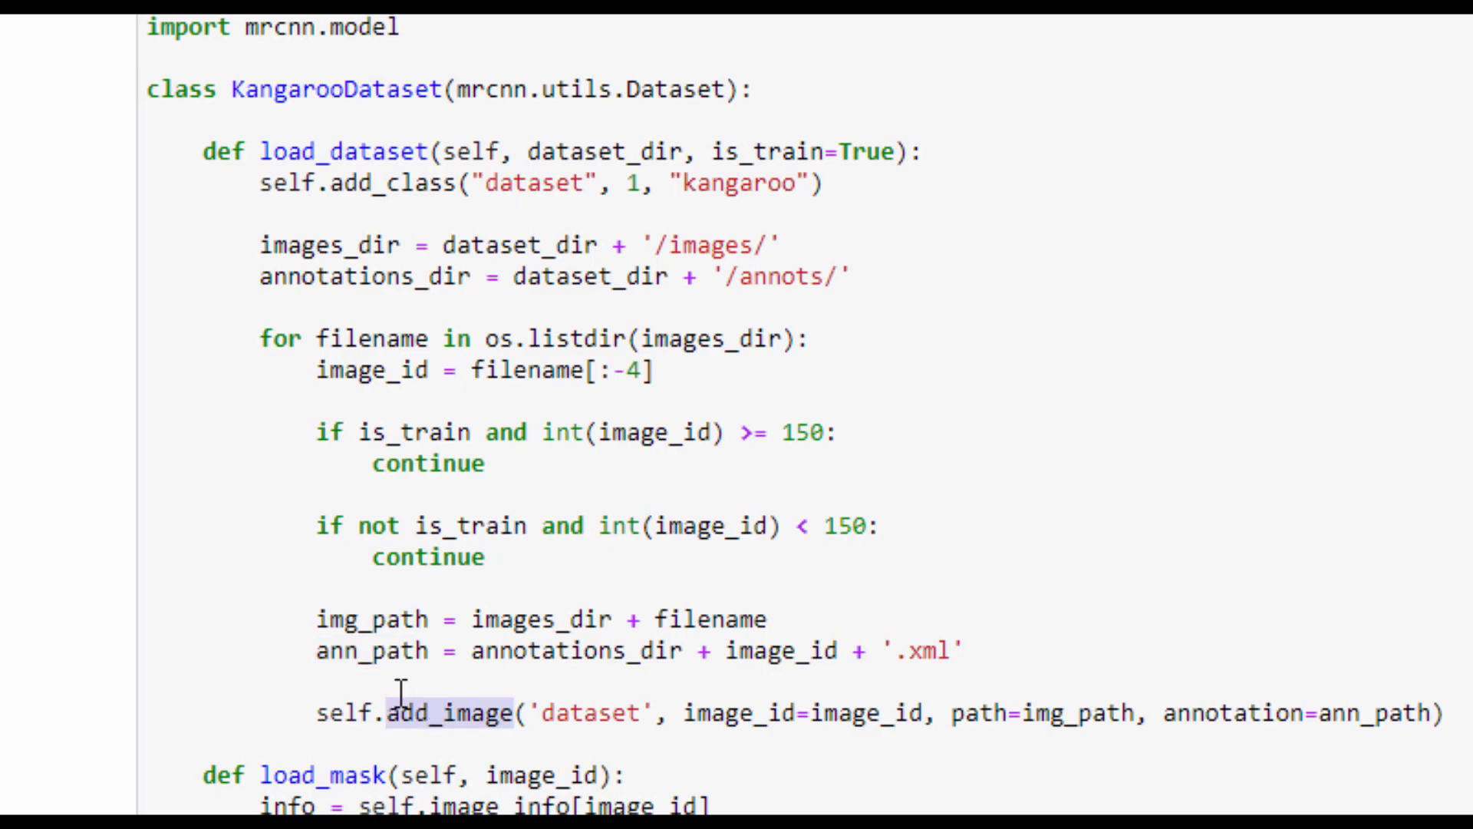
scroll(down, 3)
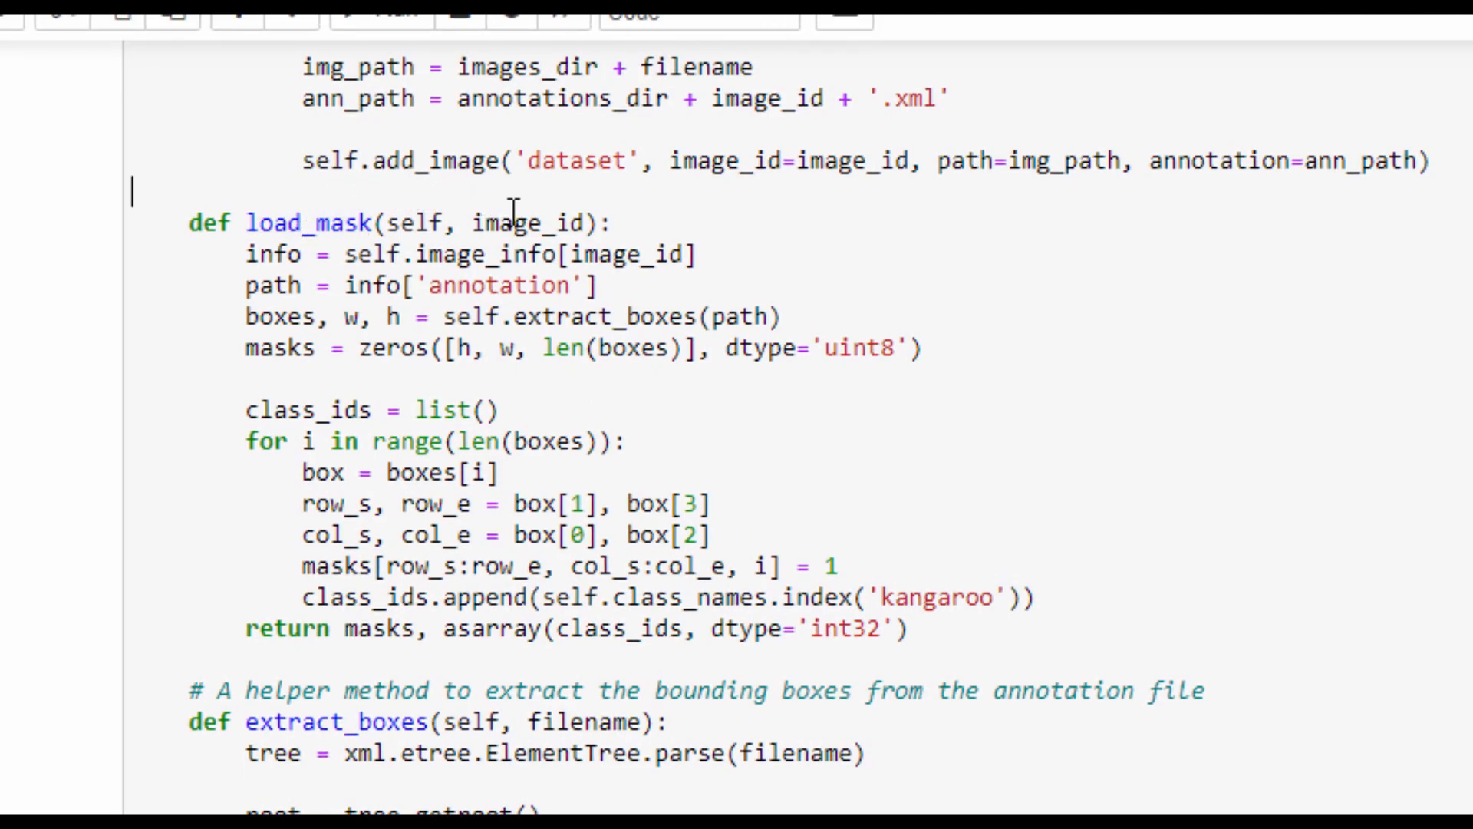
double_click(536, 222)
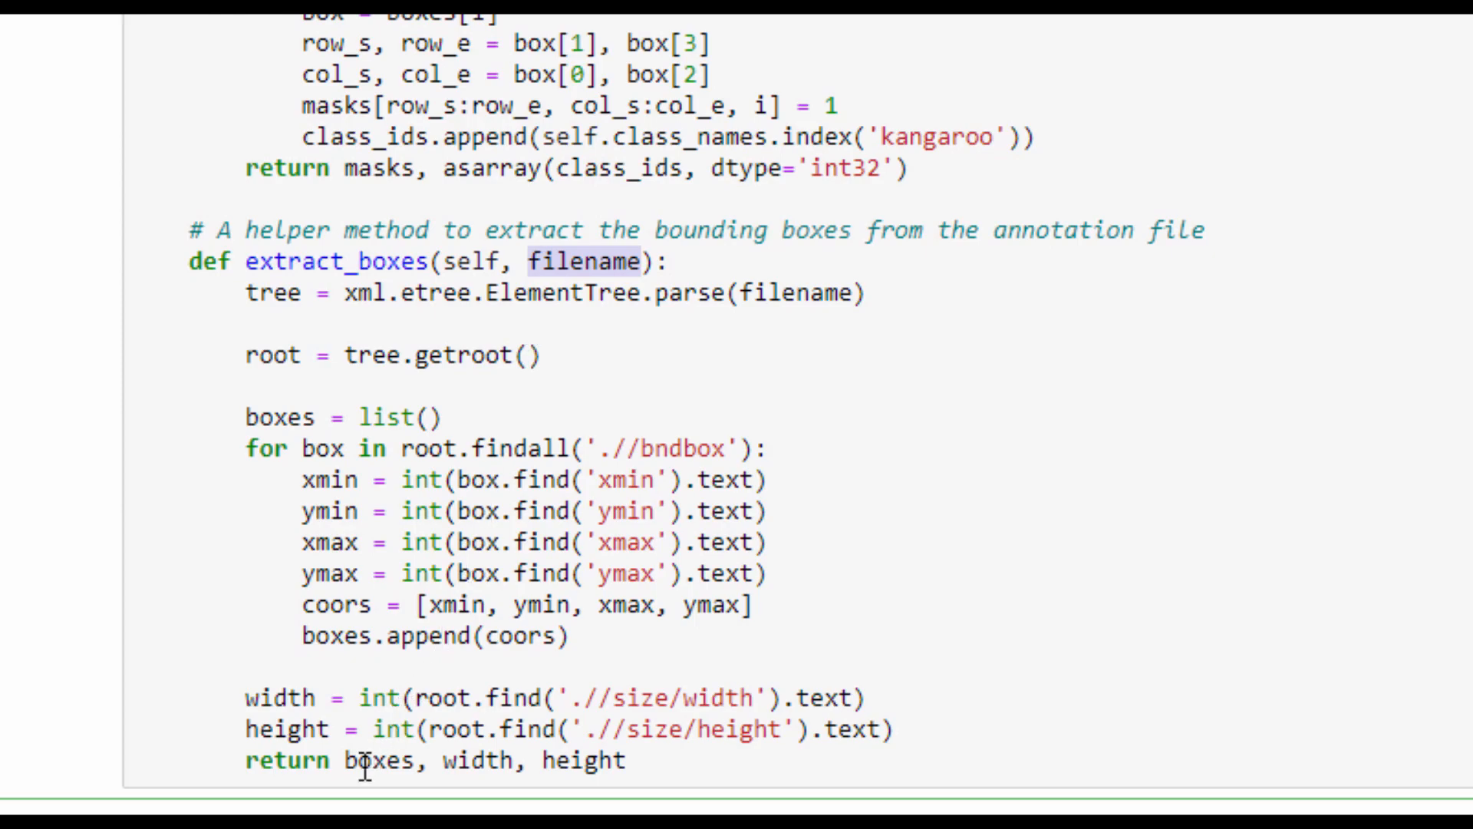
double_click(368, 781)
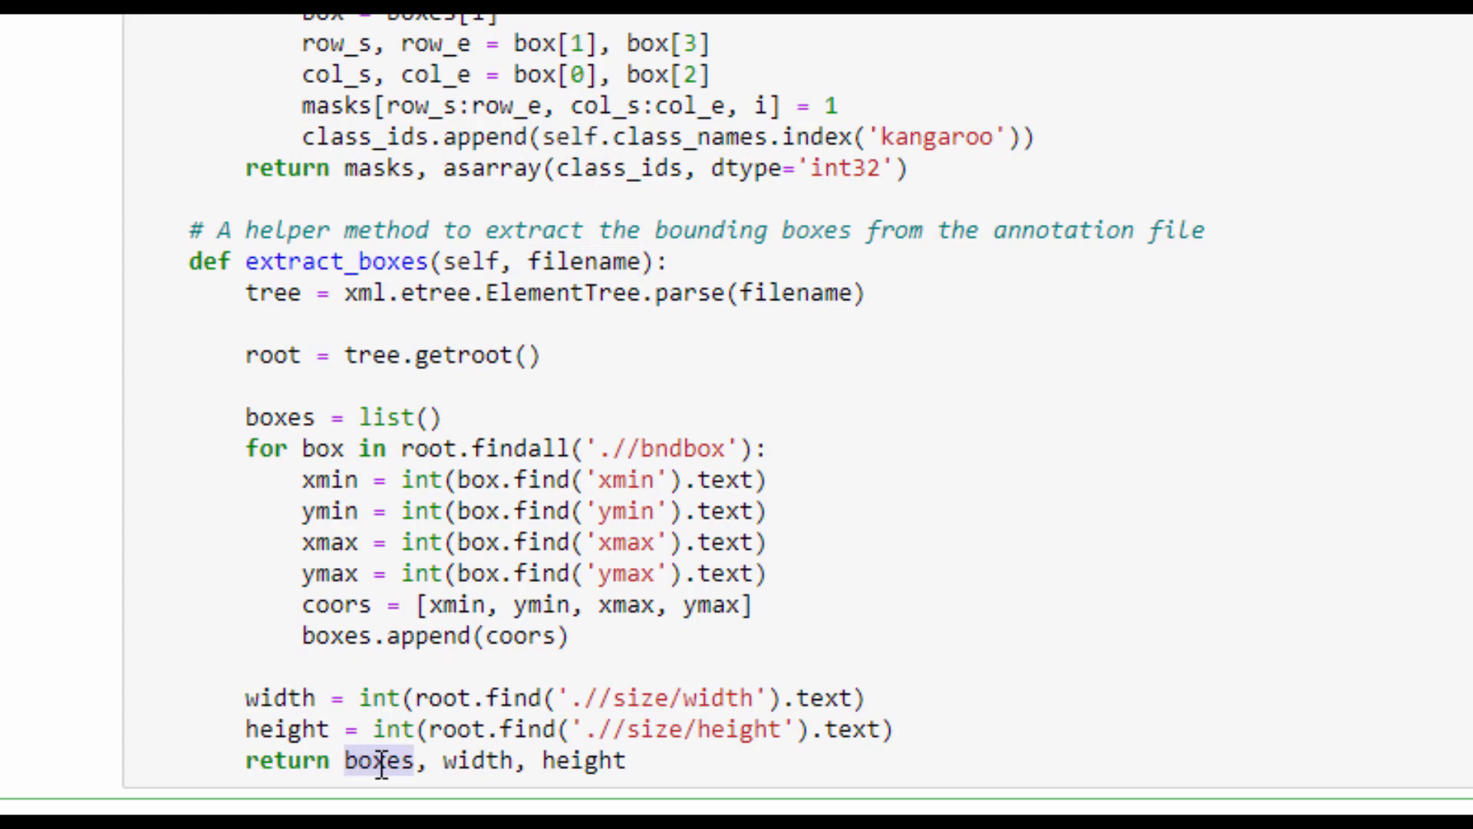
double_click(463, 761)
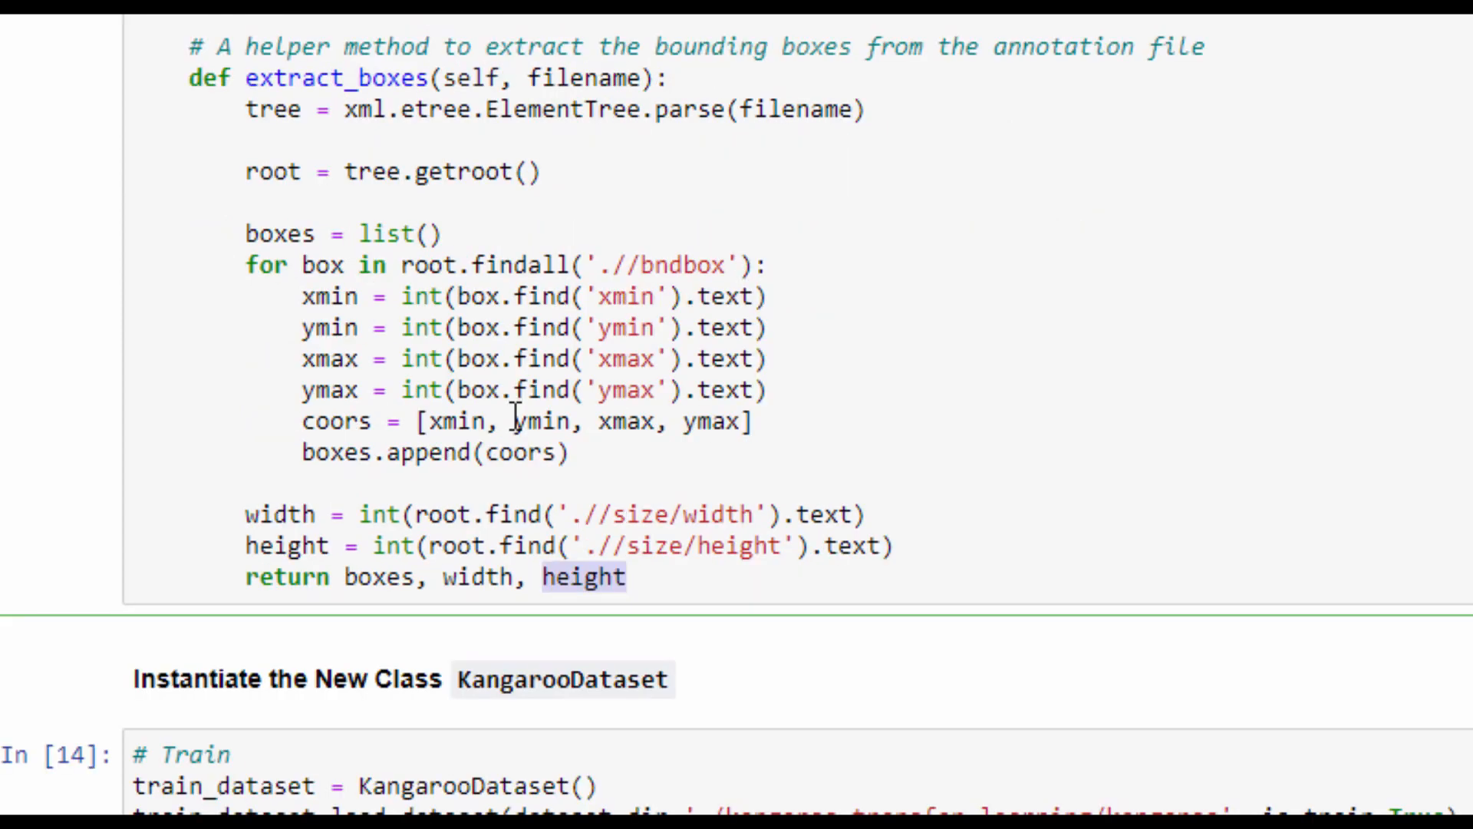
scroll(down, 3)
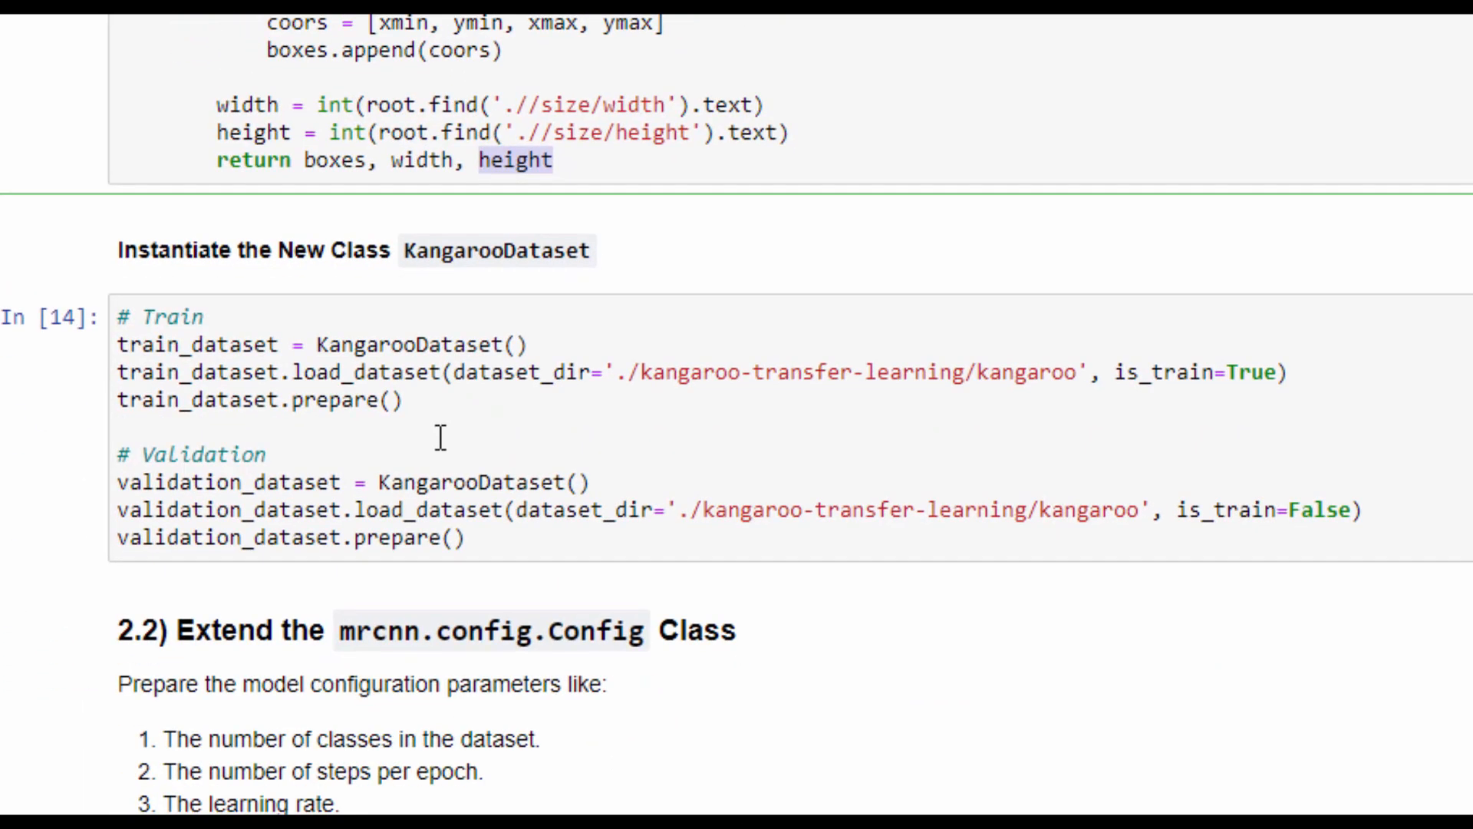
scroll(down, 3)
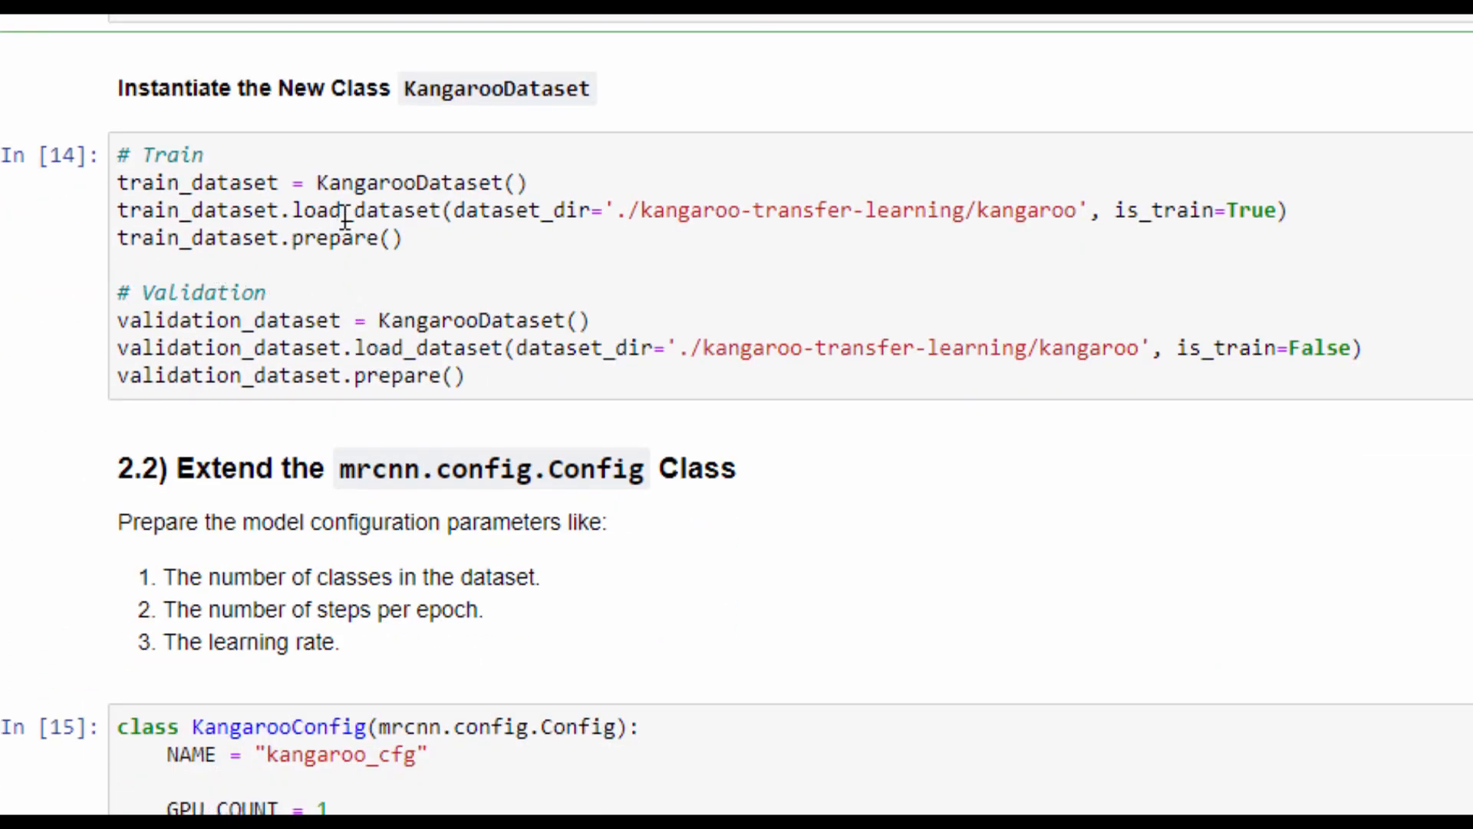
double_click(192, 183)
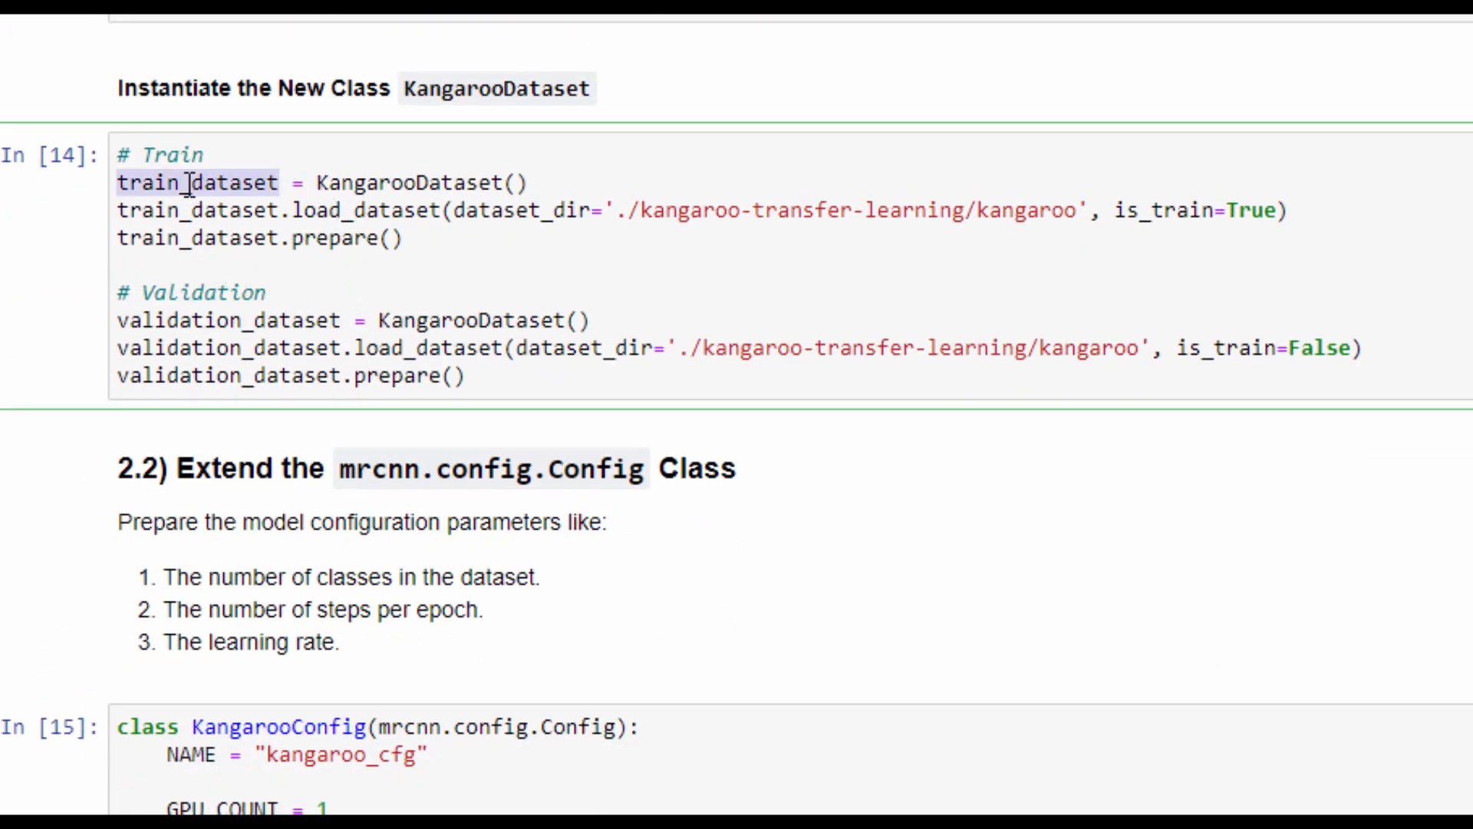
double_click(190, 319)
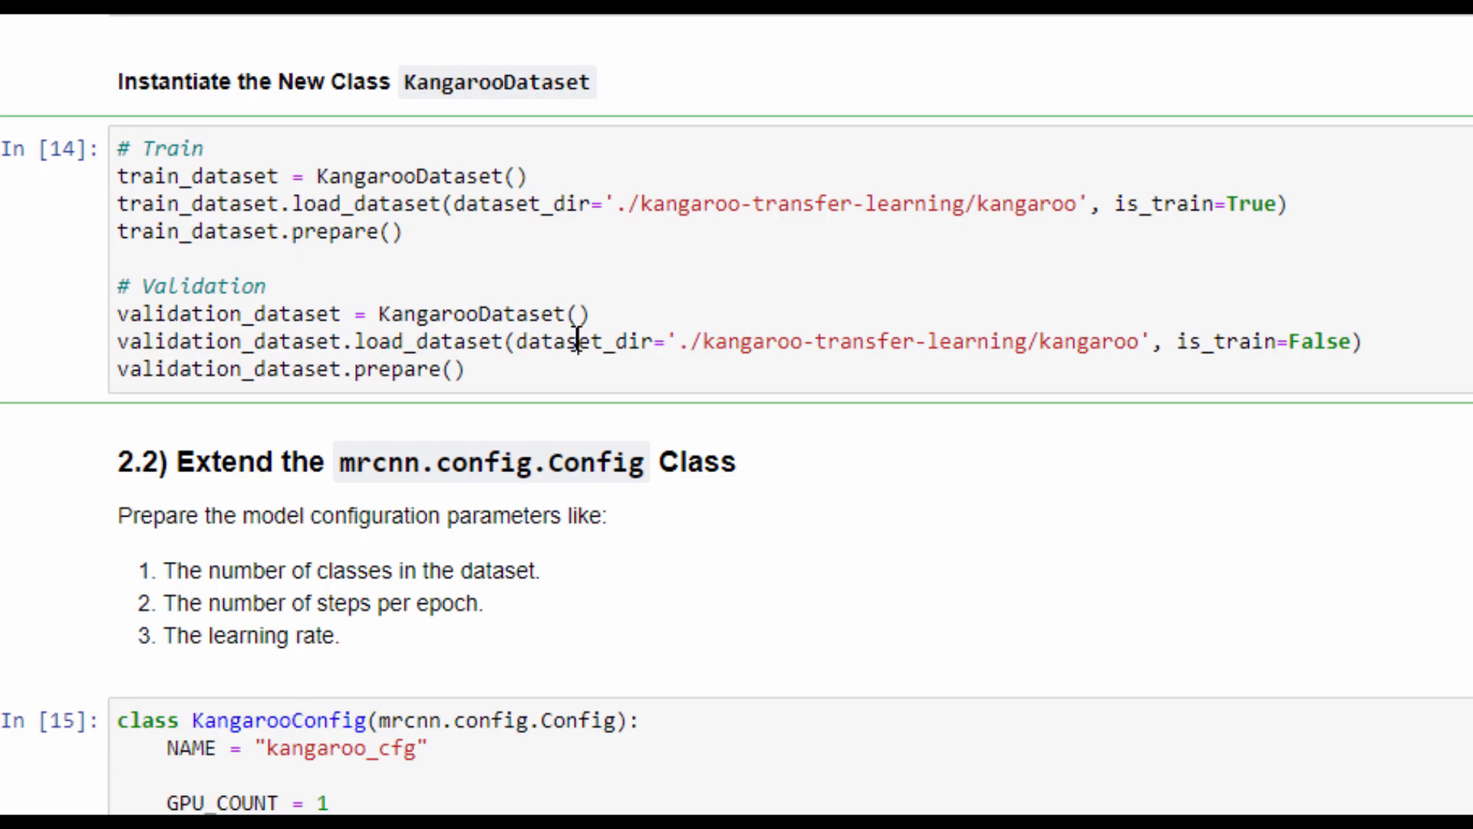
scroll(down, 3)
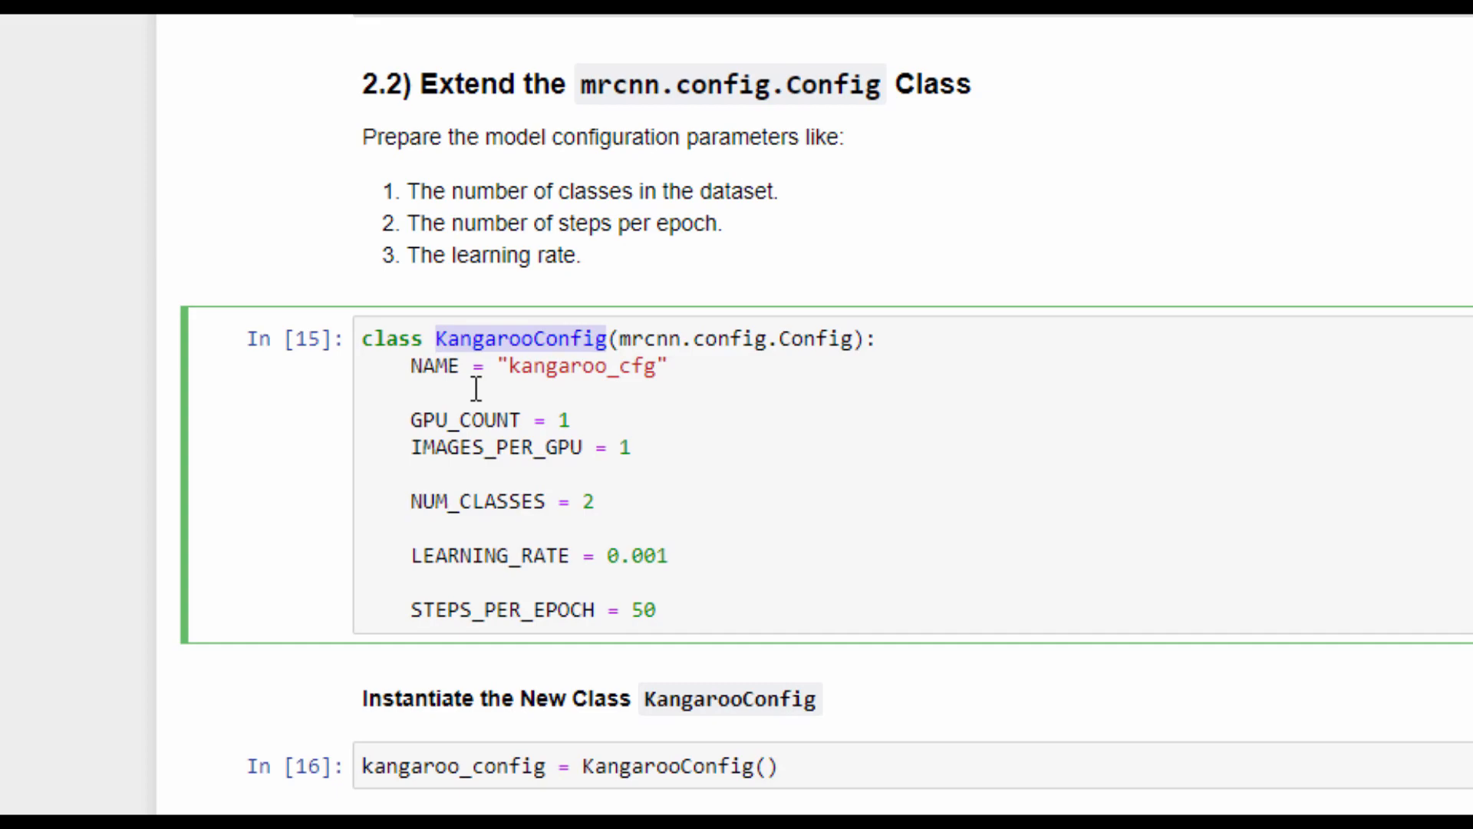
scroll(down, 3)
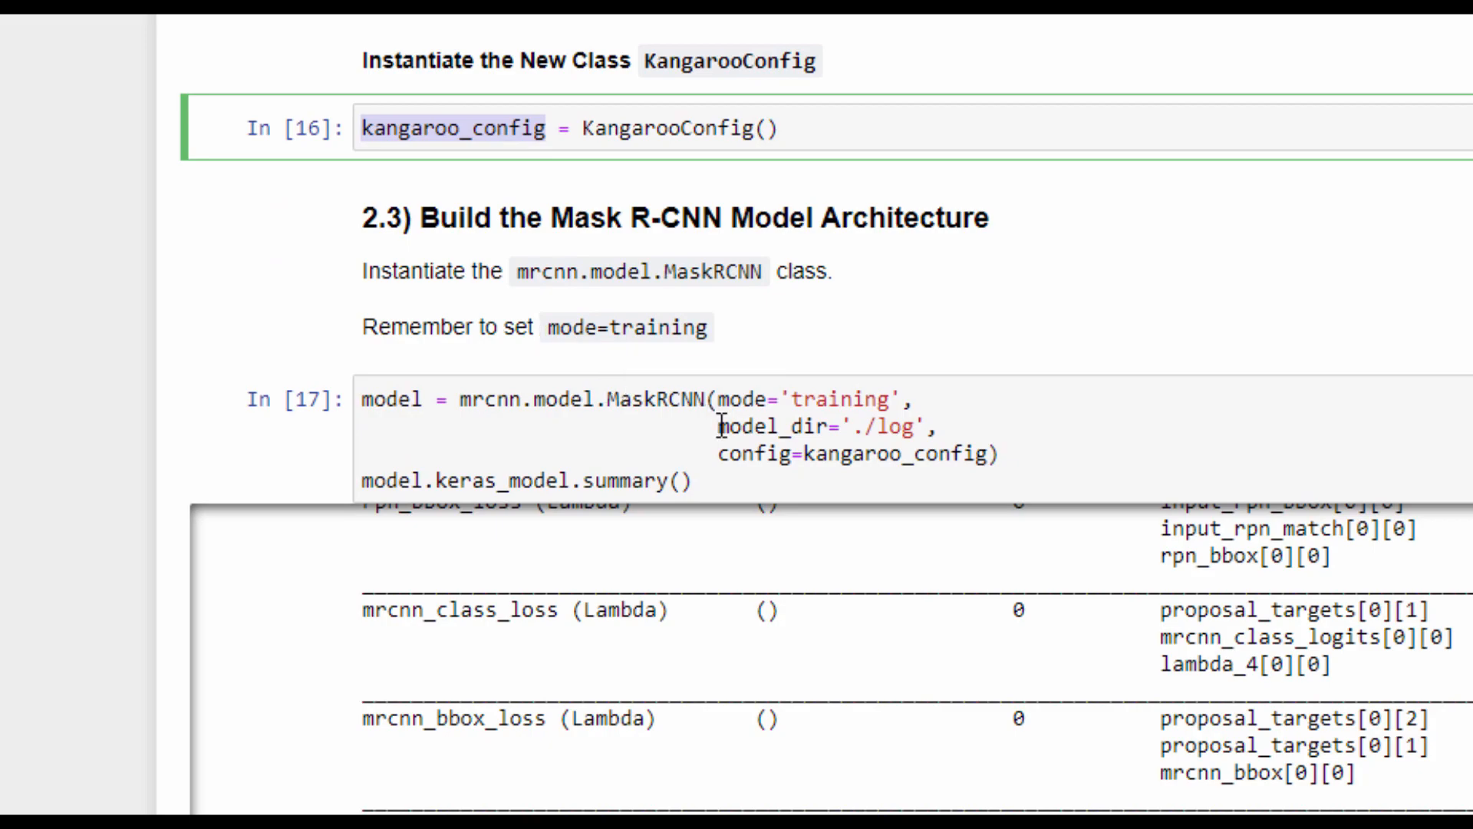
click(647, 399)
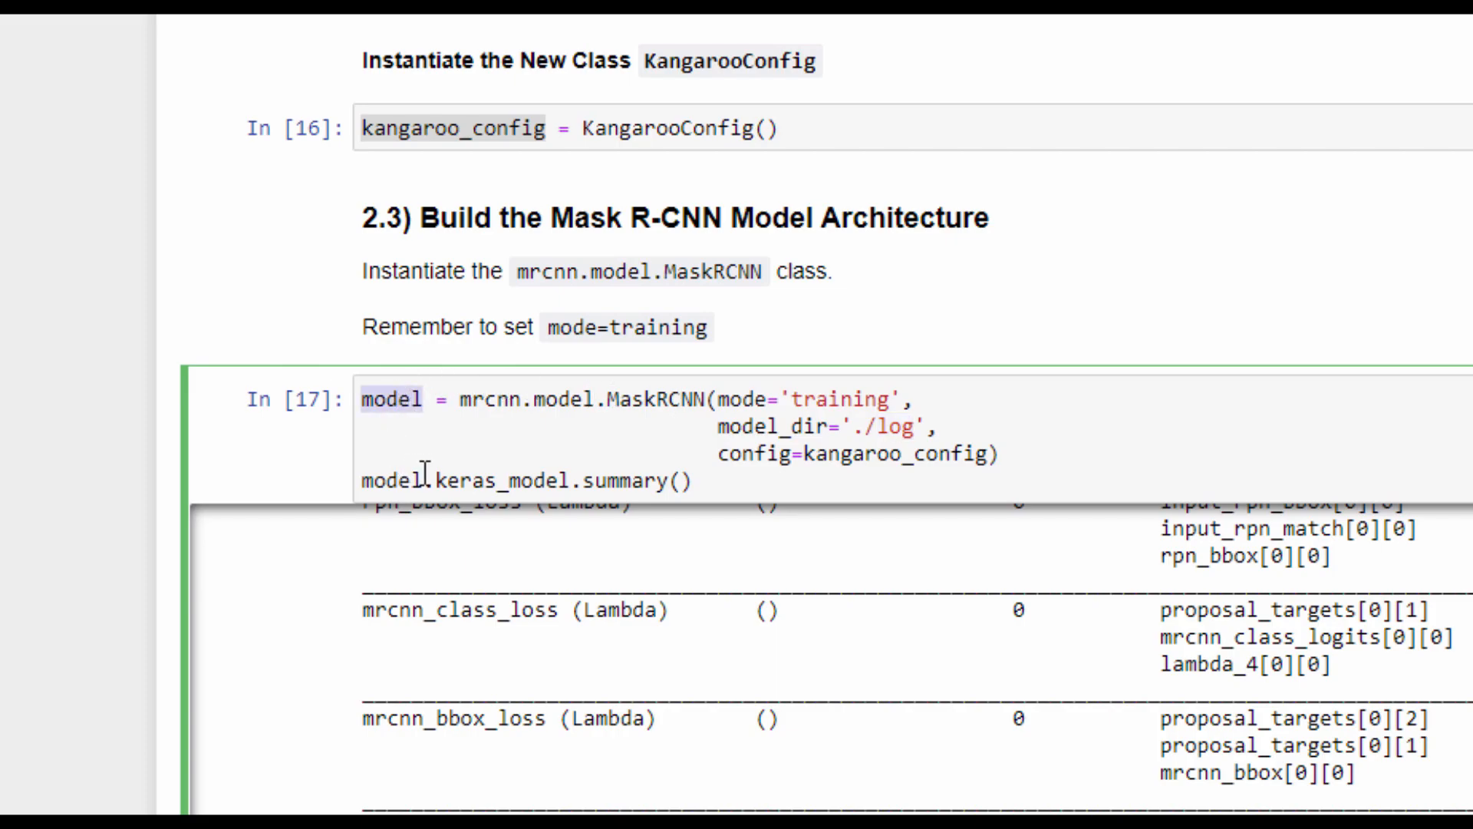
double_click(490, 480)
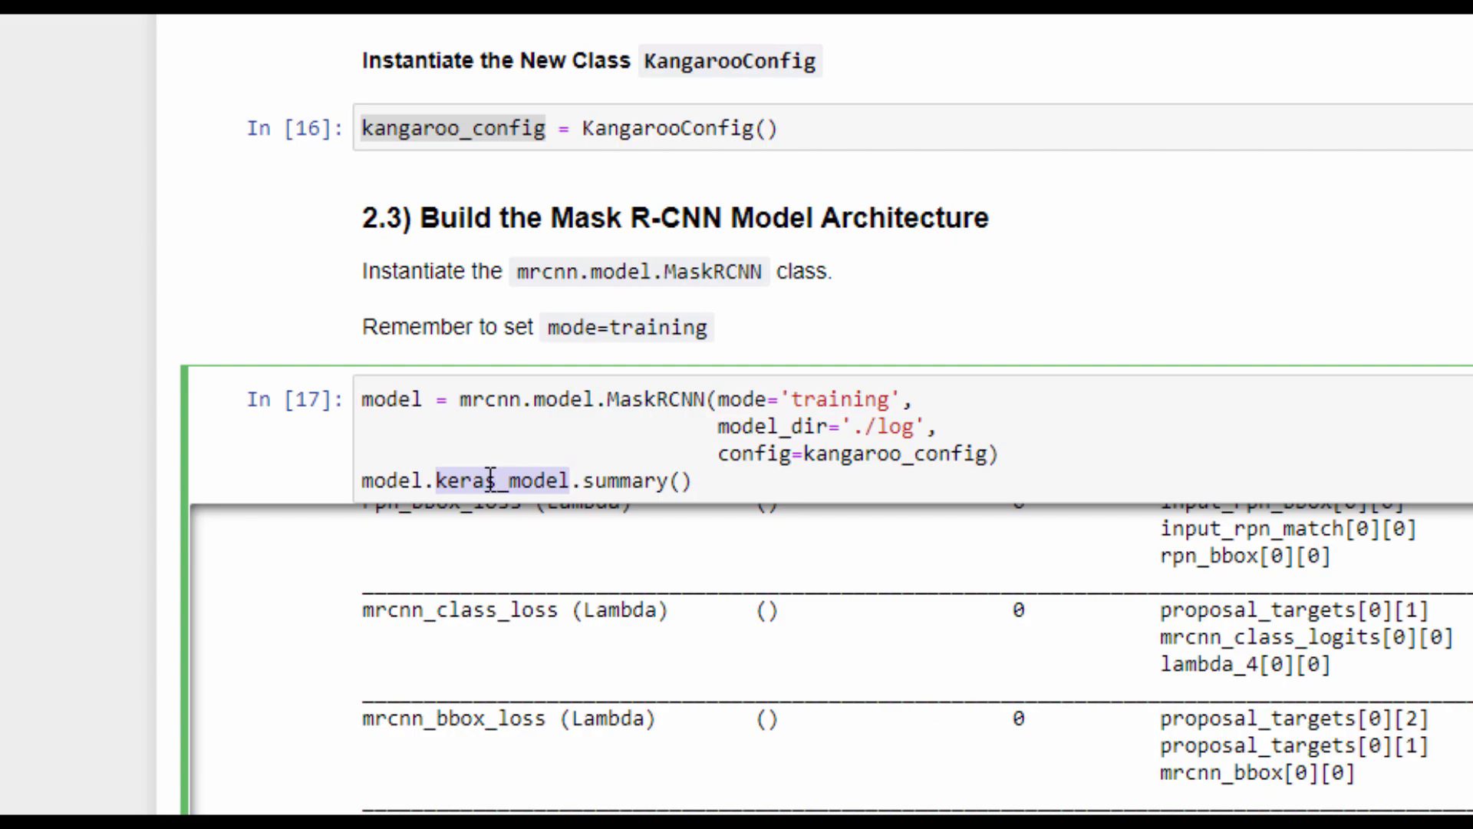
scroll(down, 3)
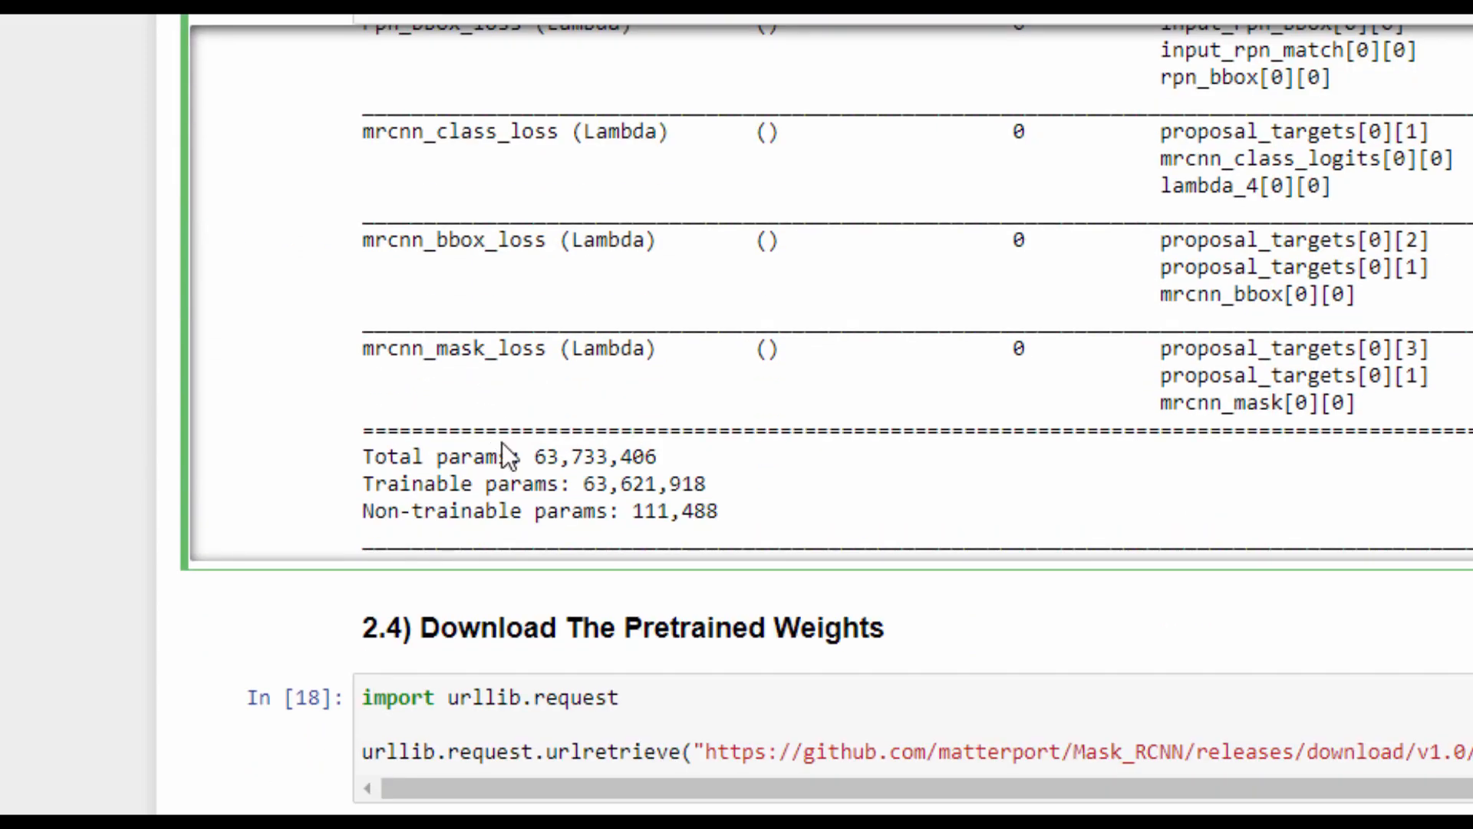
double_click(648, 484)
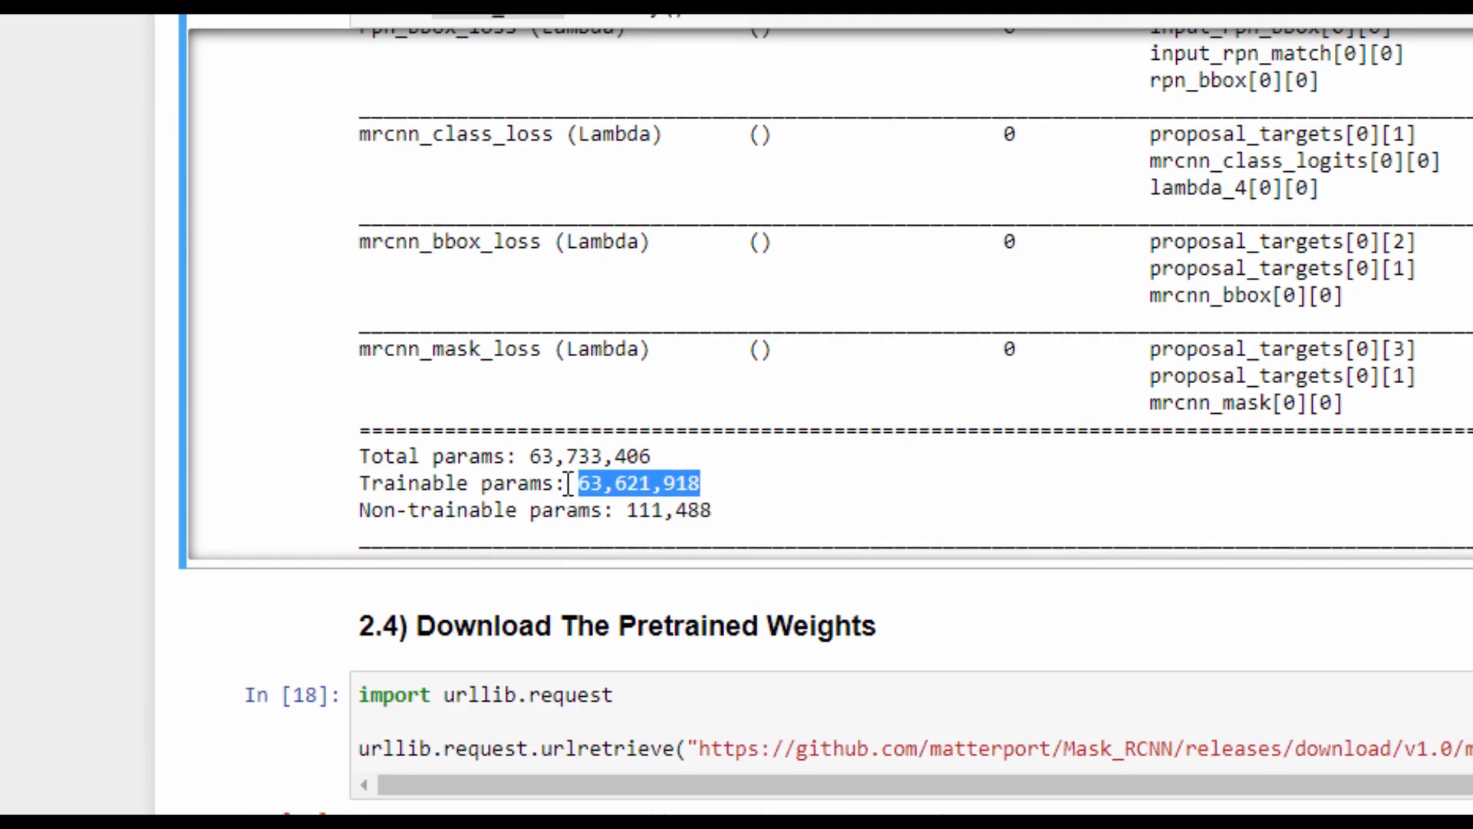
scroll(down, 3)
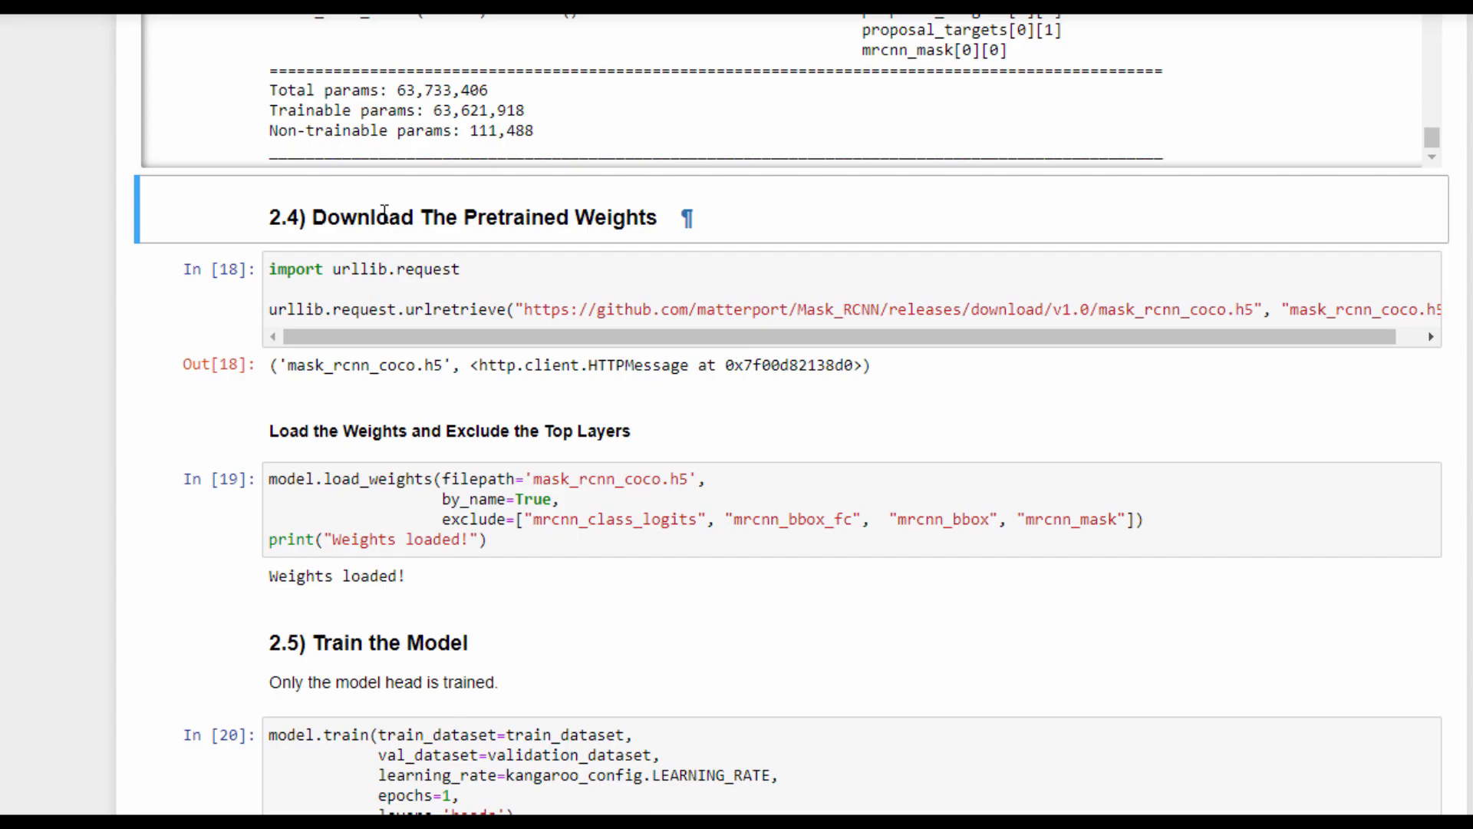
mouse_move(396, 288)
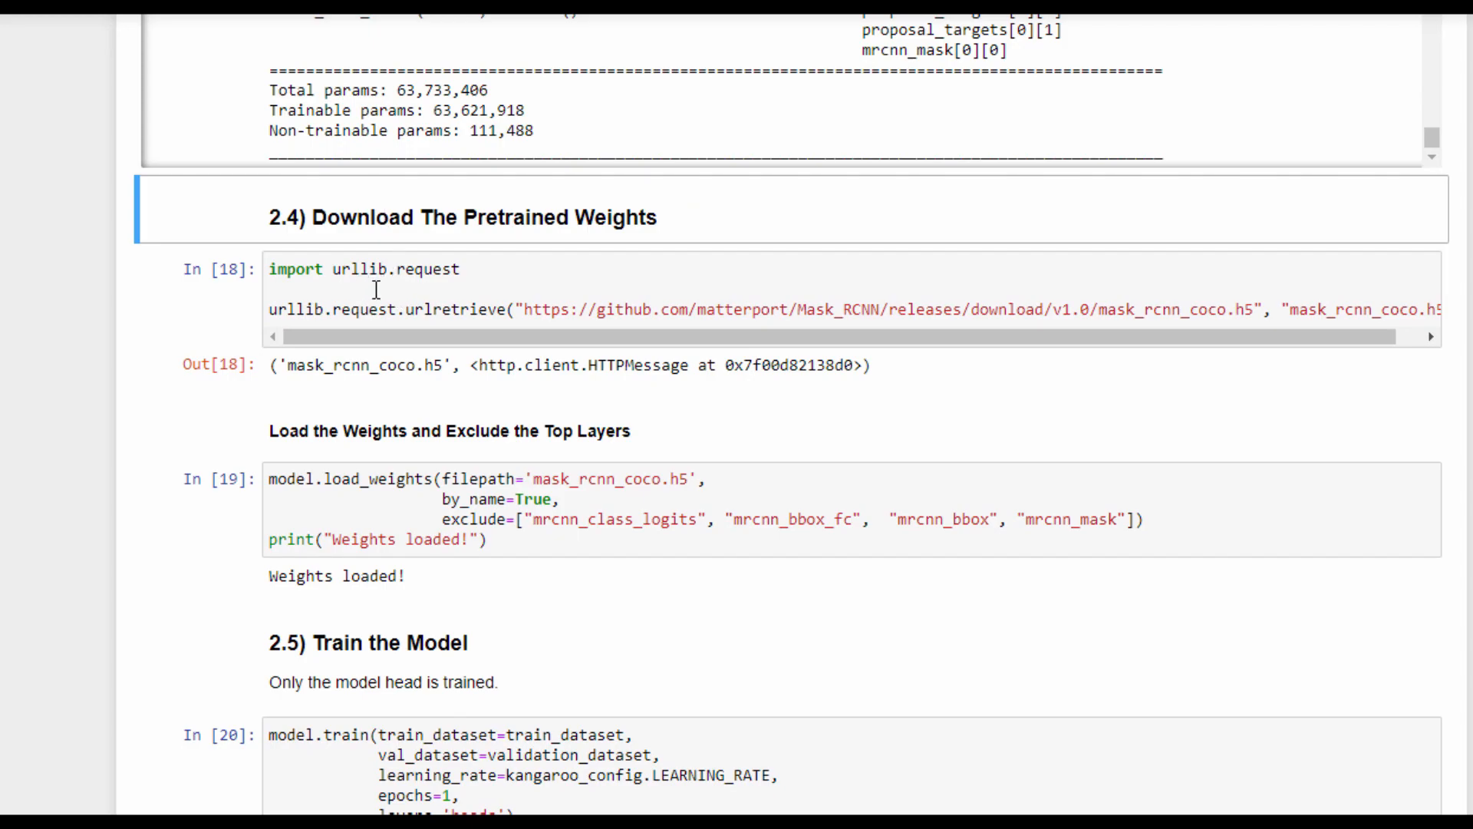
scroll(down, 3)
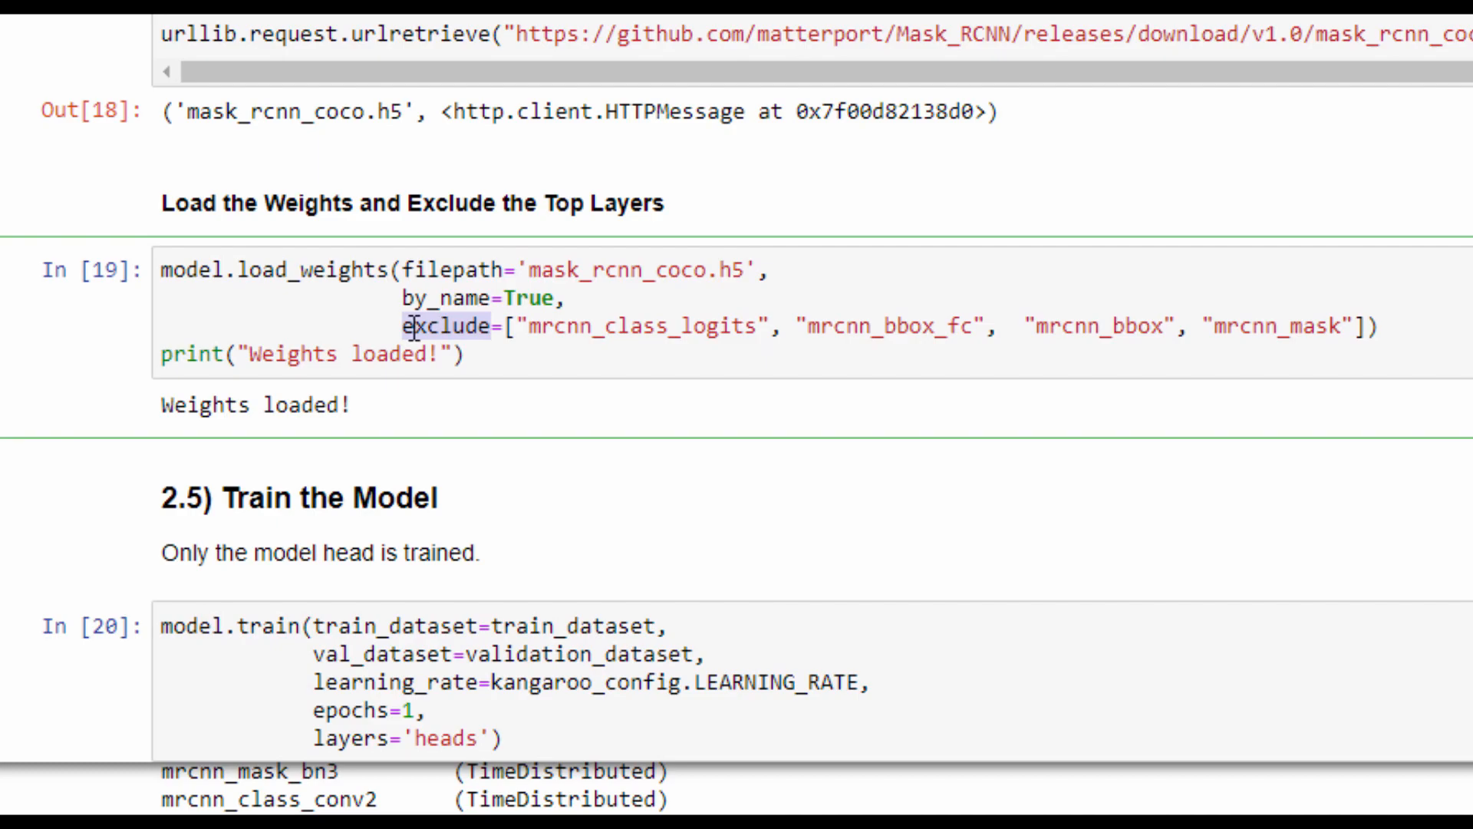
scroll(down, 3)
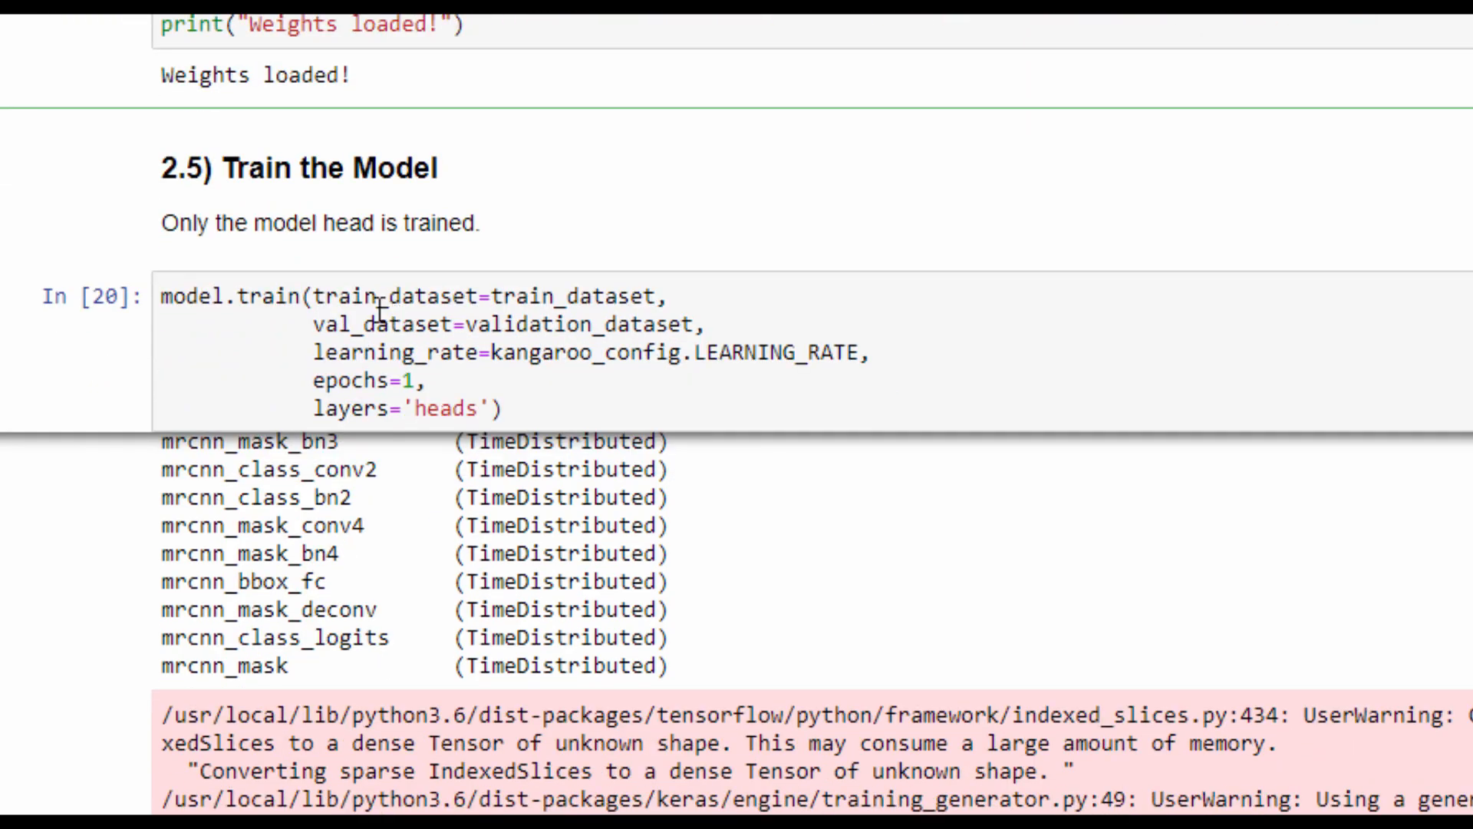
double_click(267, 298)
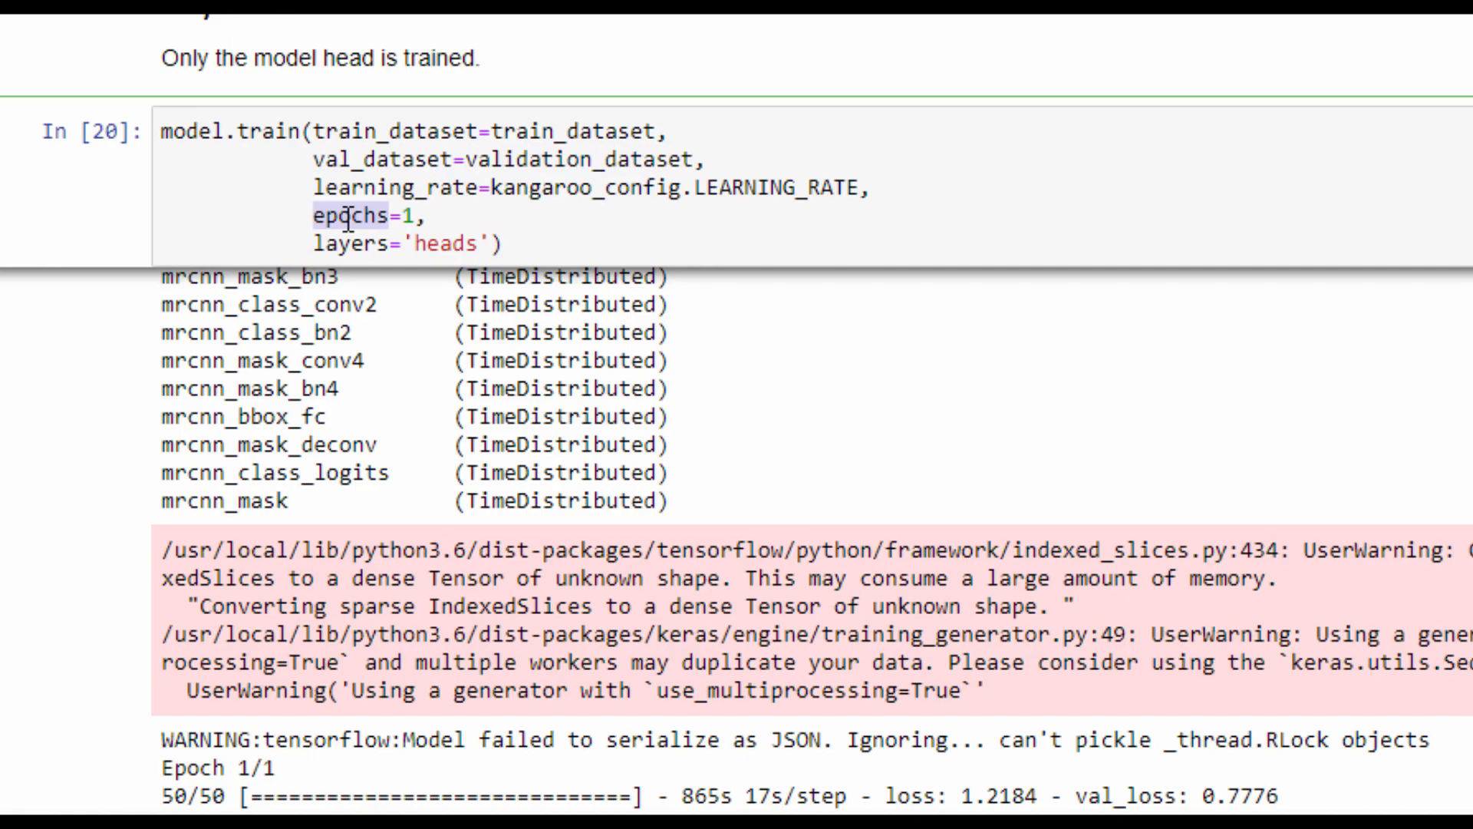
mouse_move(362, 221)
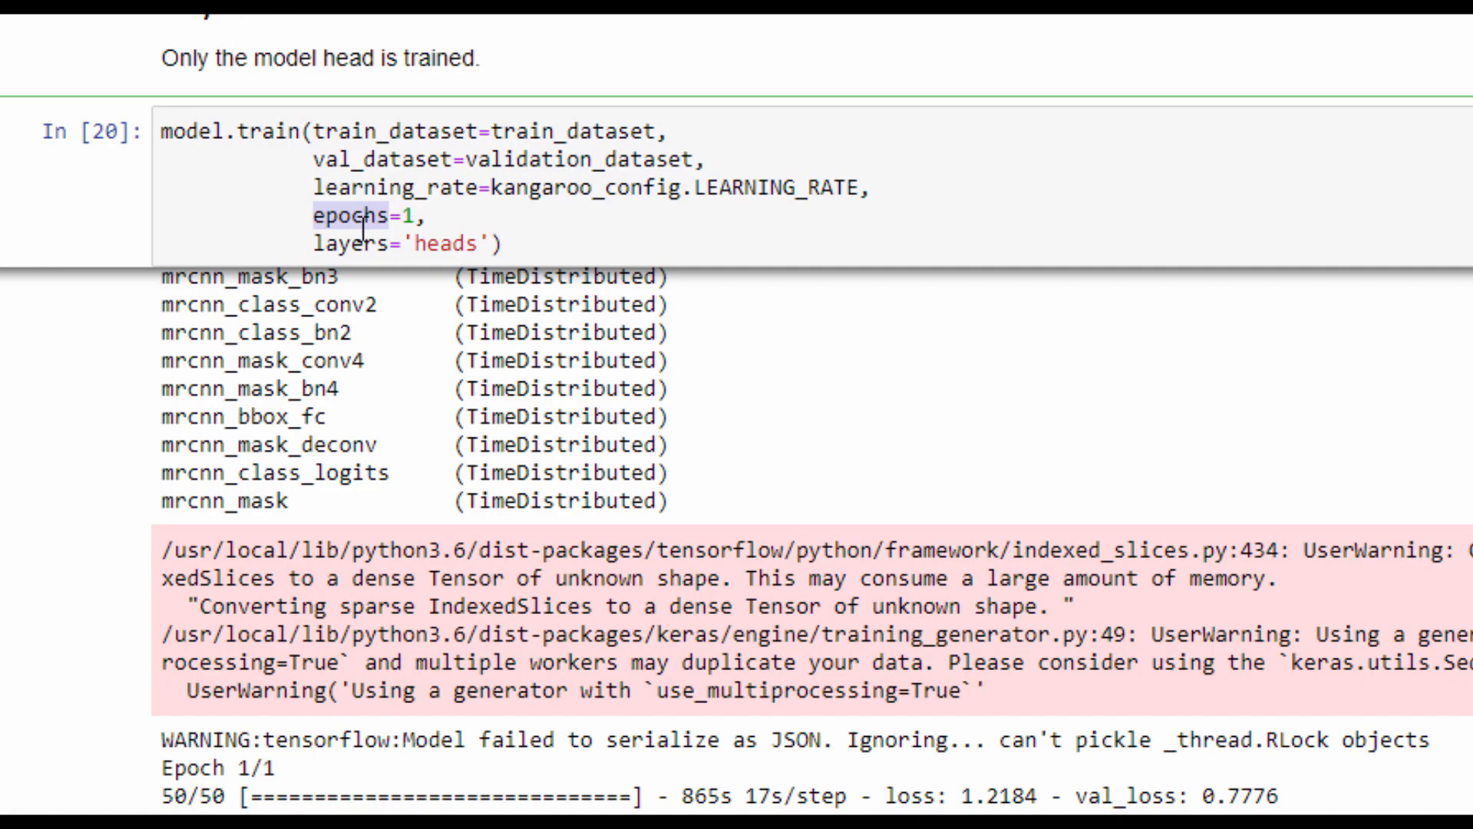
mouse_move(340, 244)
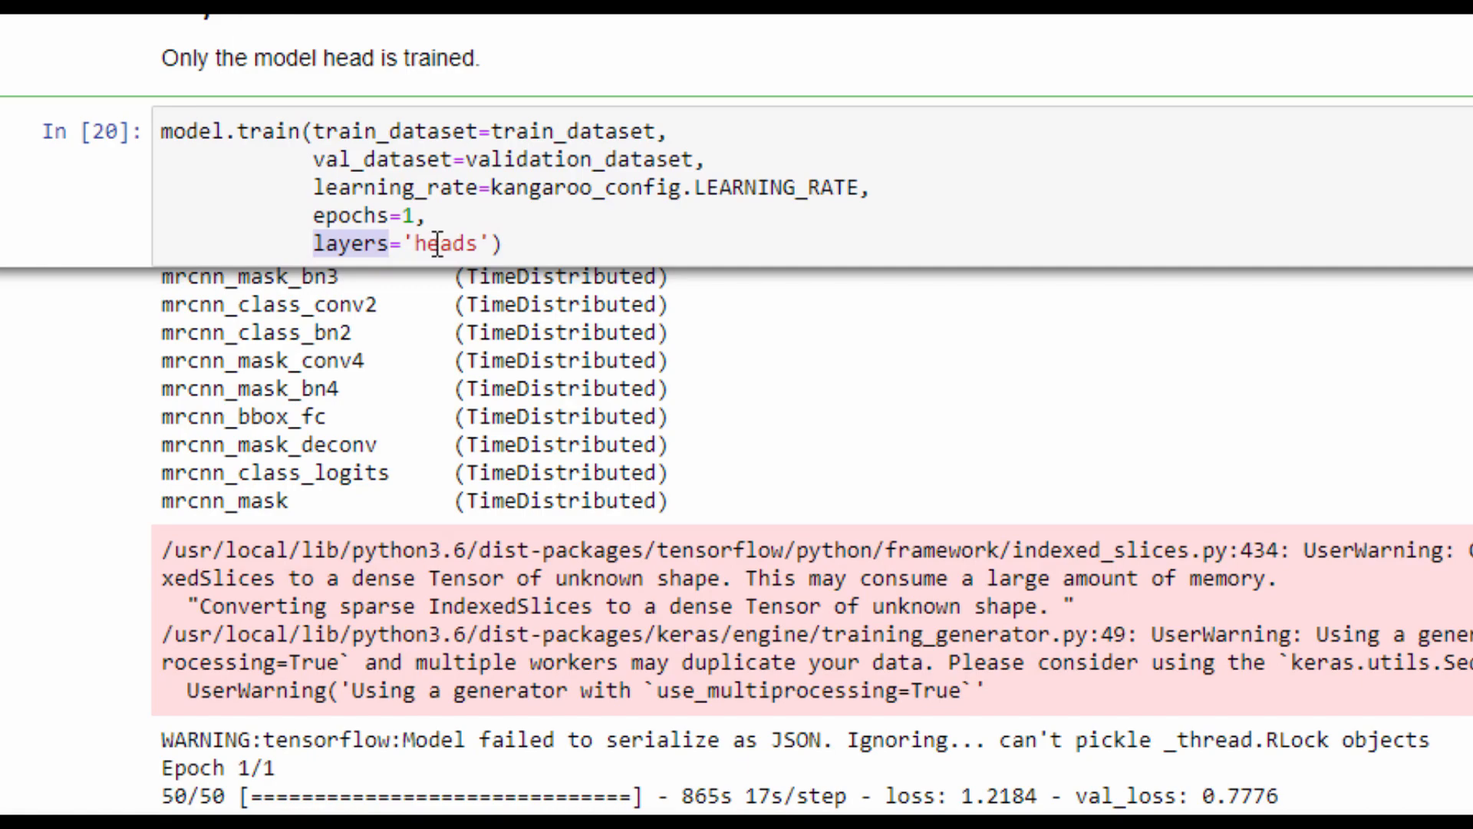
double_click(445, 244)
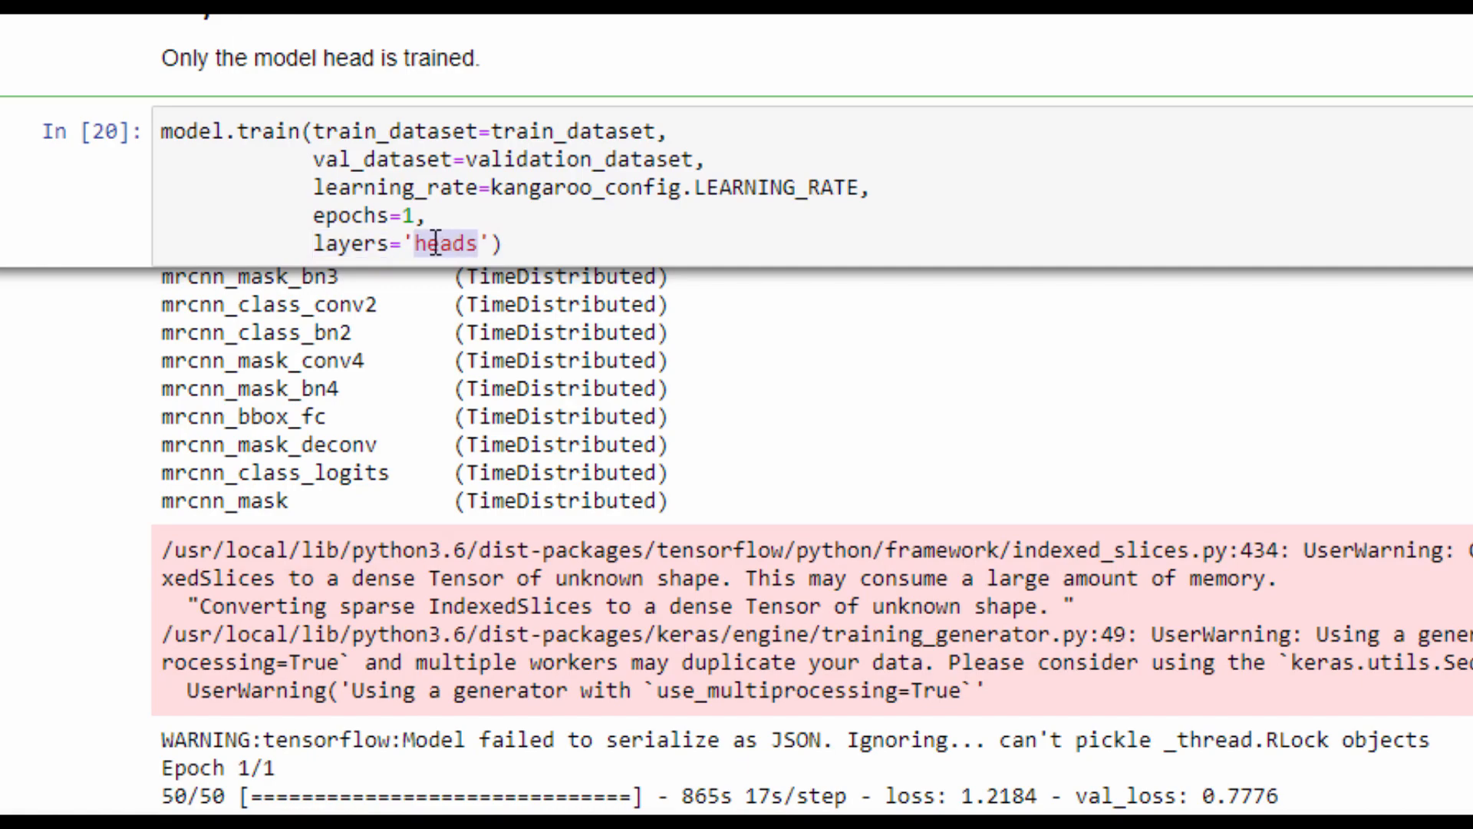
scroll(down, 3)
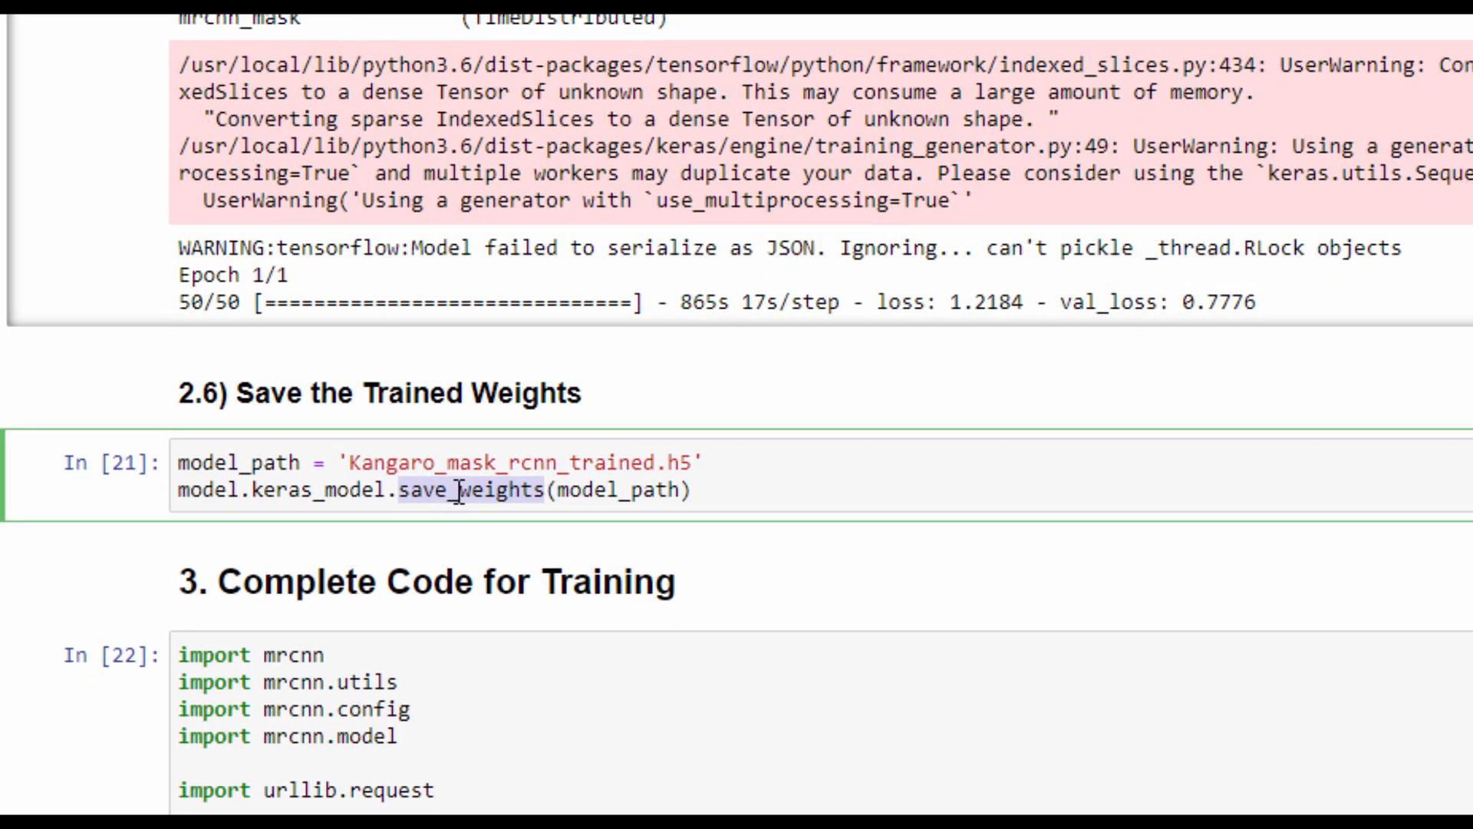
scroll(down, 3)
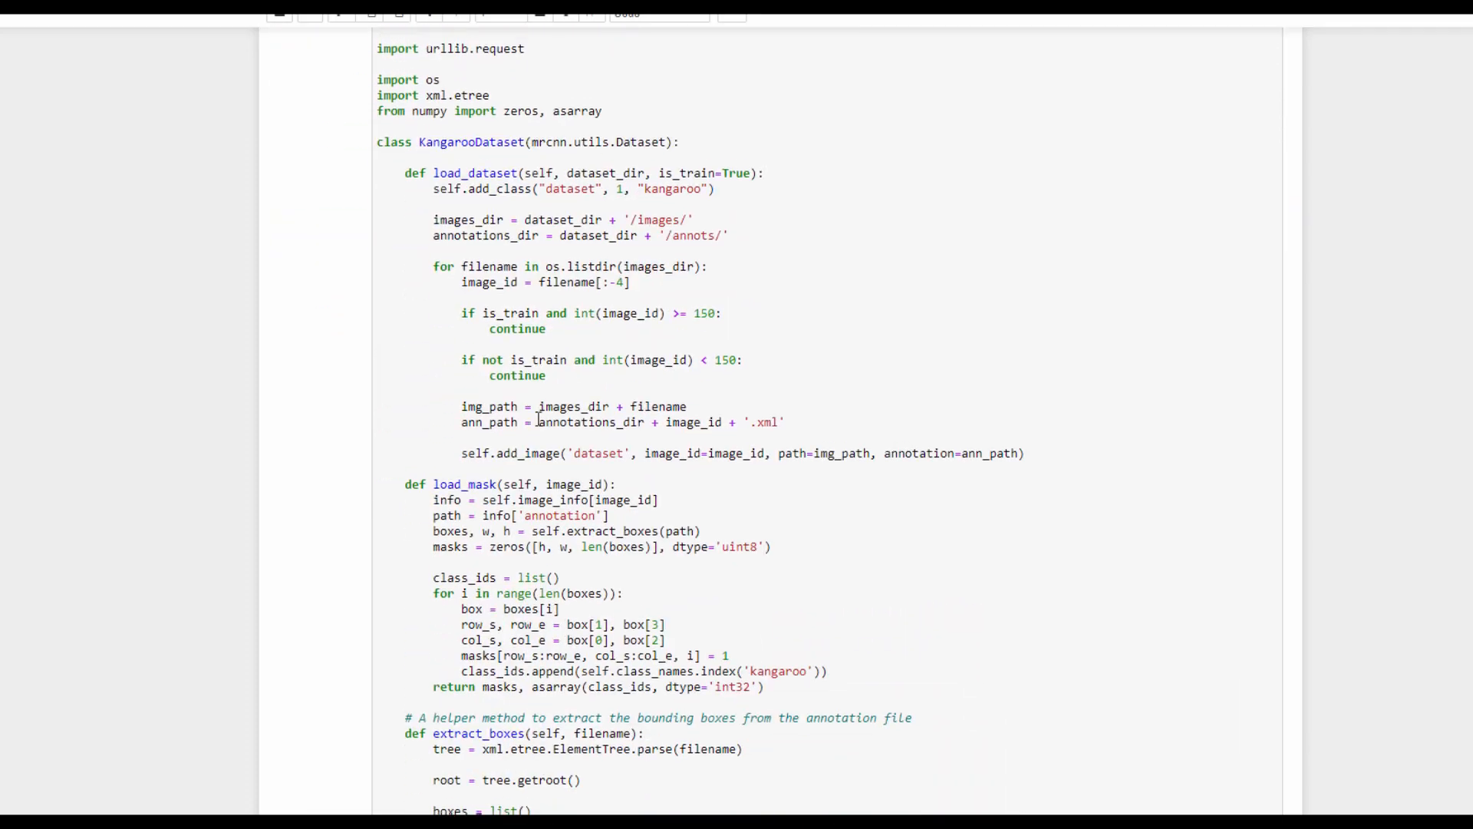
scroll(down, 3)
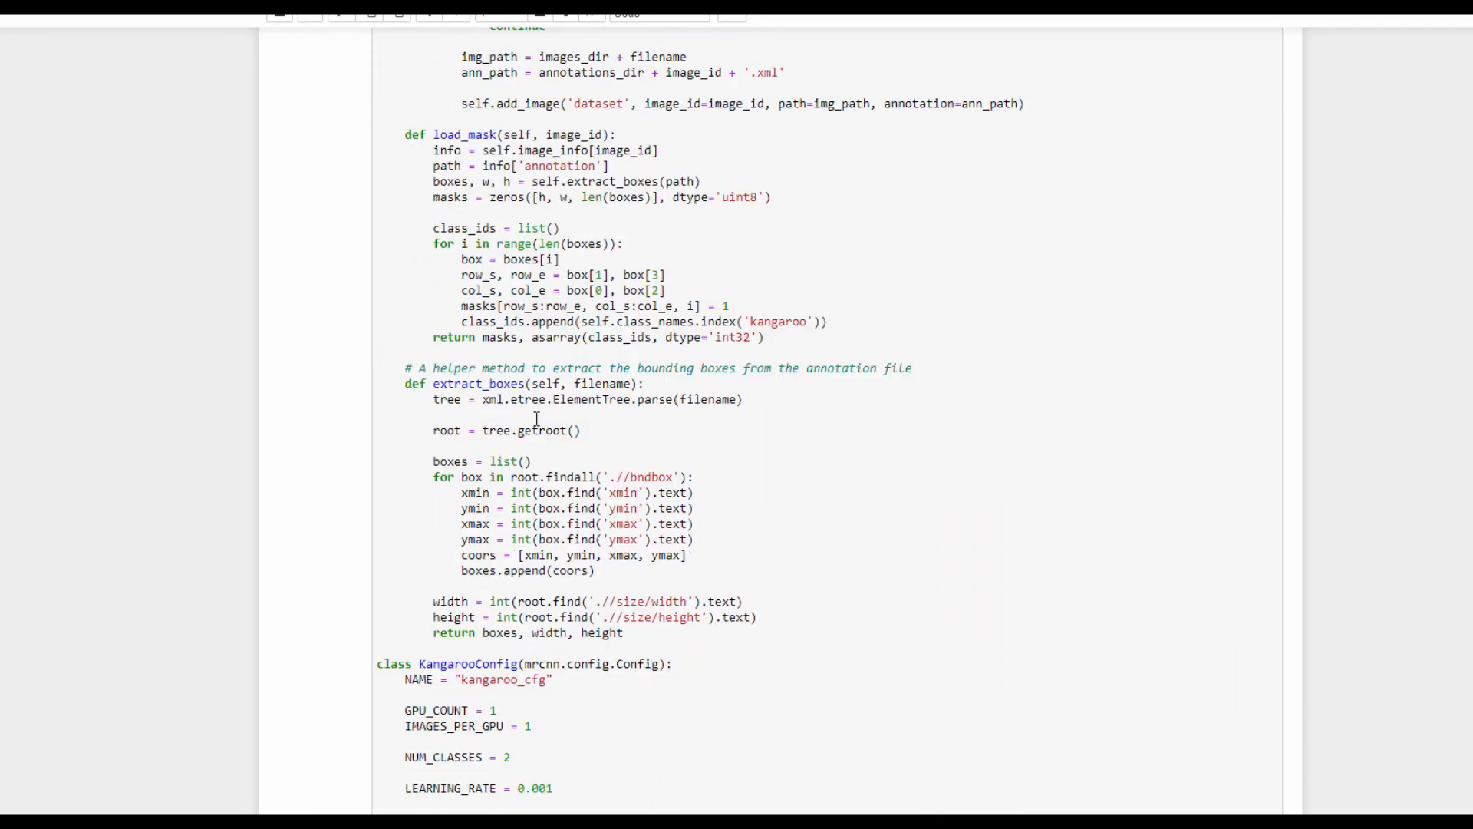
scroll(down, 3)
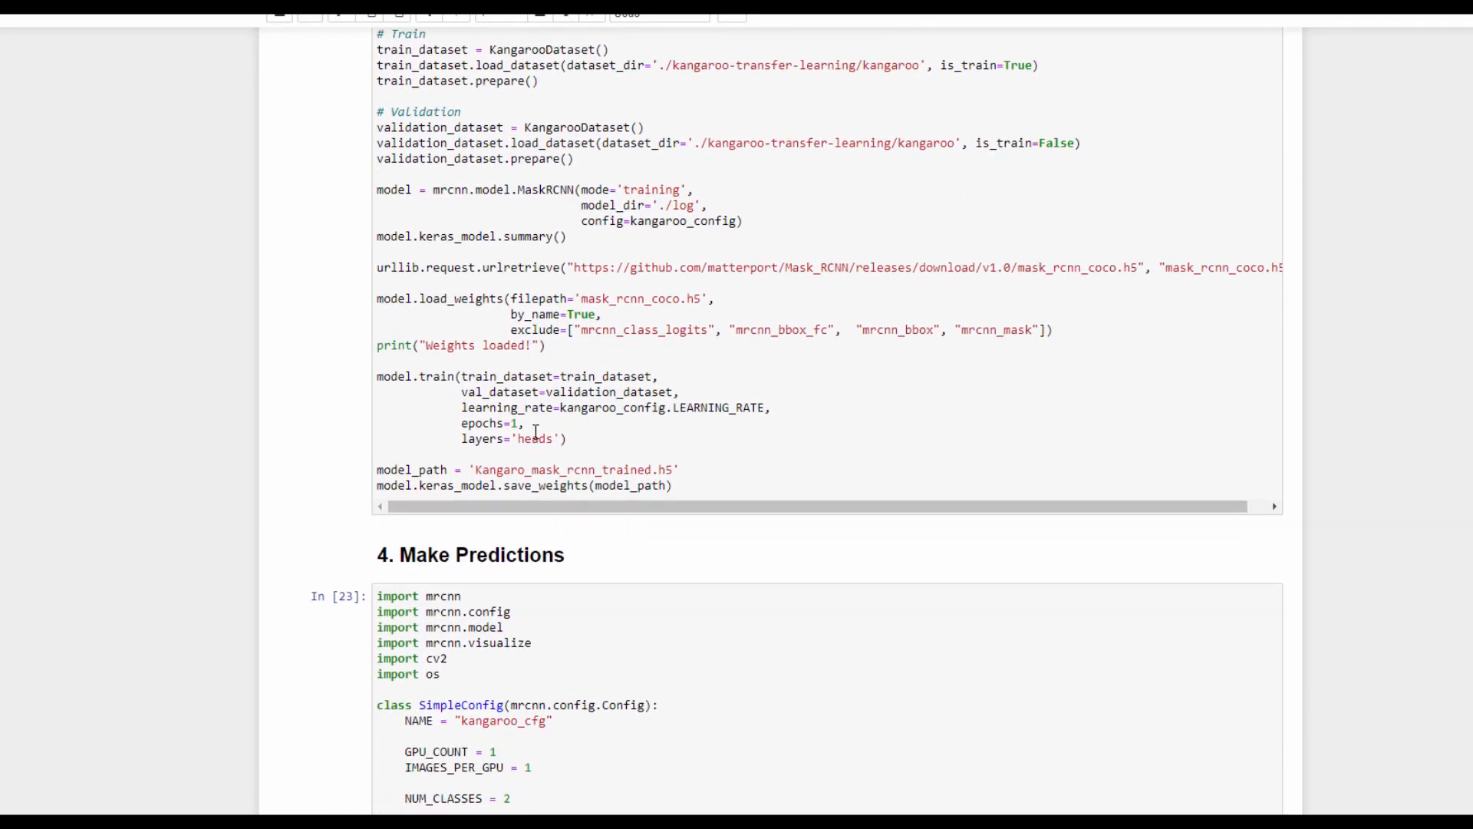
scroll(down, 3)
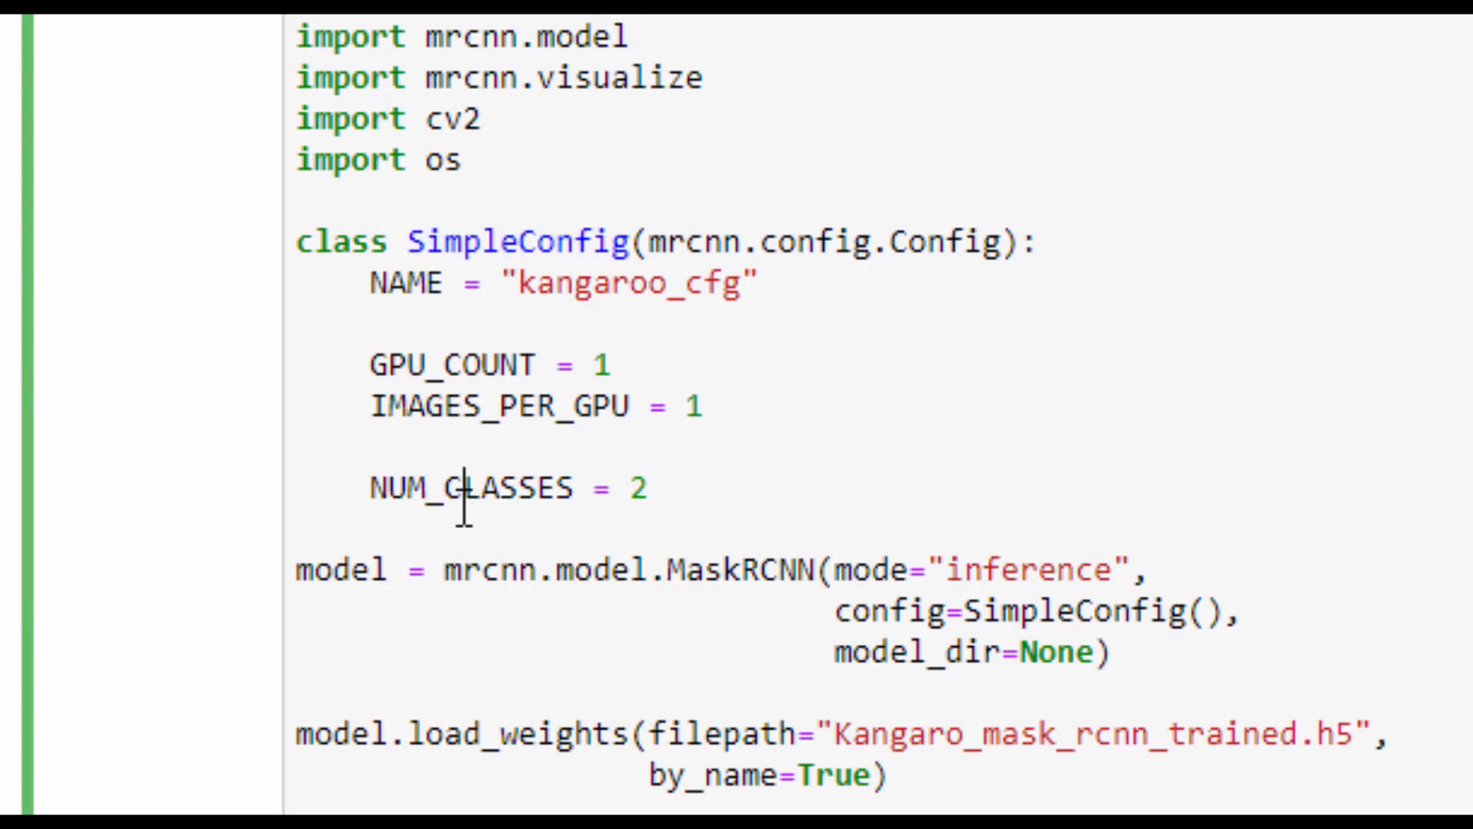
double_click(473, 489)
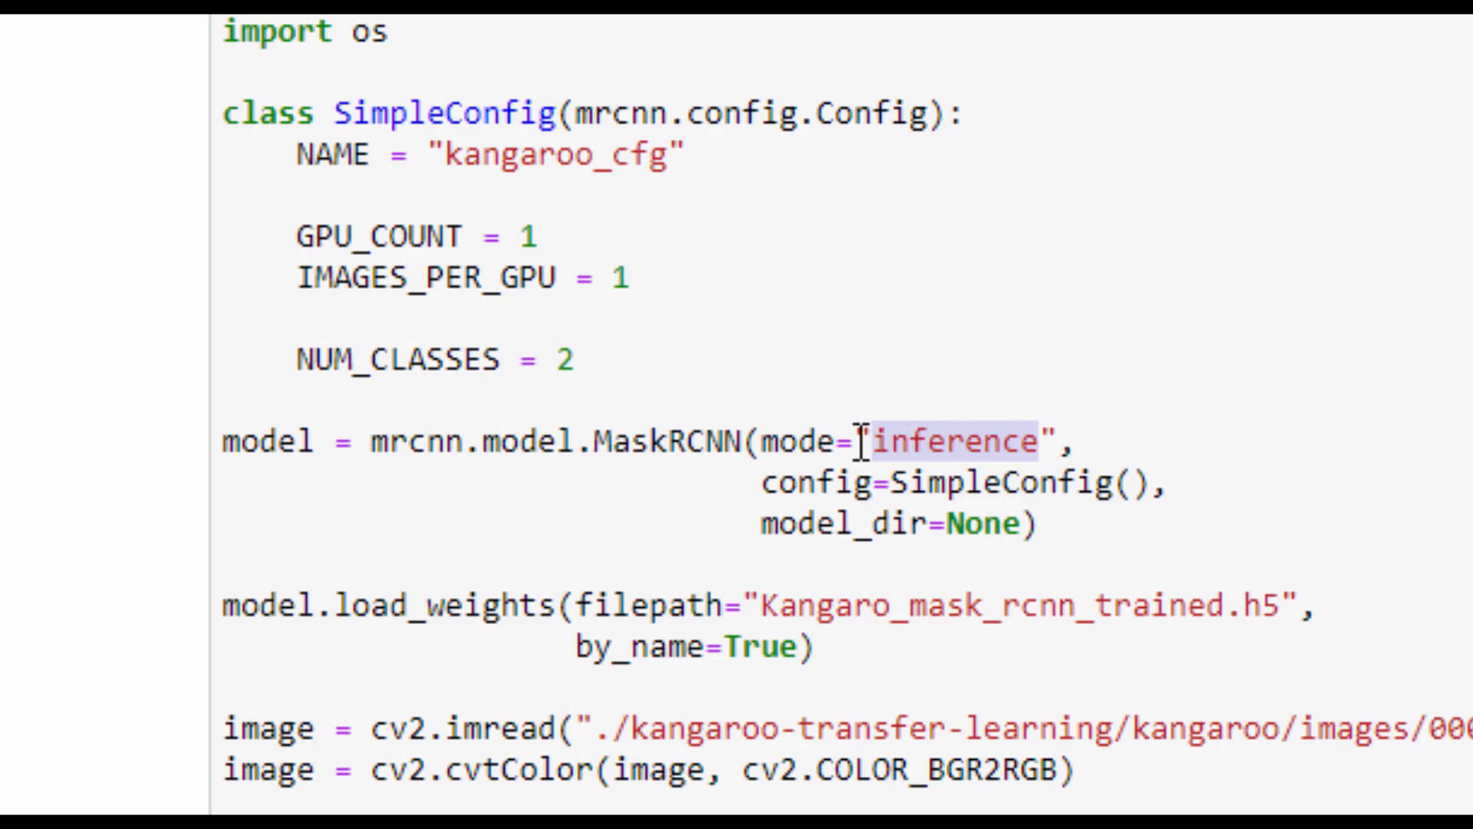
double_click(875, 608)
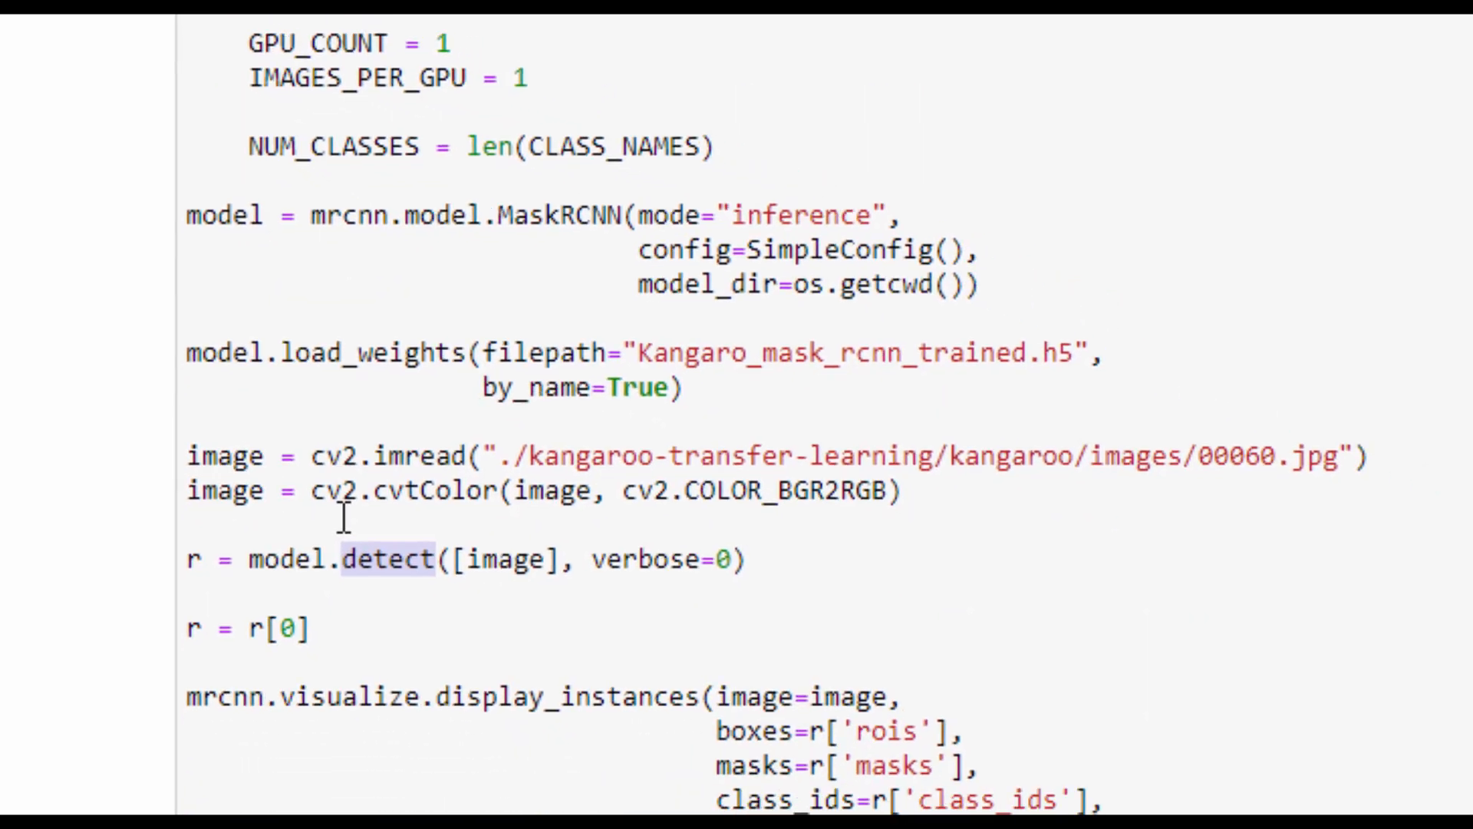
scroll(down, 3)
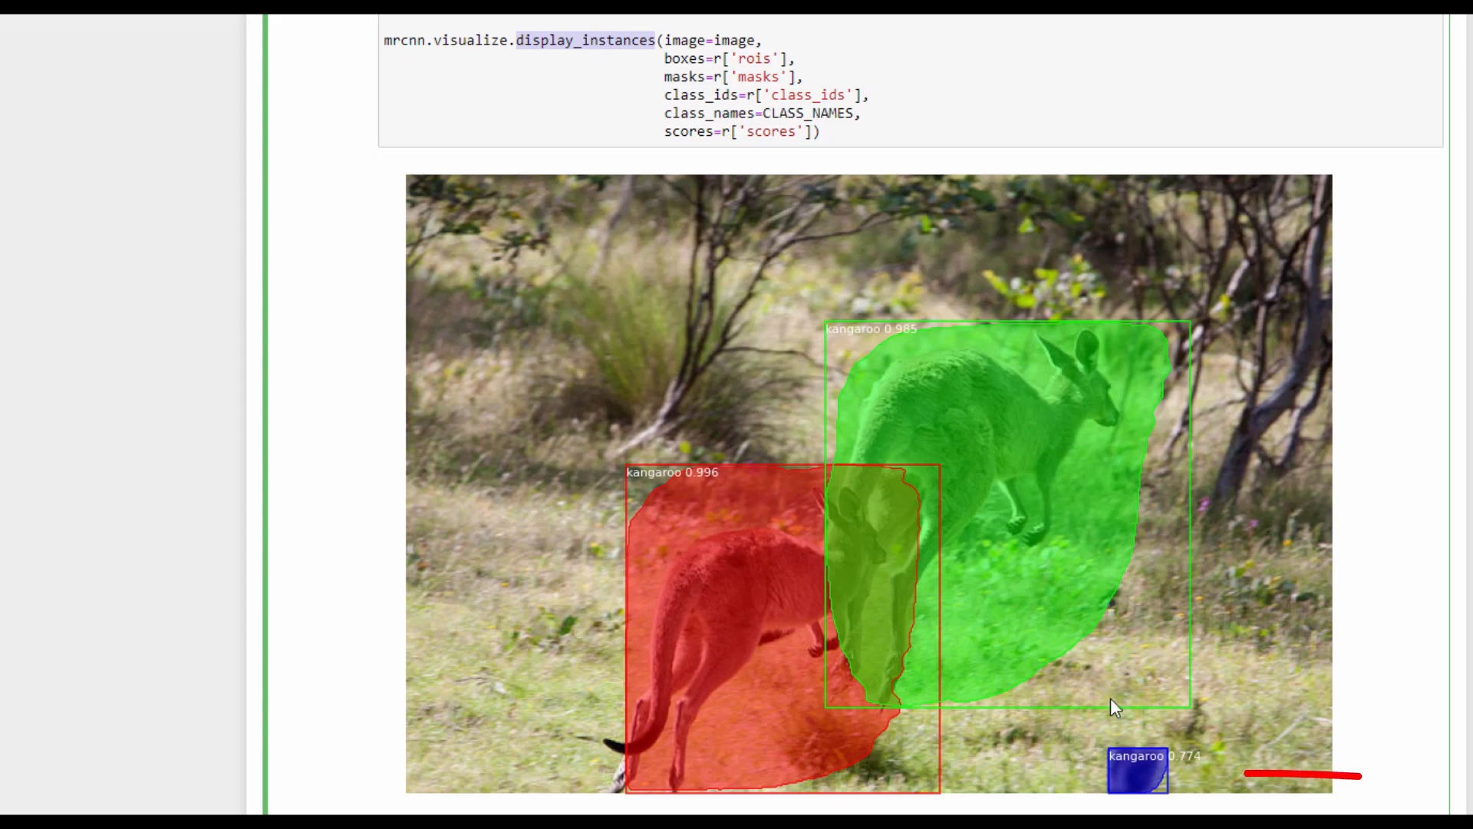
mouse_move(1191, 782)
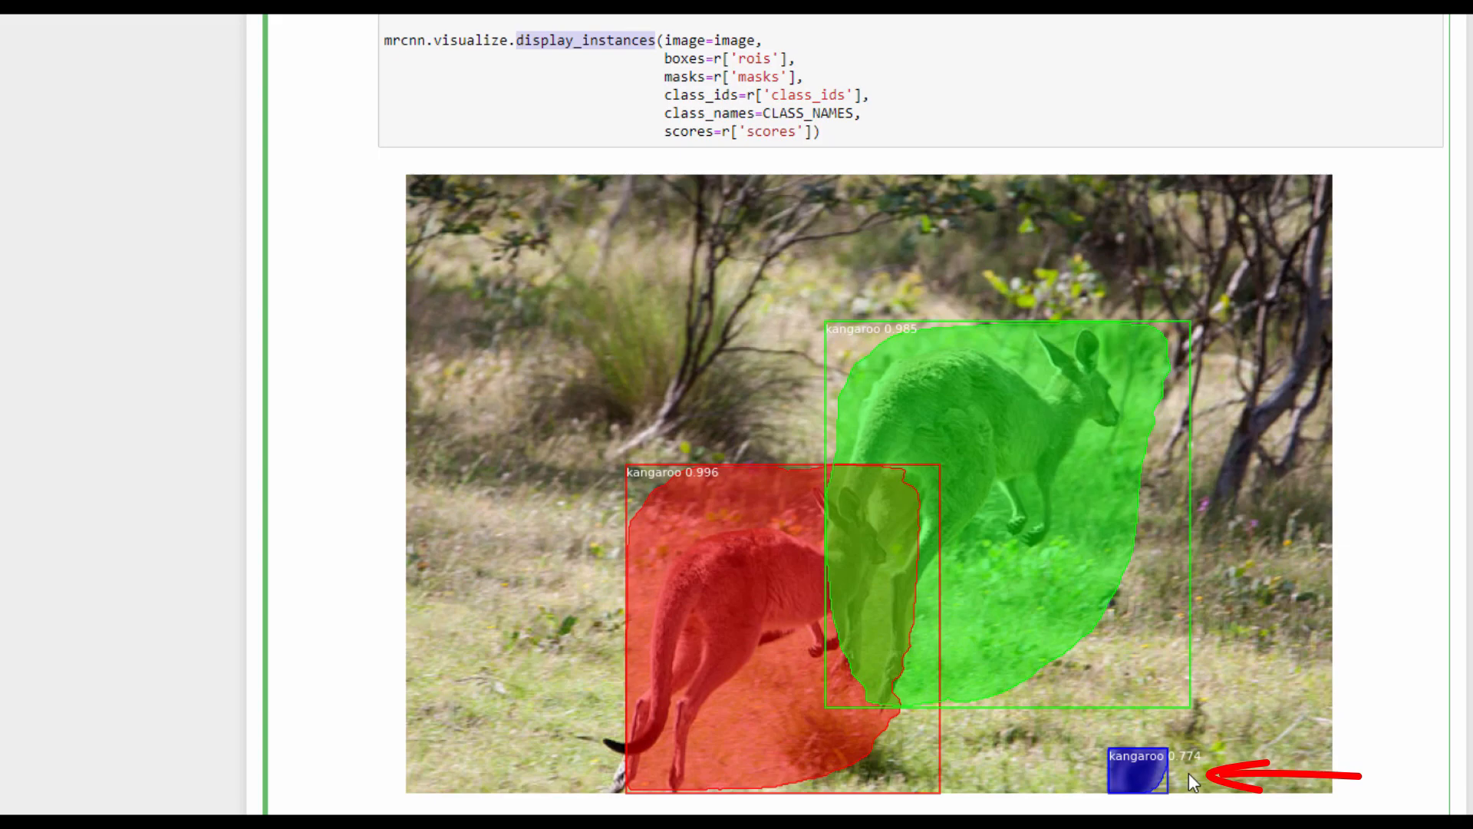